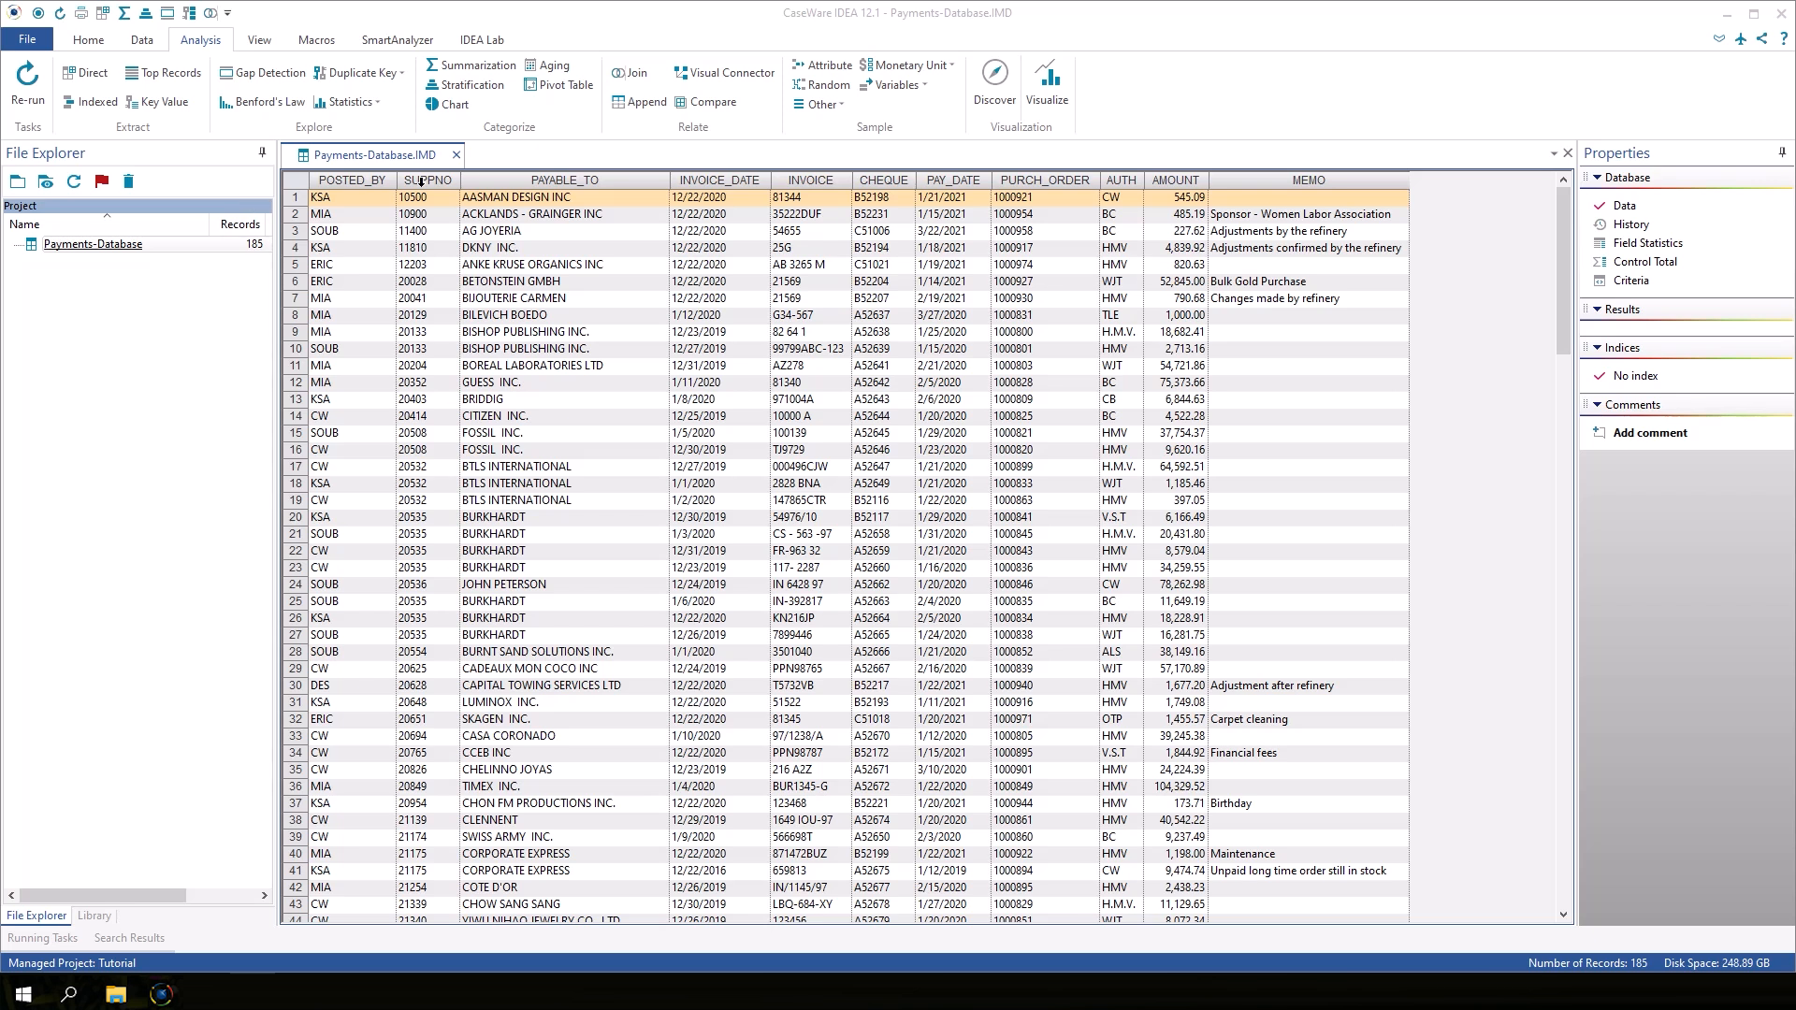
Sort and index the Payments database by the SUPPNO column
left_click(426, 180)
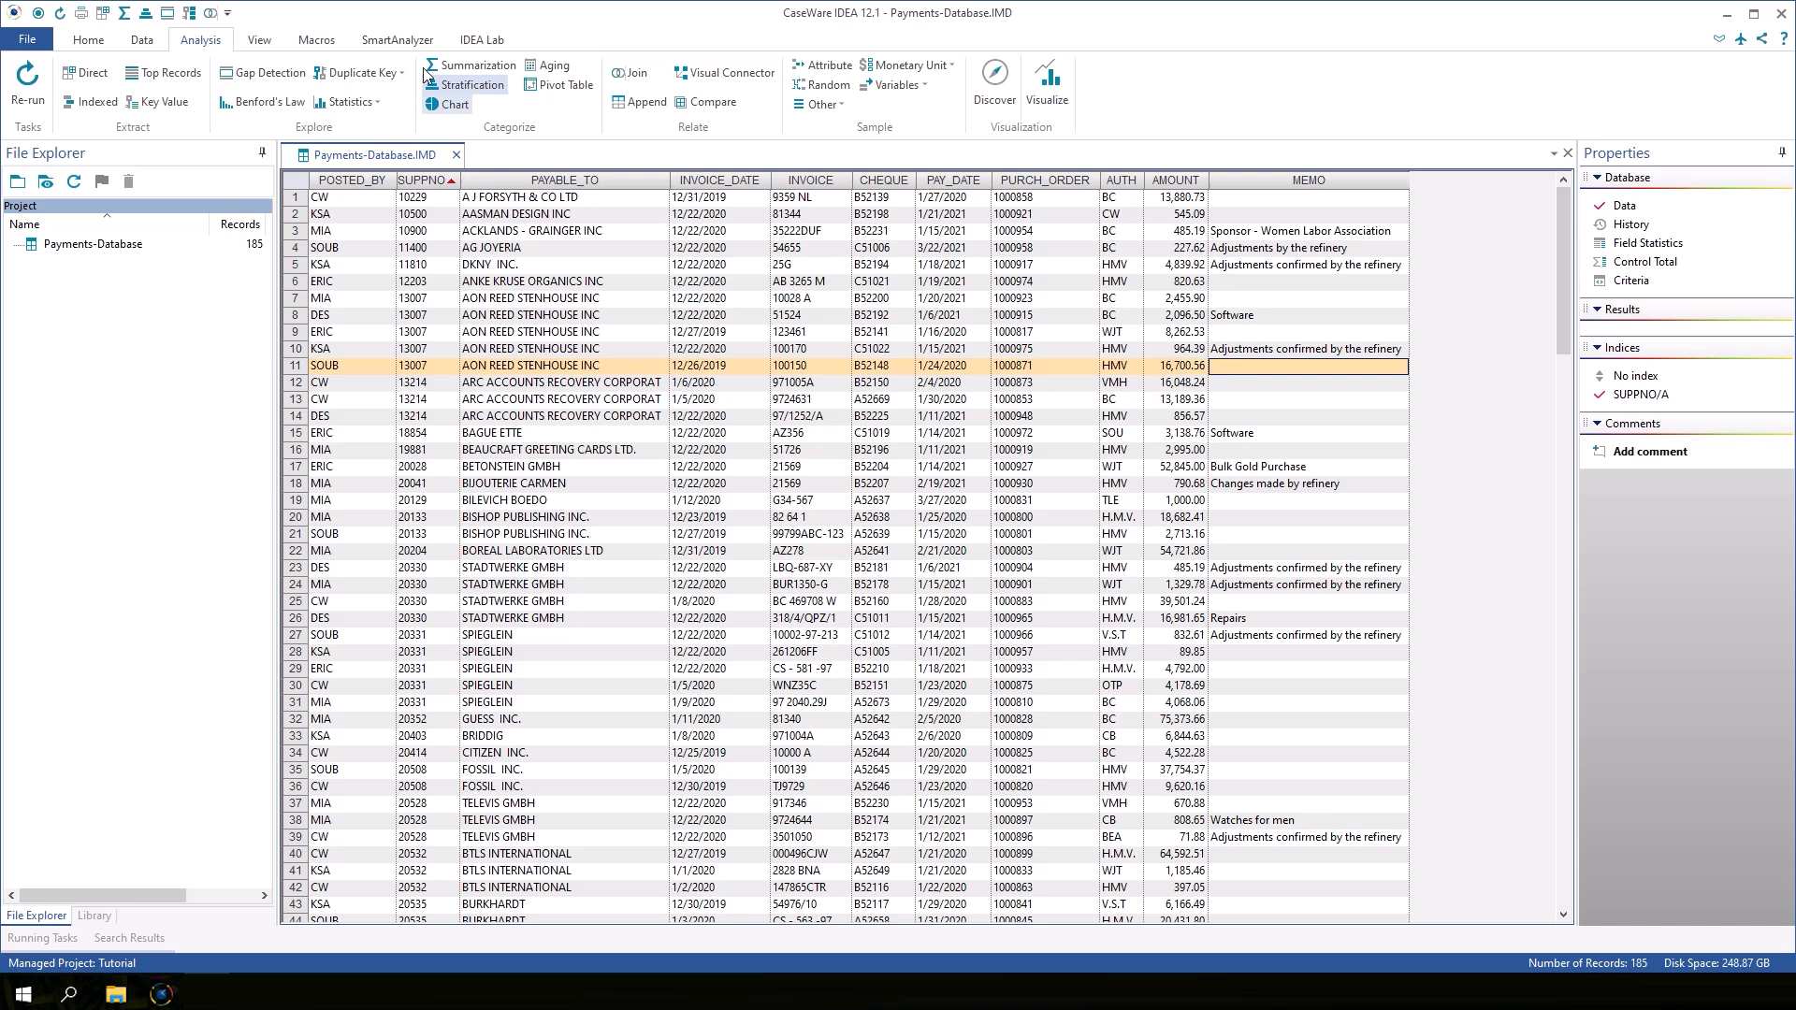
mouse_move(217, 41)
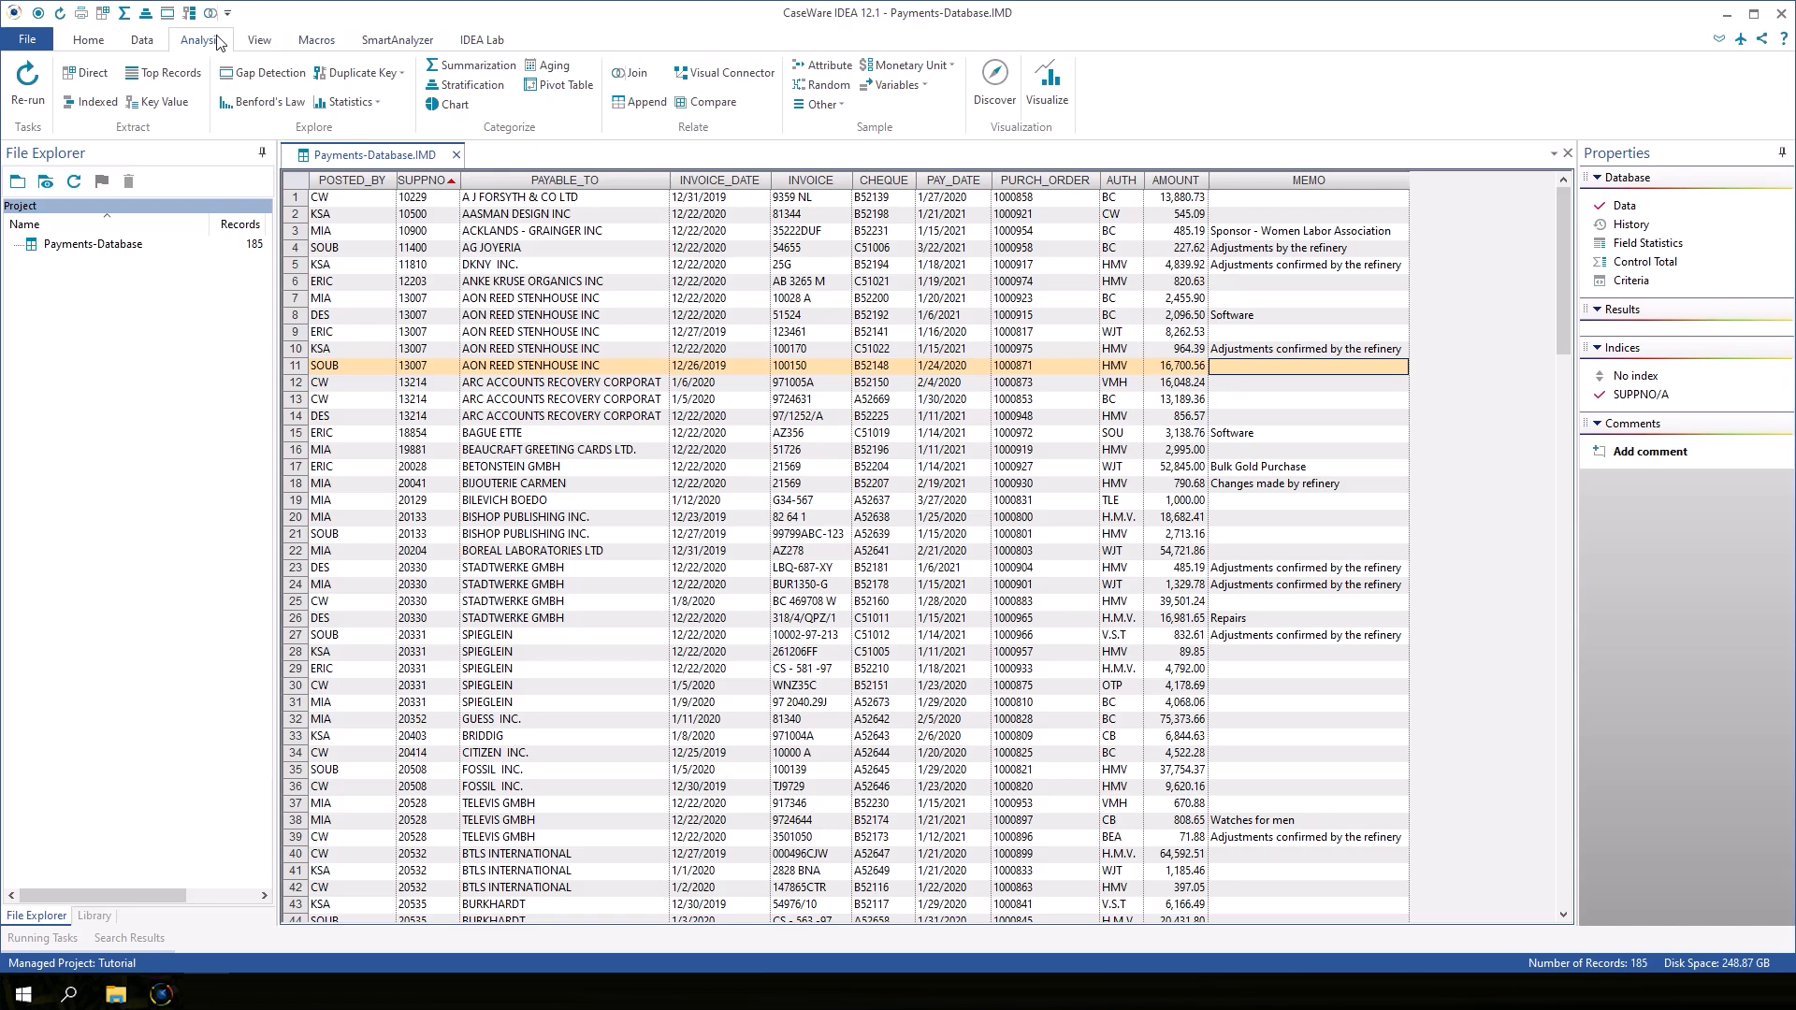
mouse_move(469, 63)
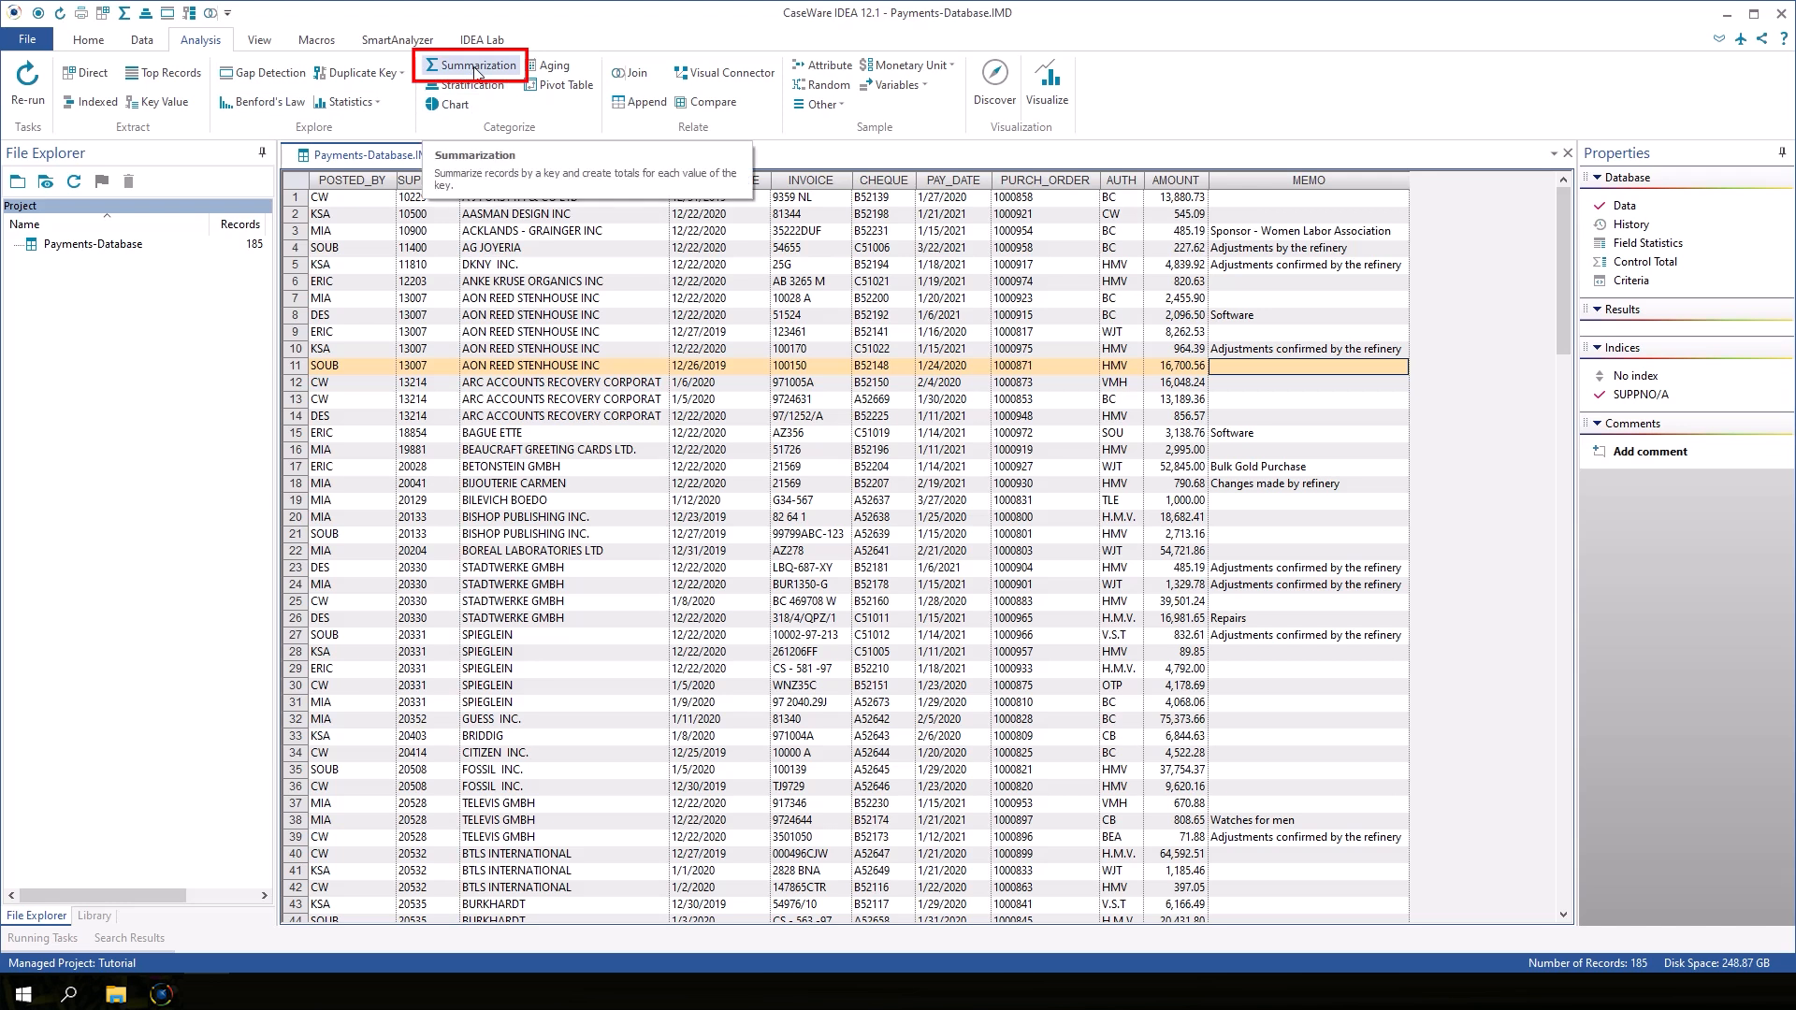
Start a Summarization grouped by SUPPNO with no second grouping field
left_click(470, 64)
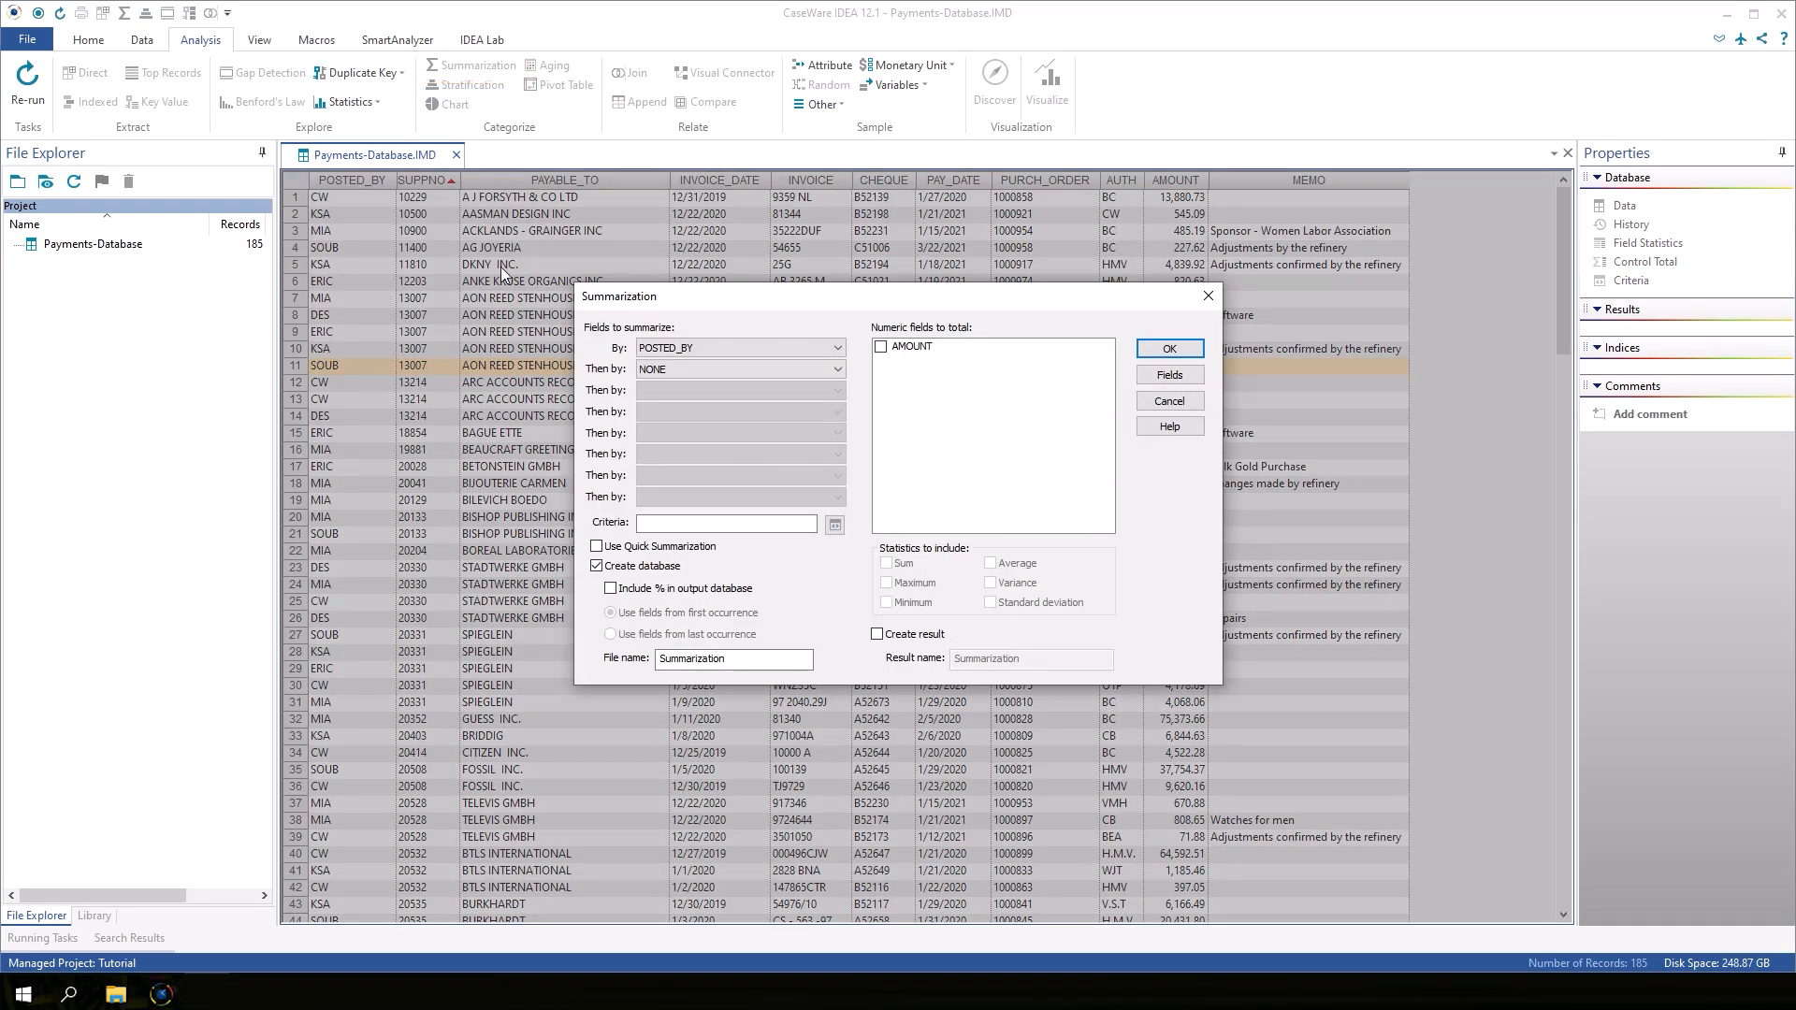
mouse_move(557, 456)
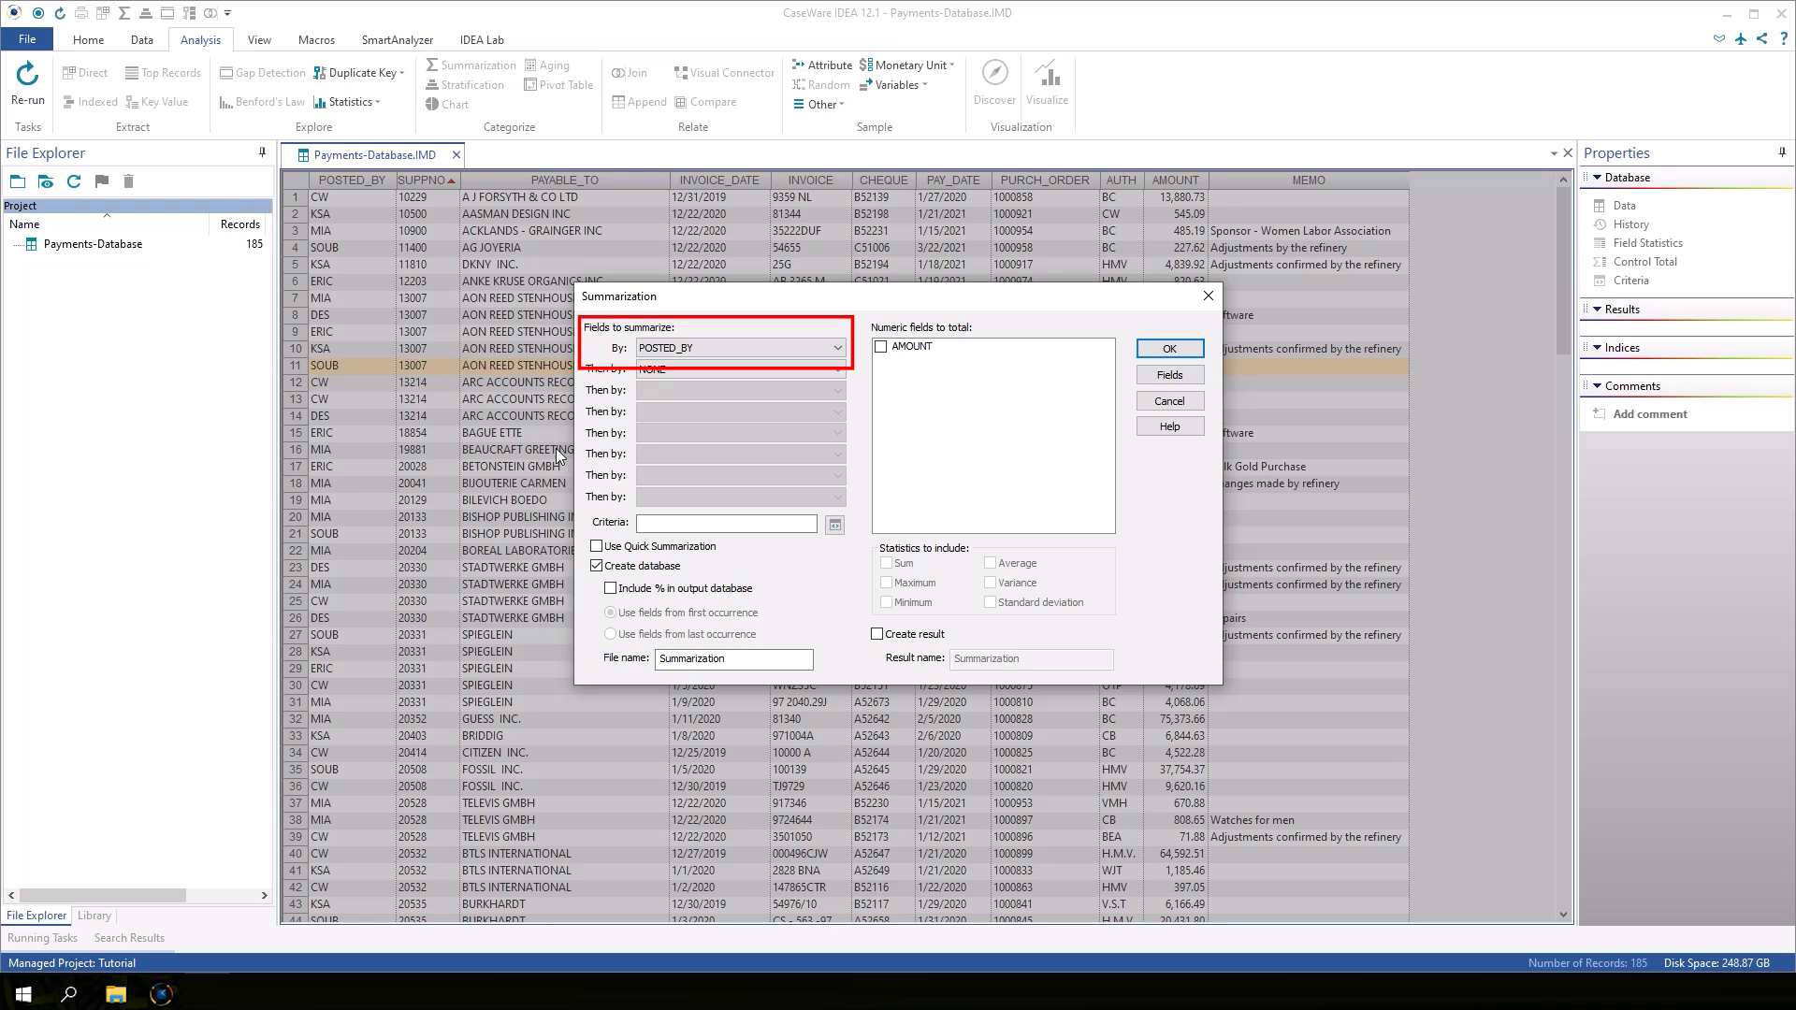
mouse_move(712, 361)
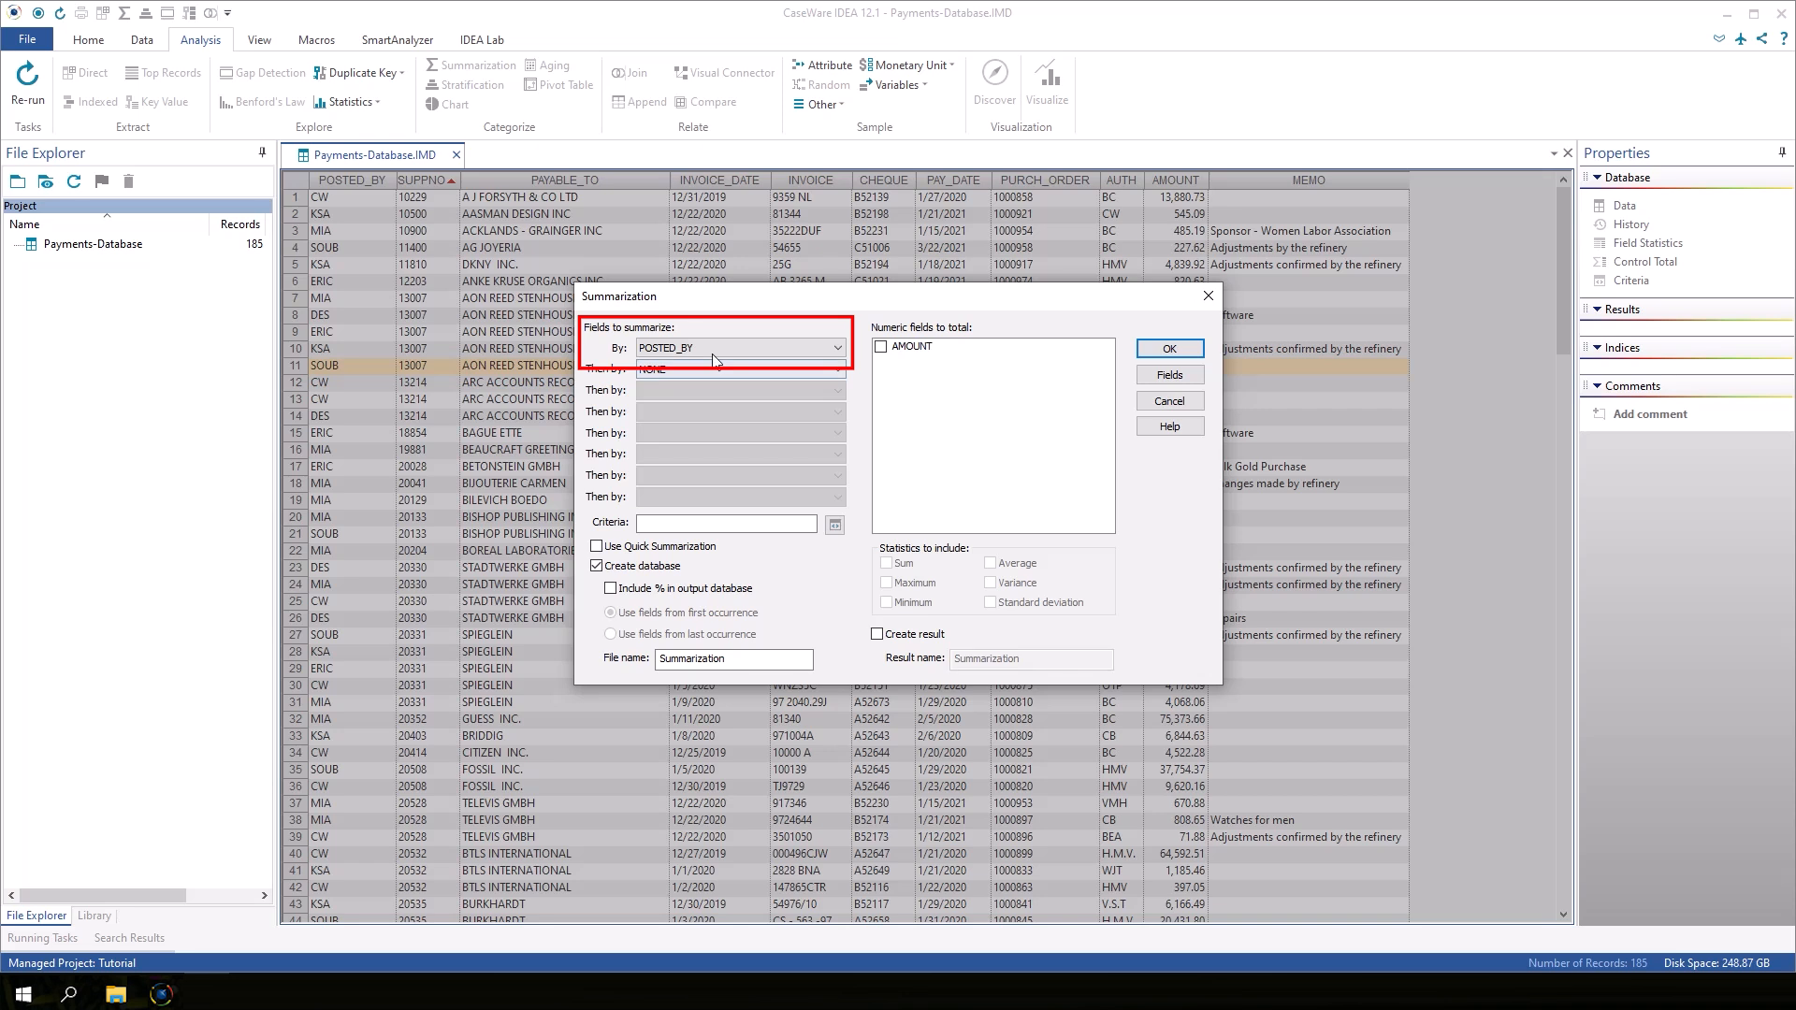
left_click(740, 368)
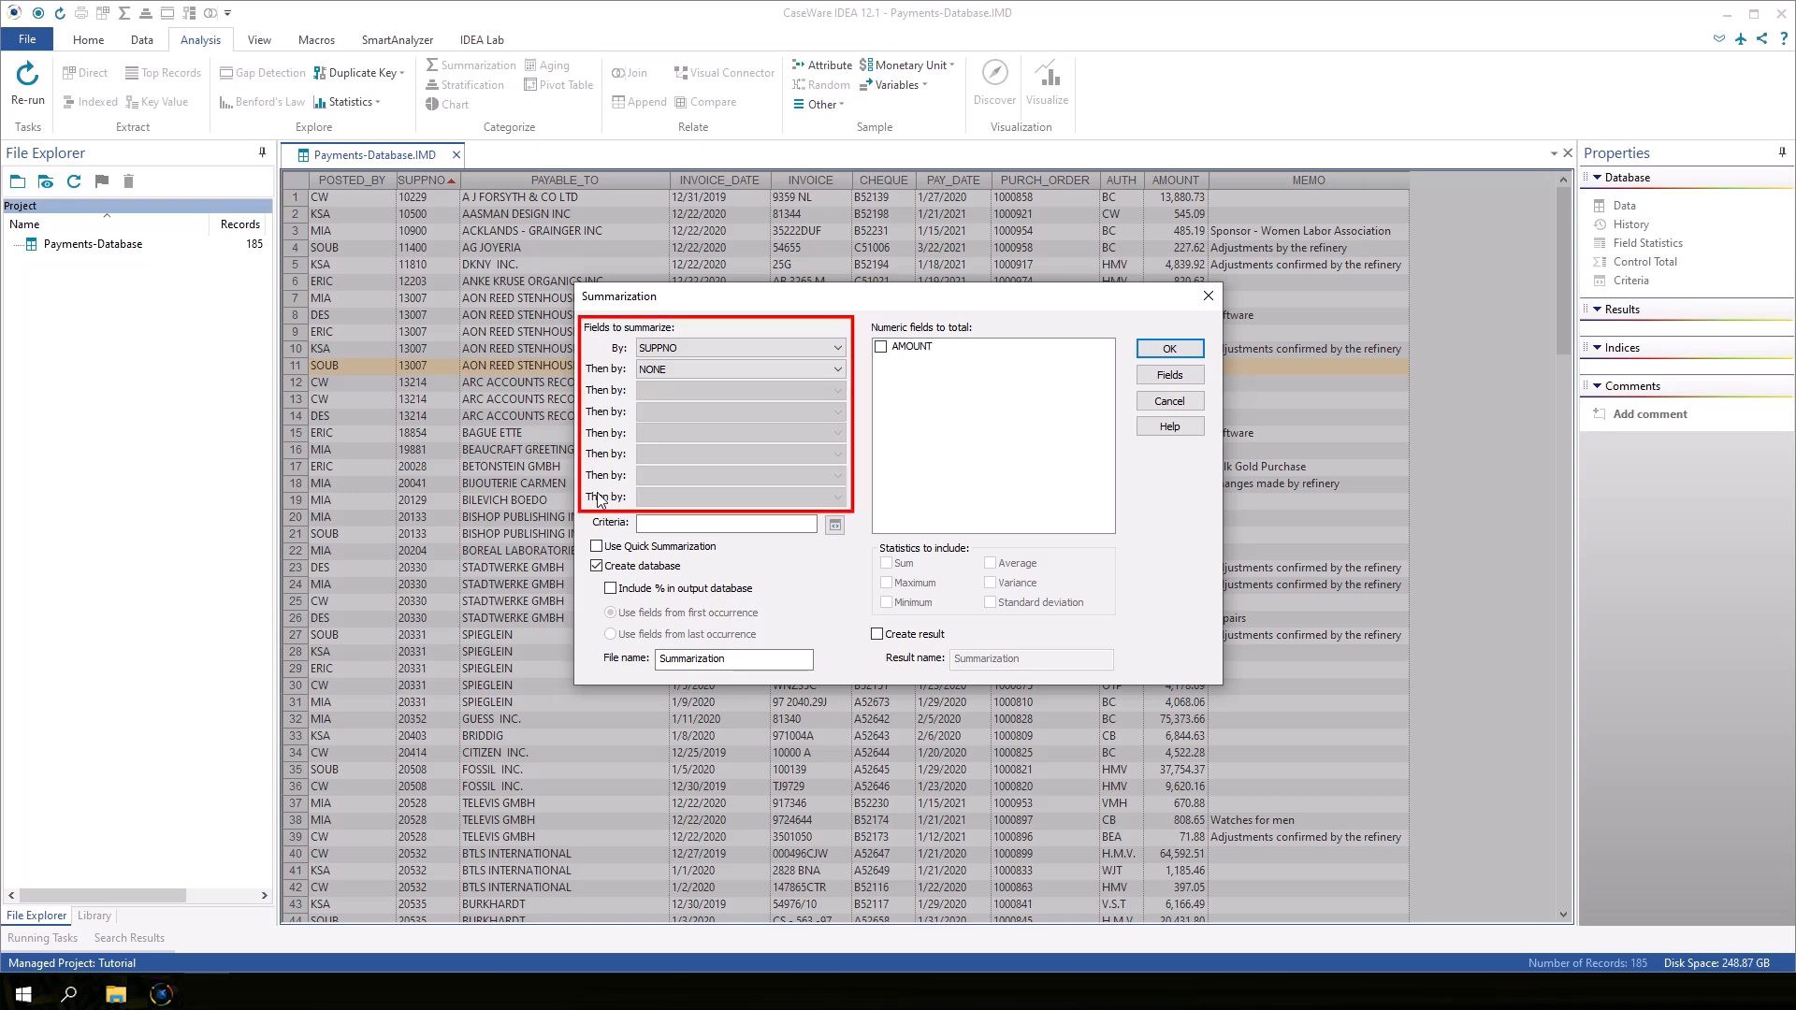
mouse_move(610, 403)
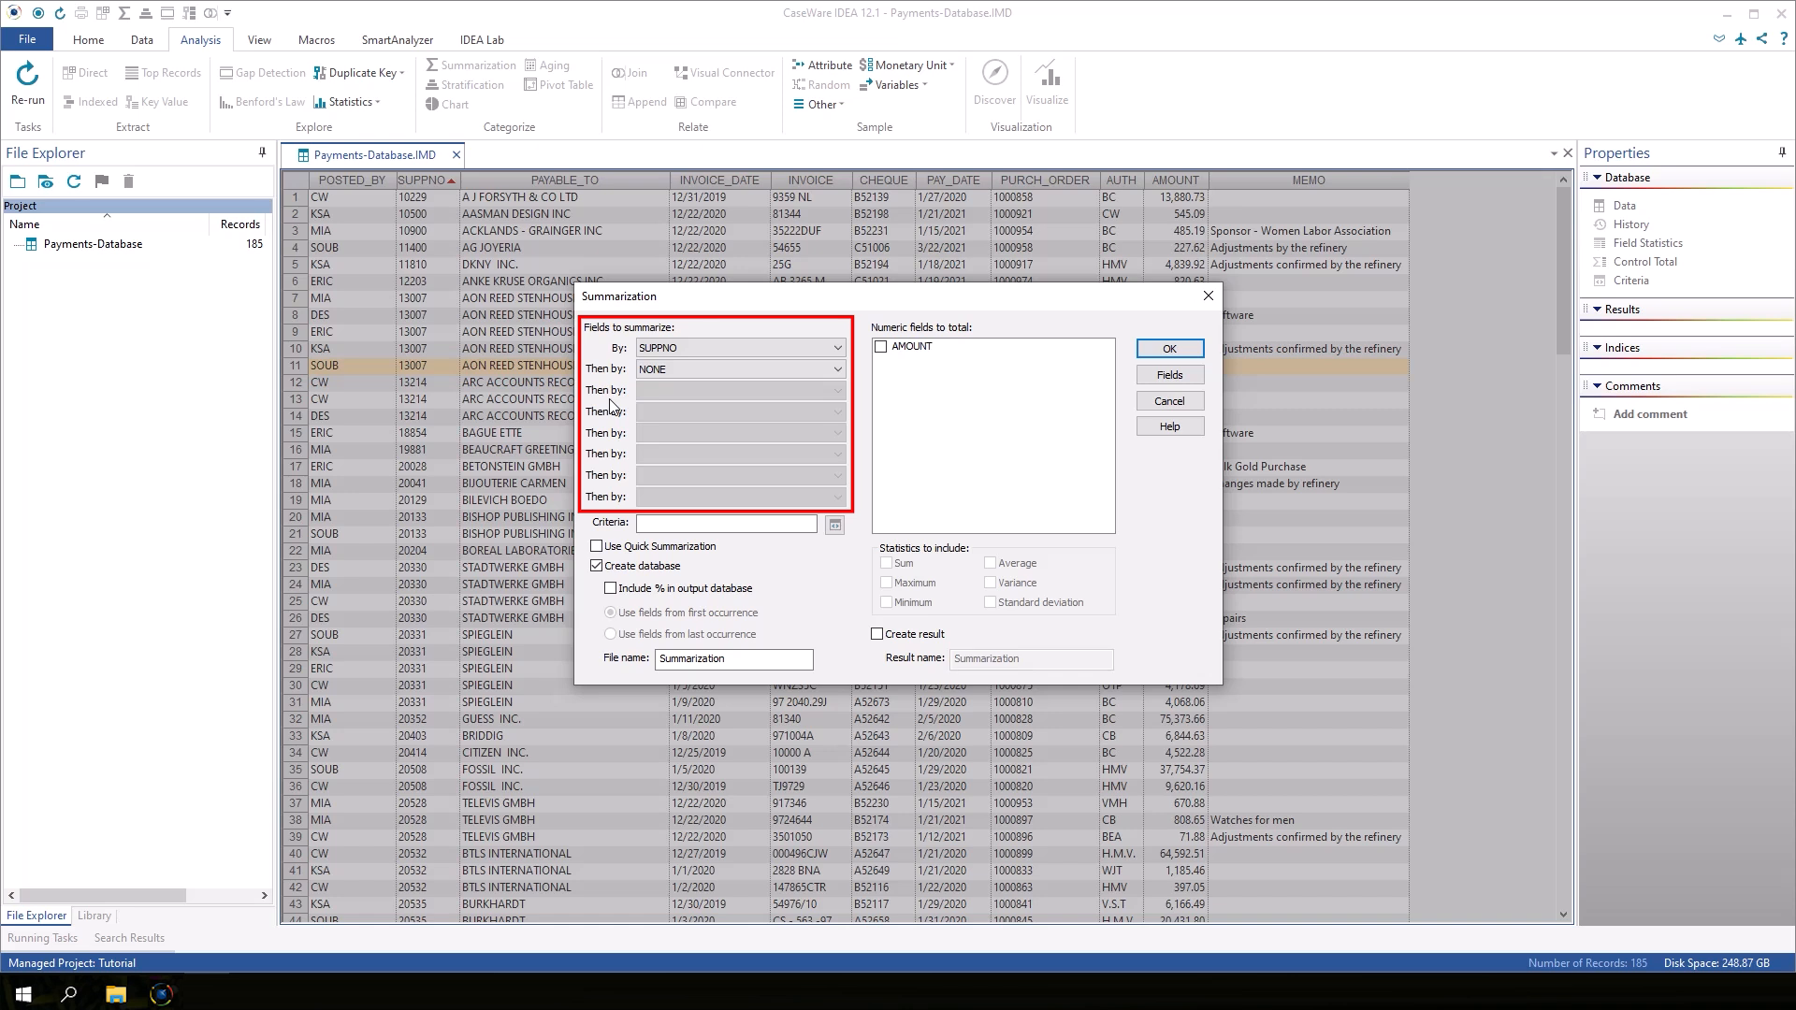
left_click(838, 368)
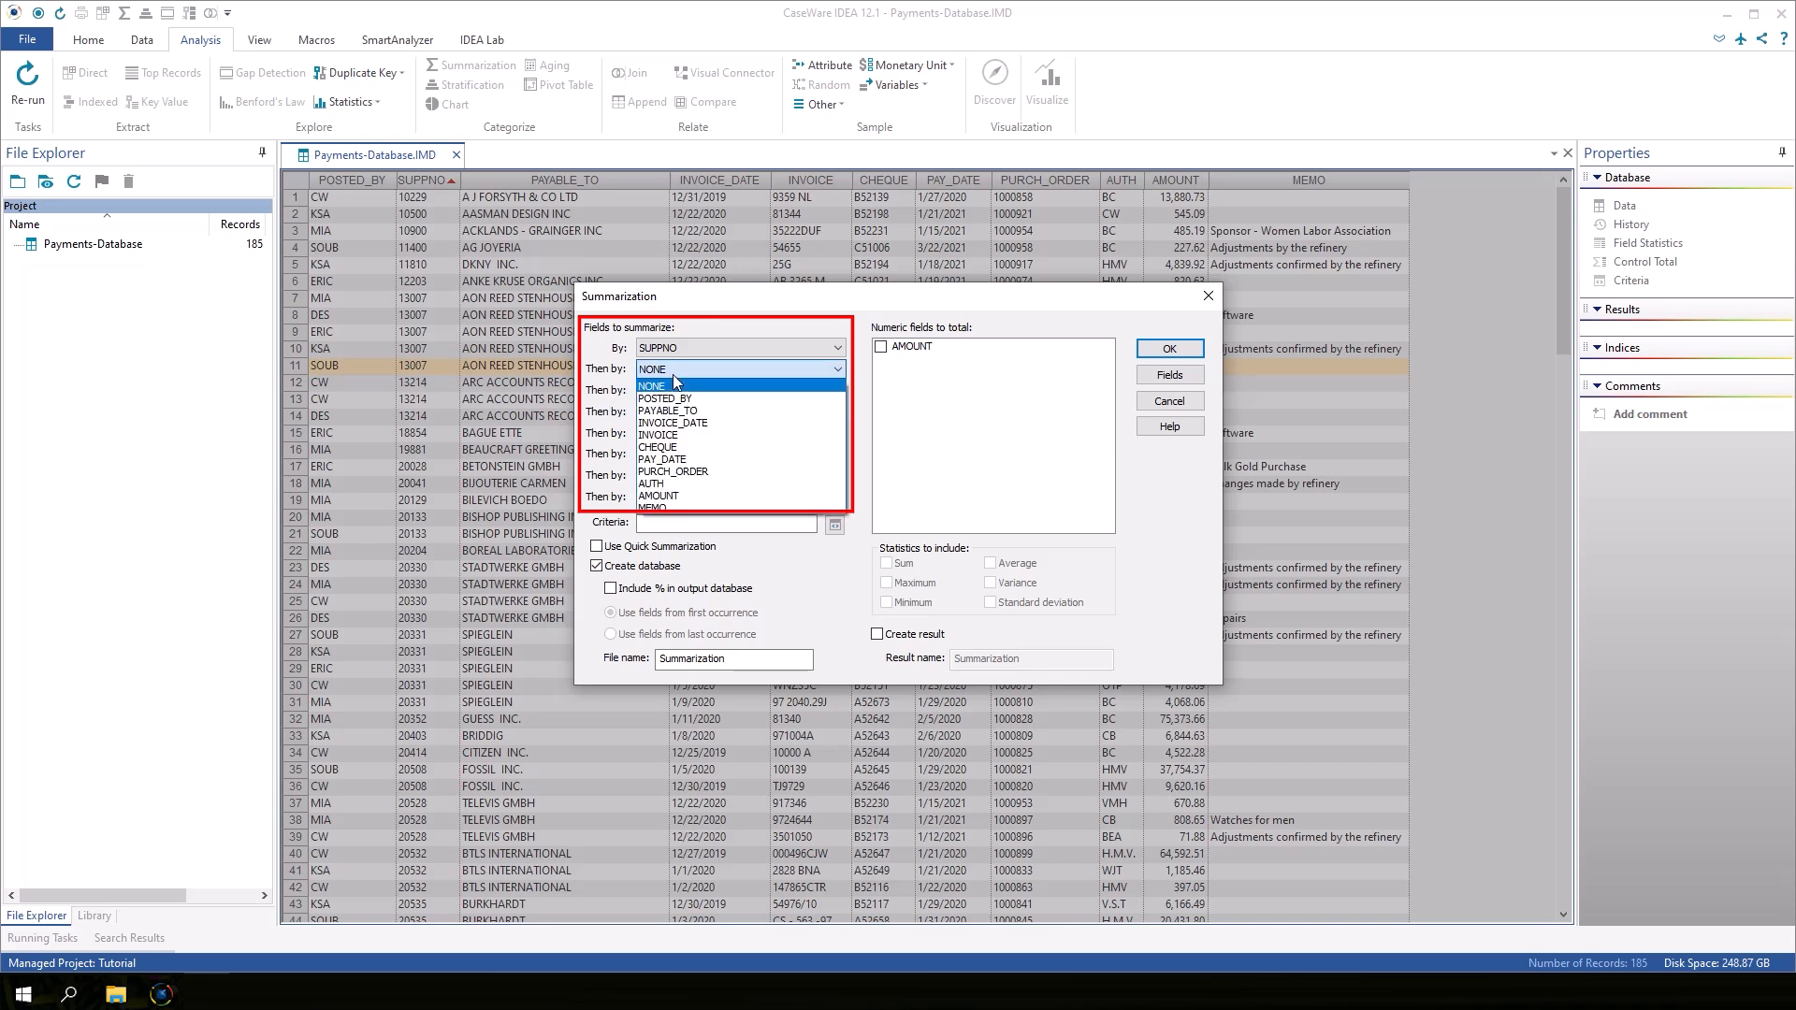
mouse_move(664, 398)
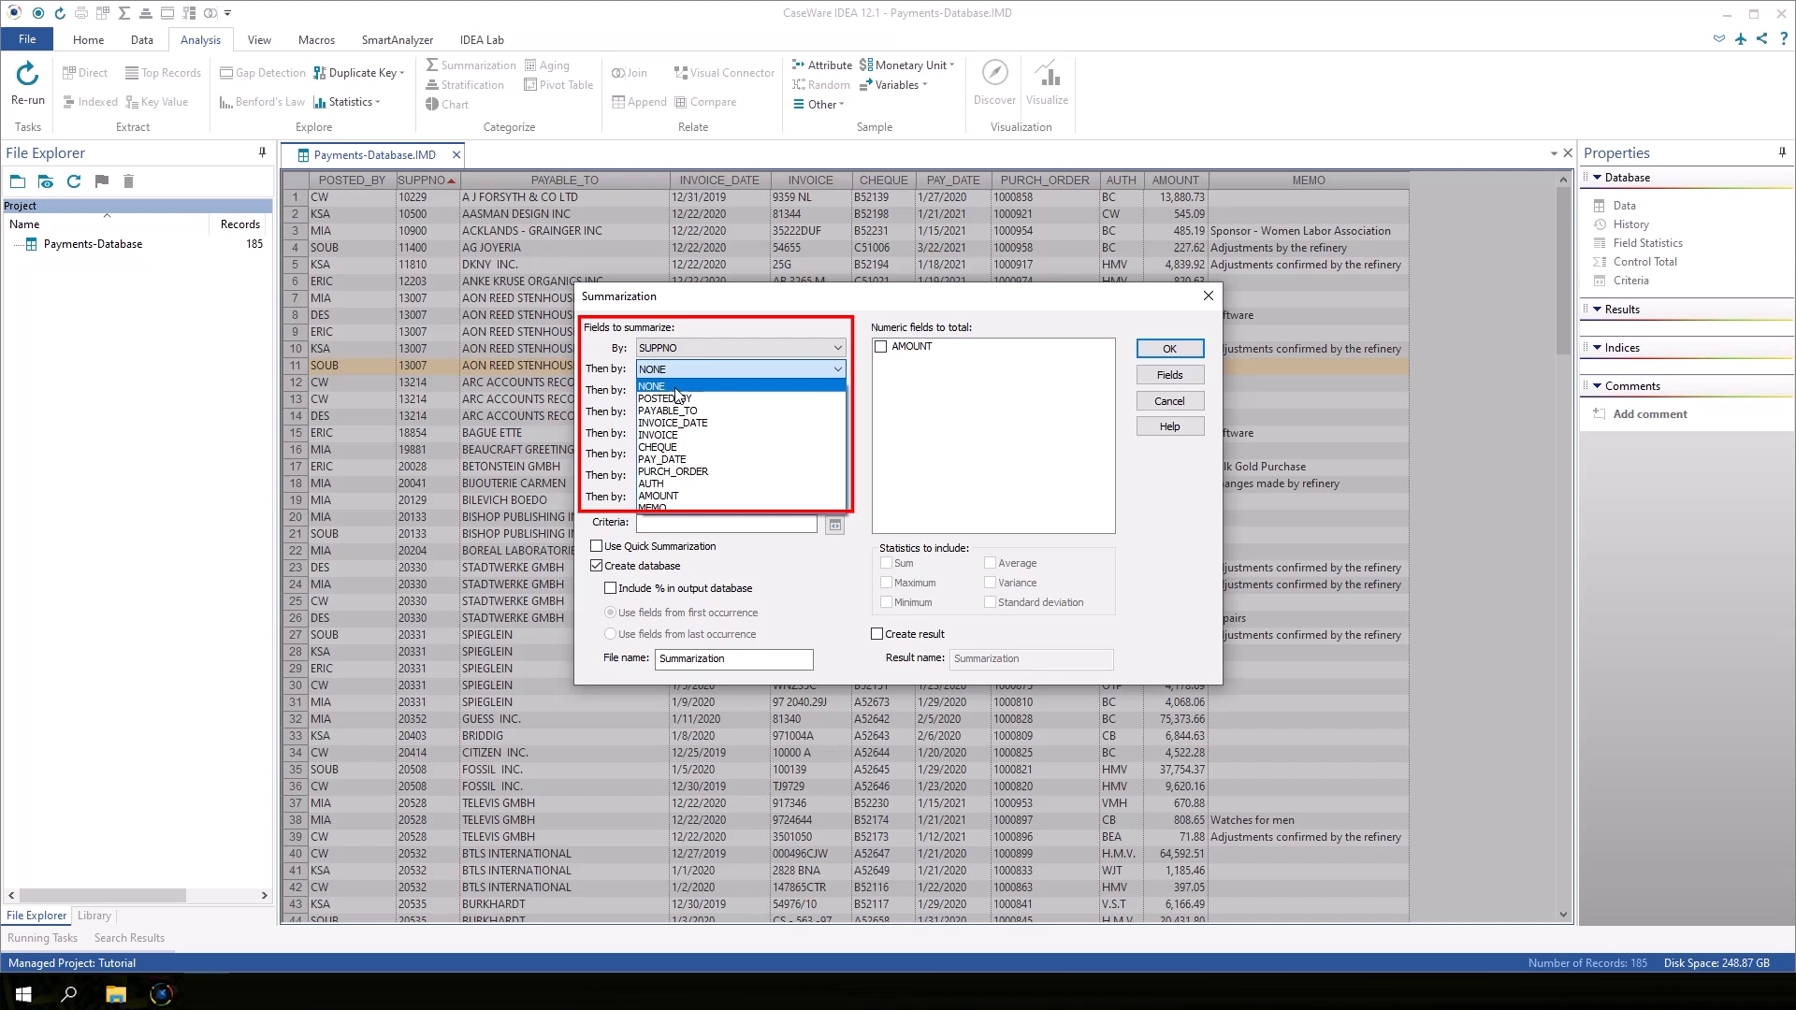
left_click(650, 369)
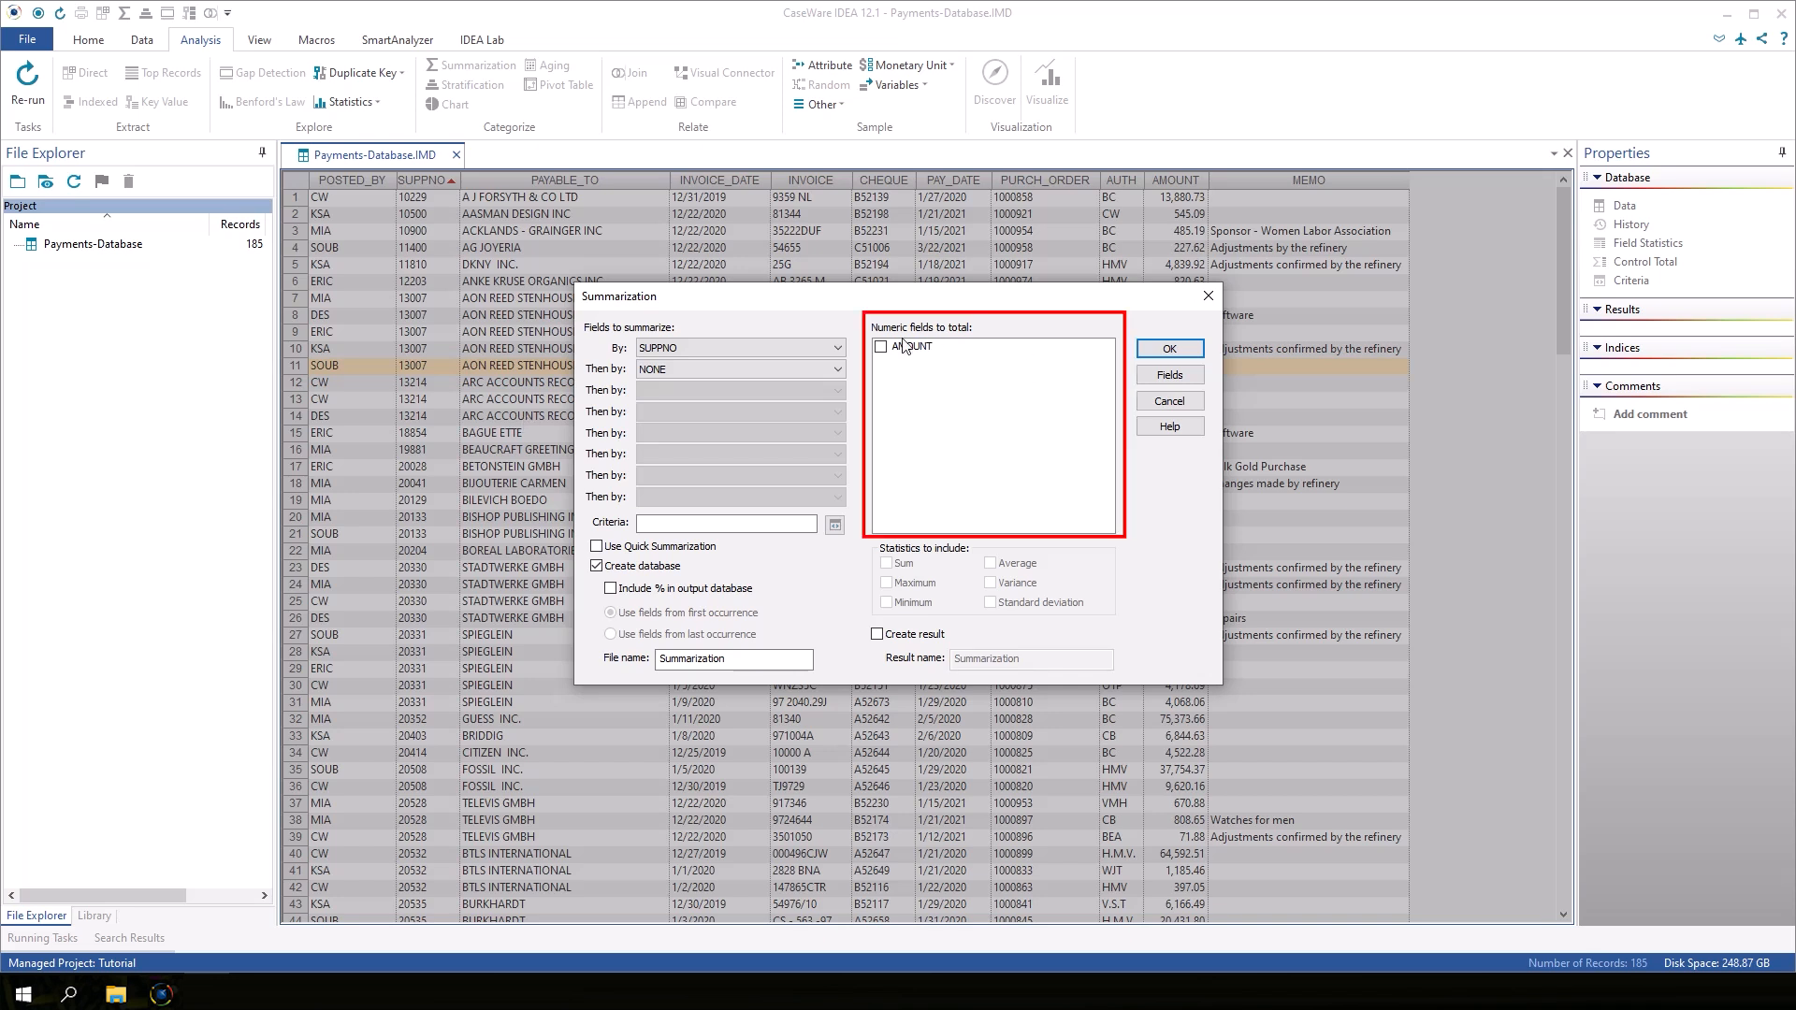
Total AMOUNT per supplier with sum, maximum, minimum and average statistics
left_click(882, 348)
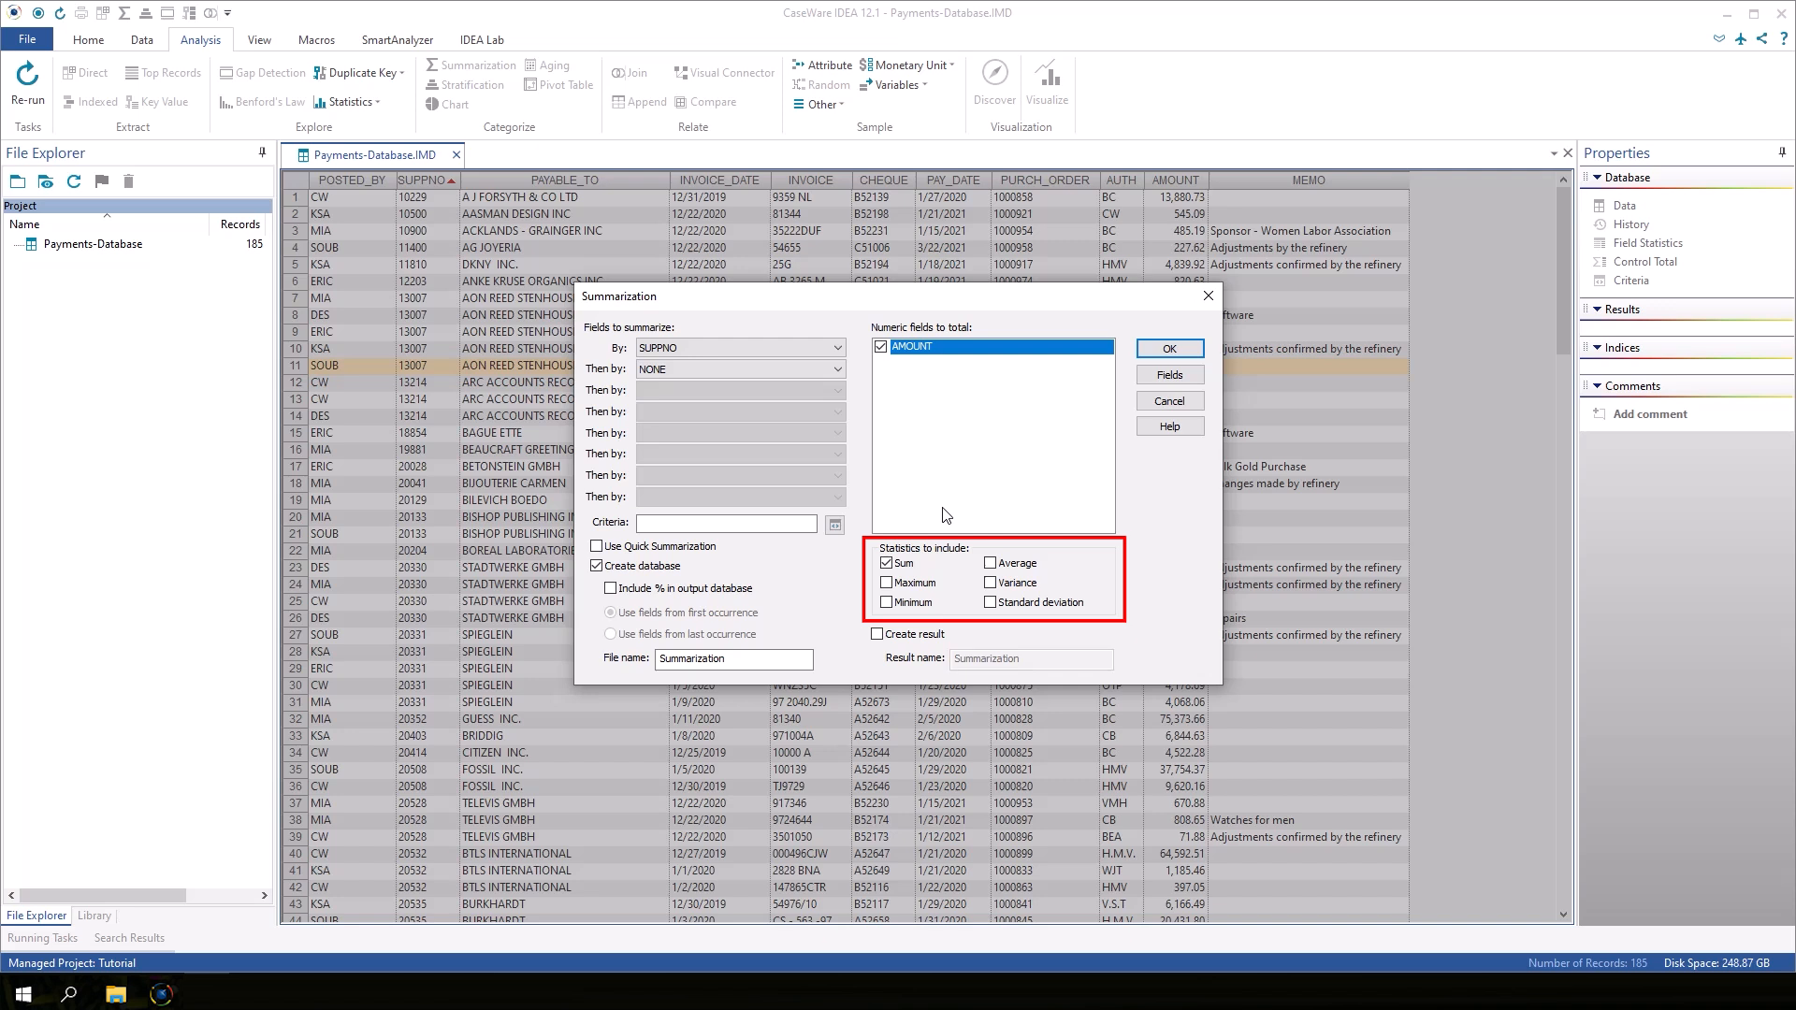
left_click(886, 582)
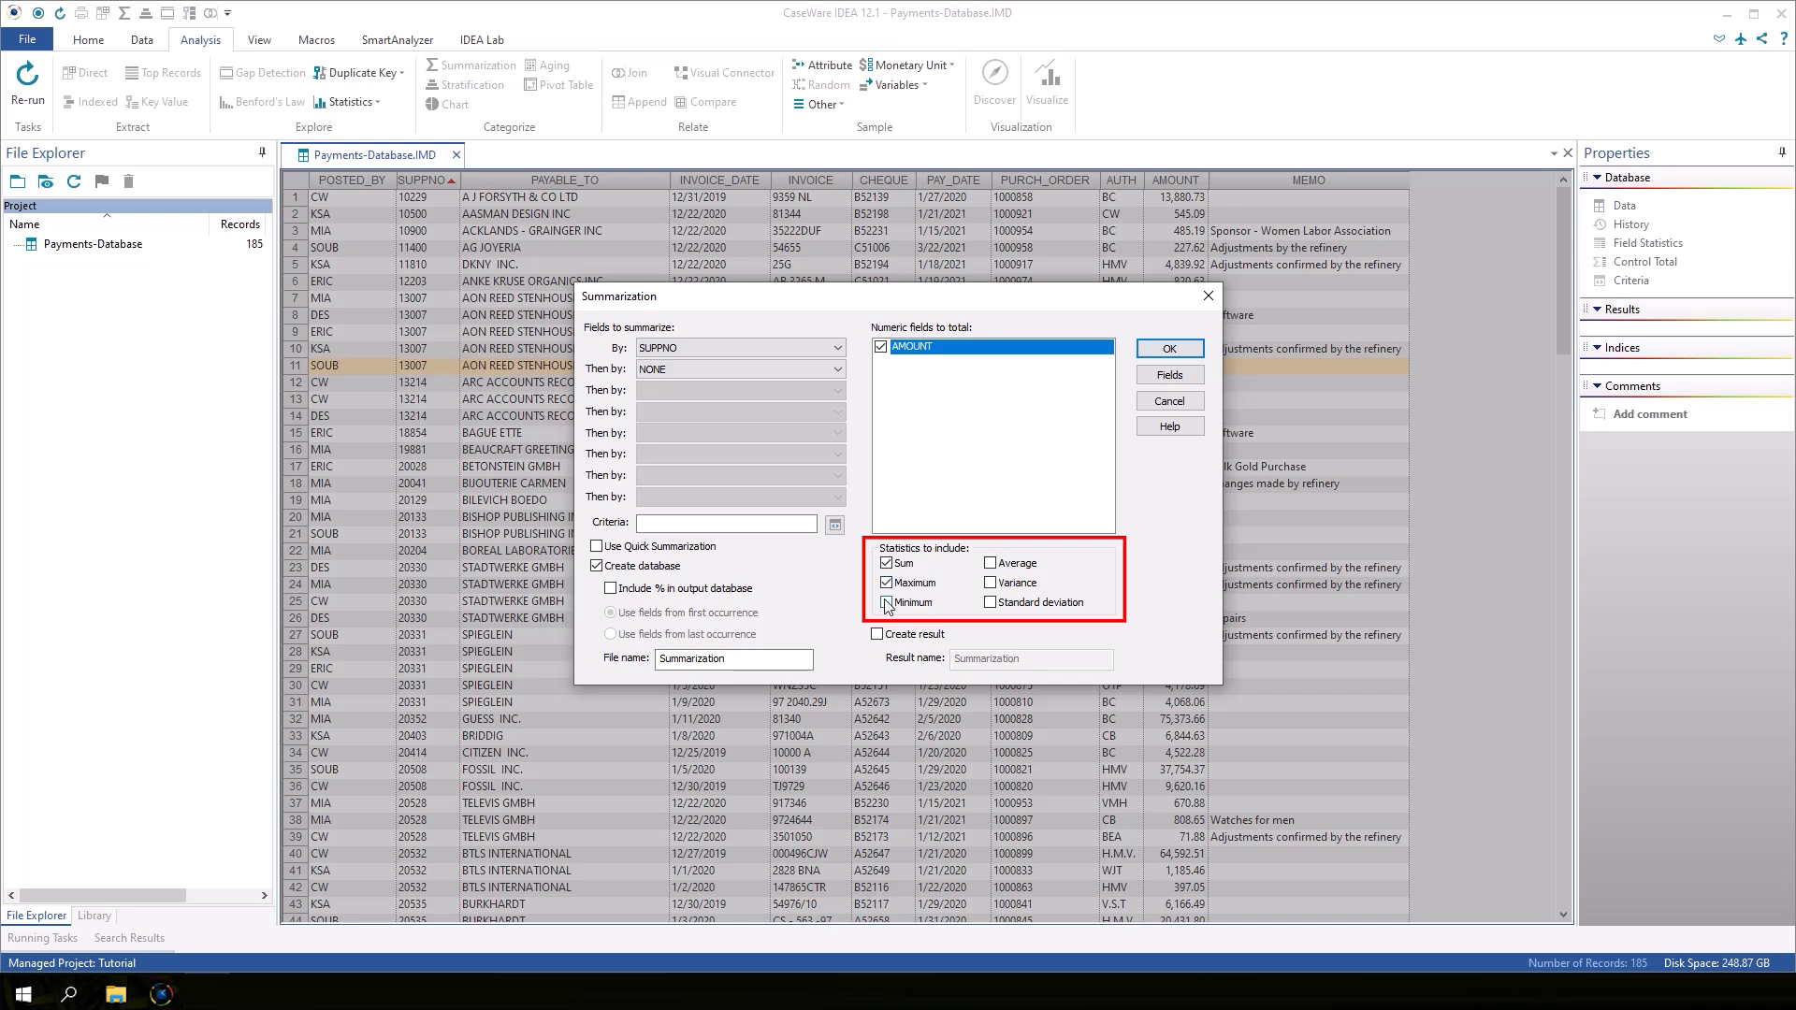
left_click(992, 563)
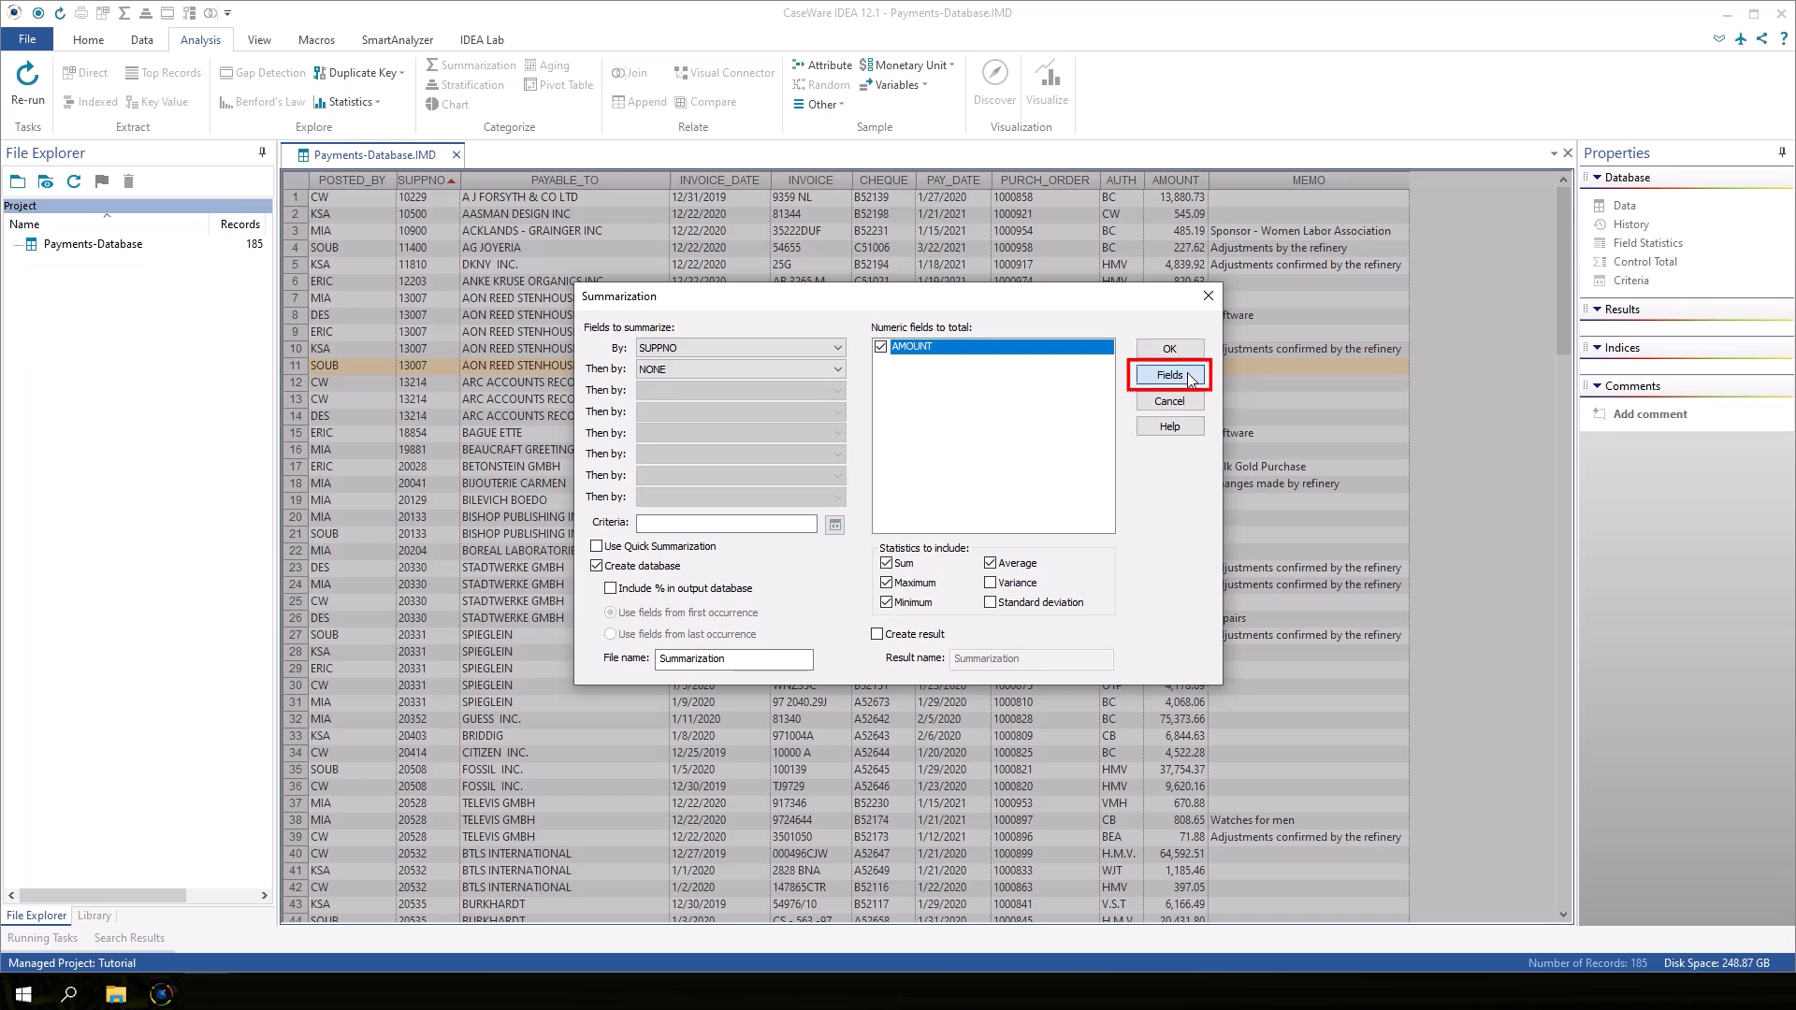
left_click(1167, 374)
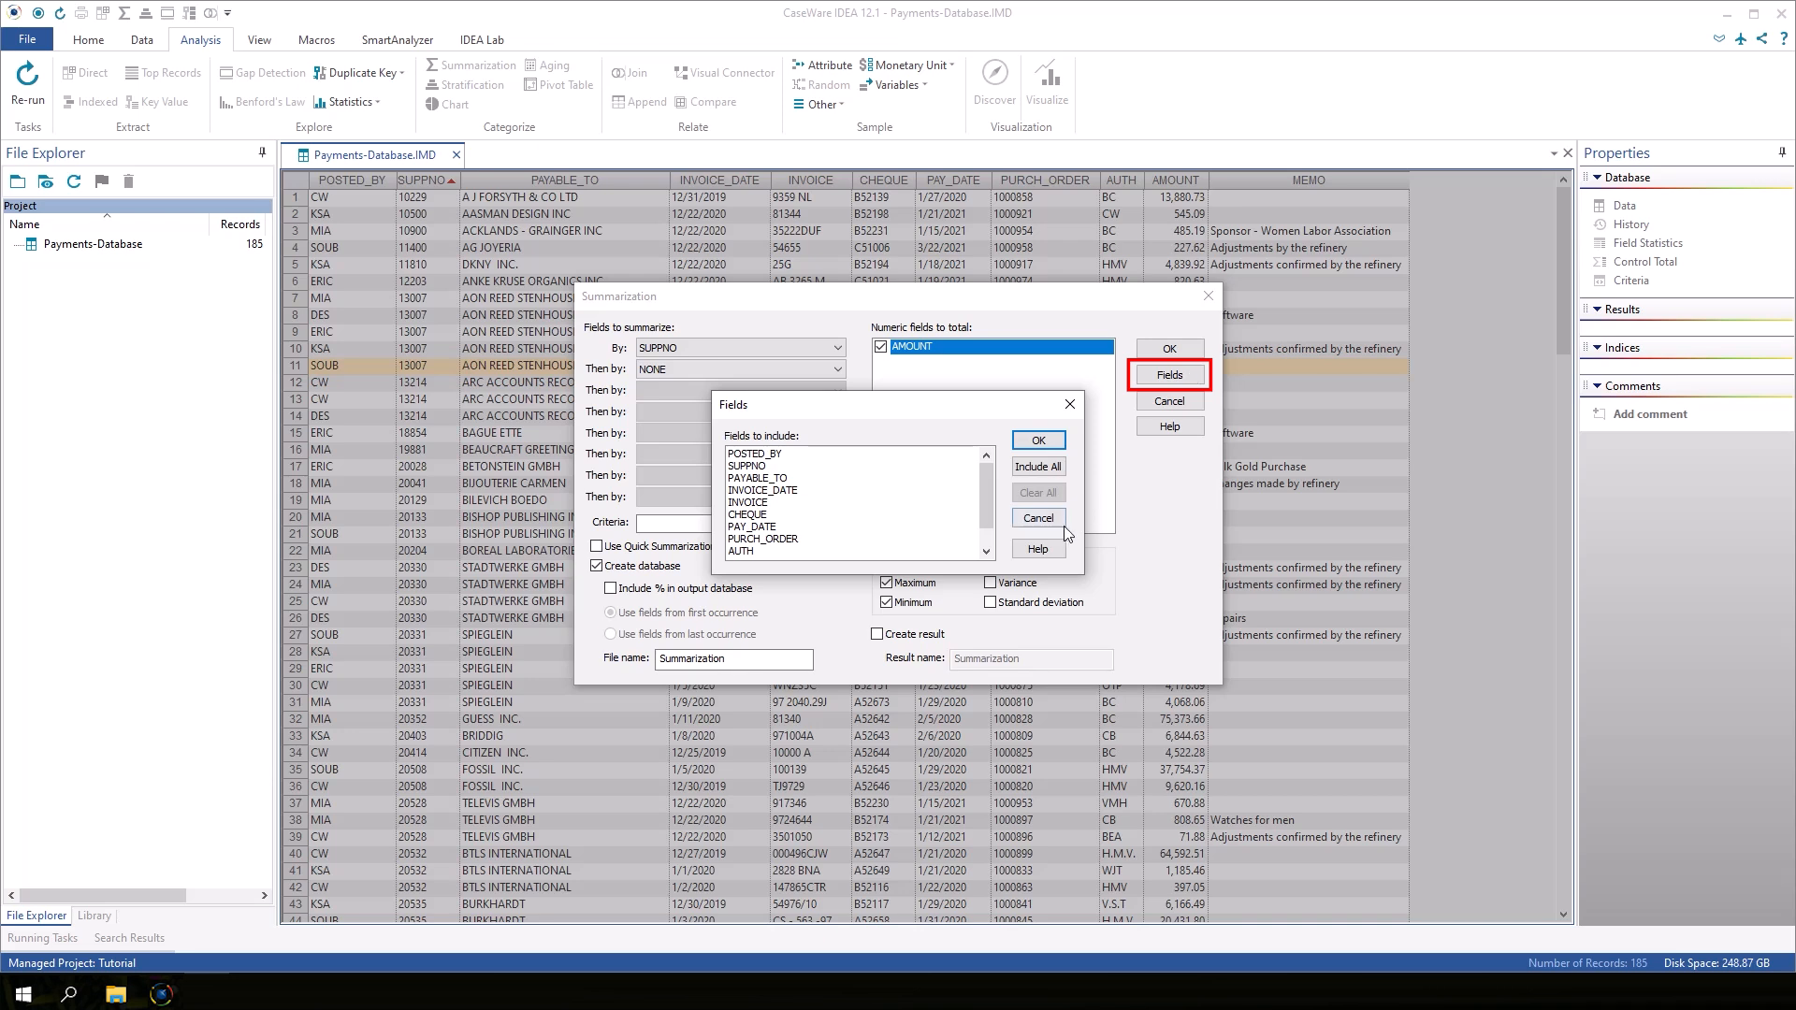
left_click(1036, 518)
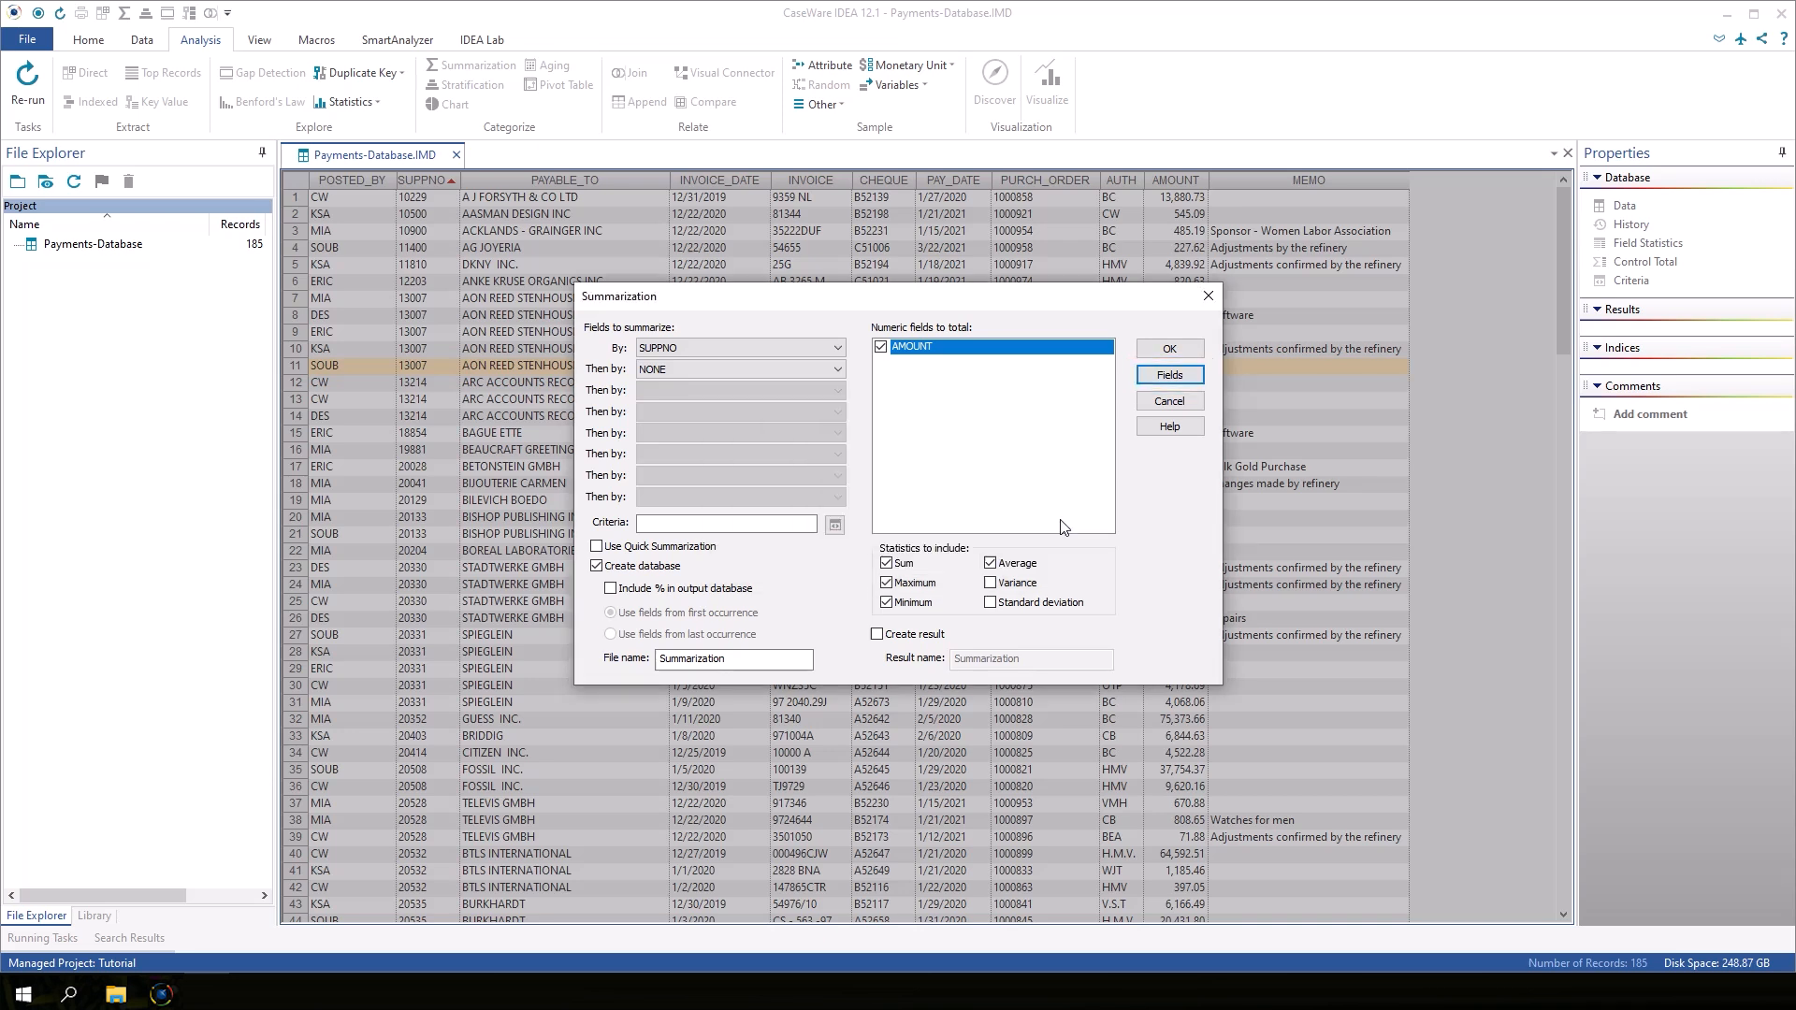
mouse_move(1160, 501)
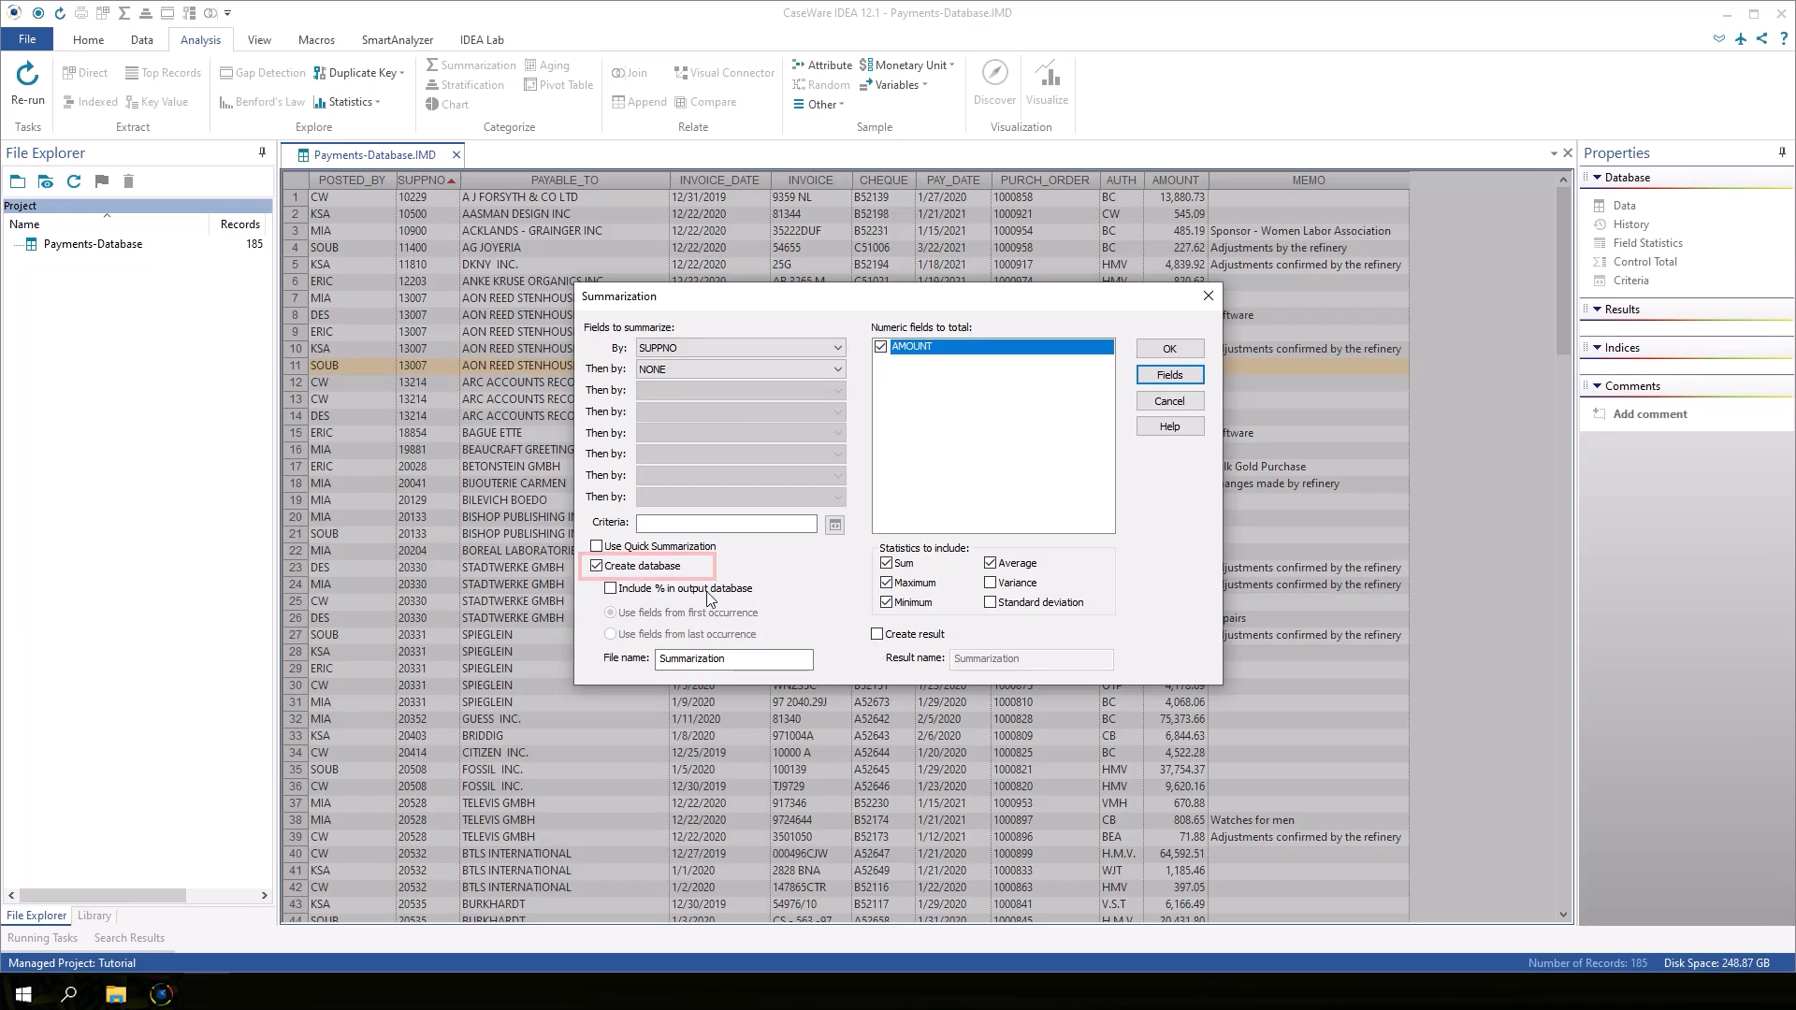
Output a result named 'Summary by Supplier' instead of a database and run it
left_click(597, 565)
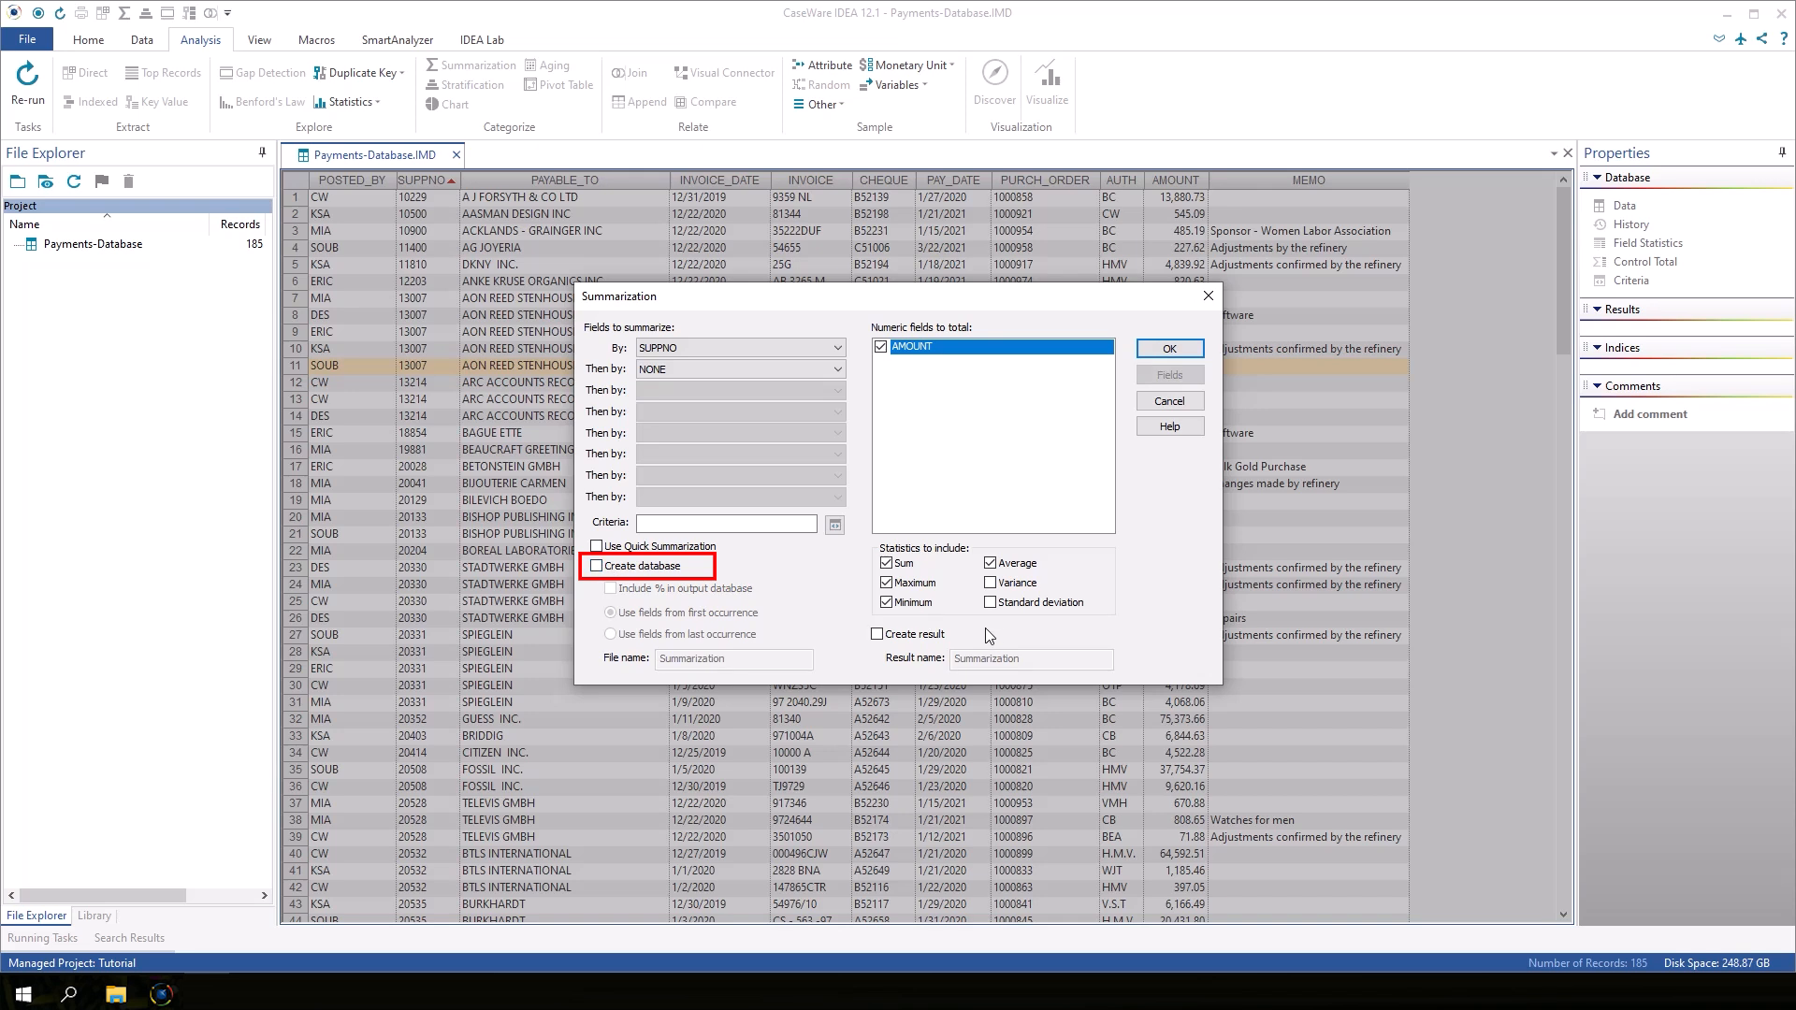
left_click(879, 634)
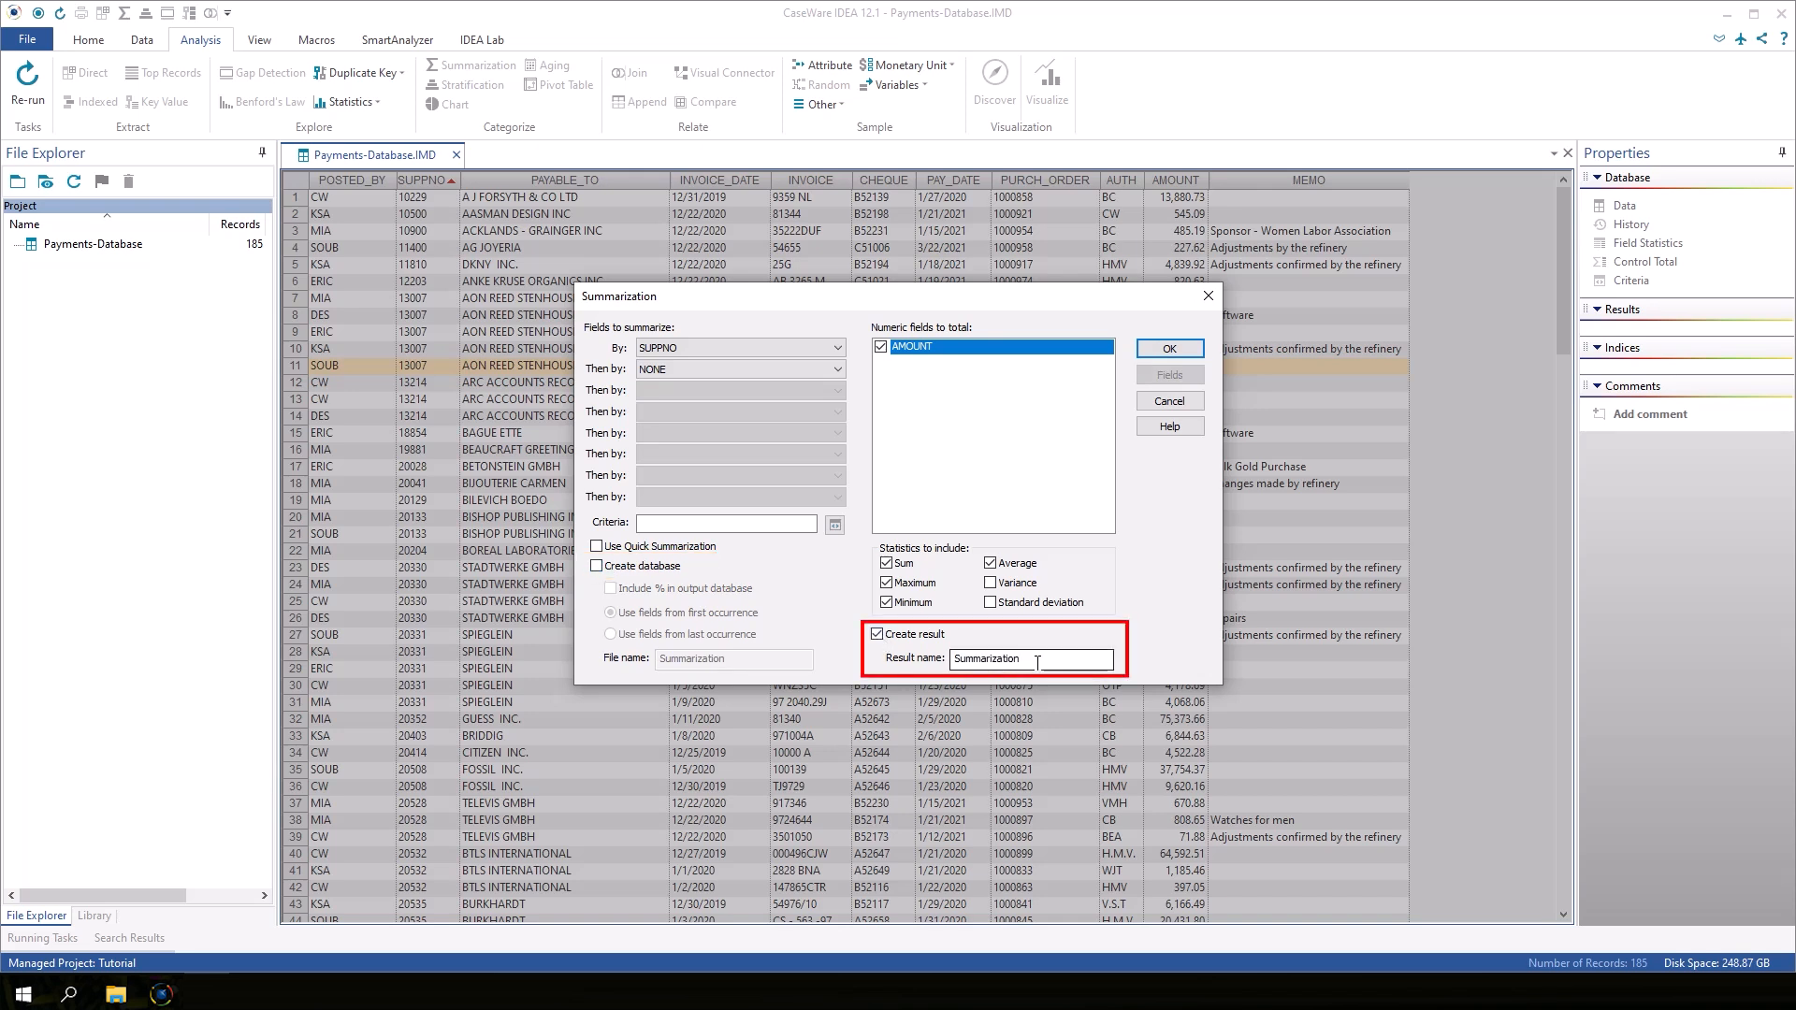
triple_click(1027, 658)
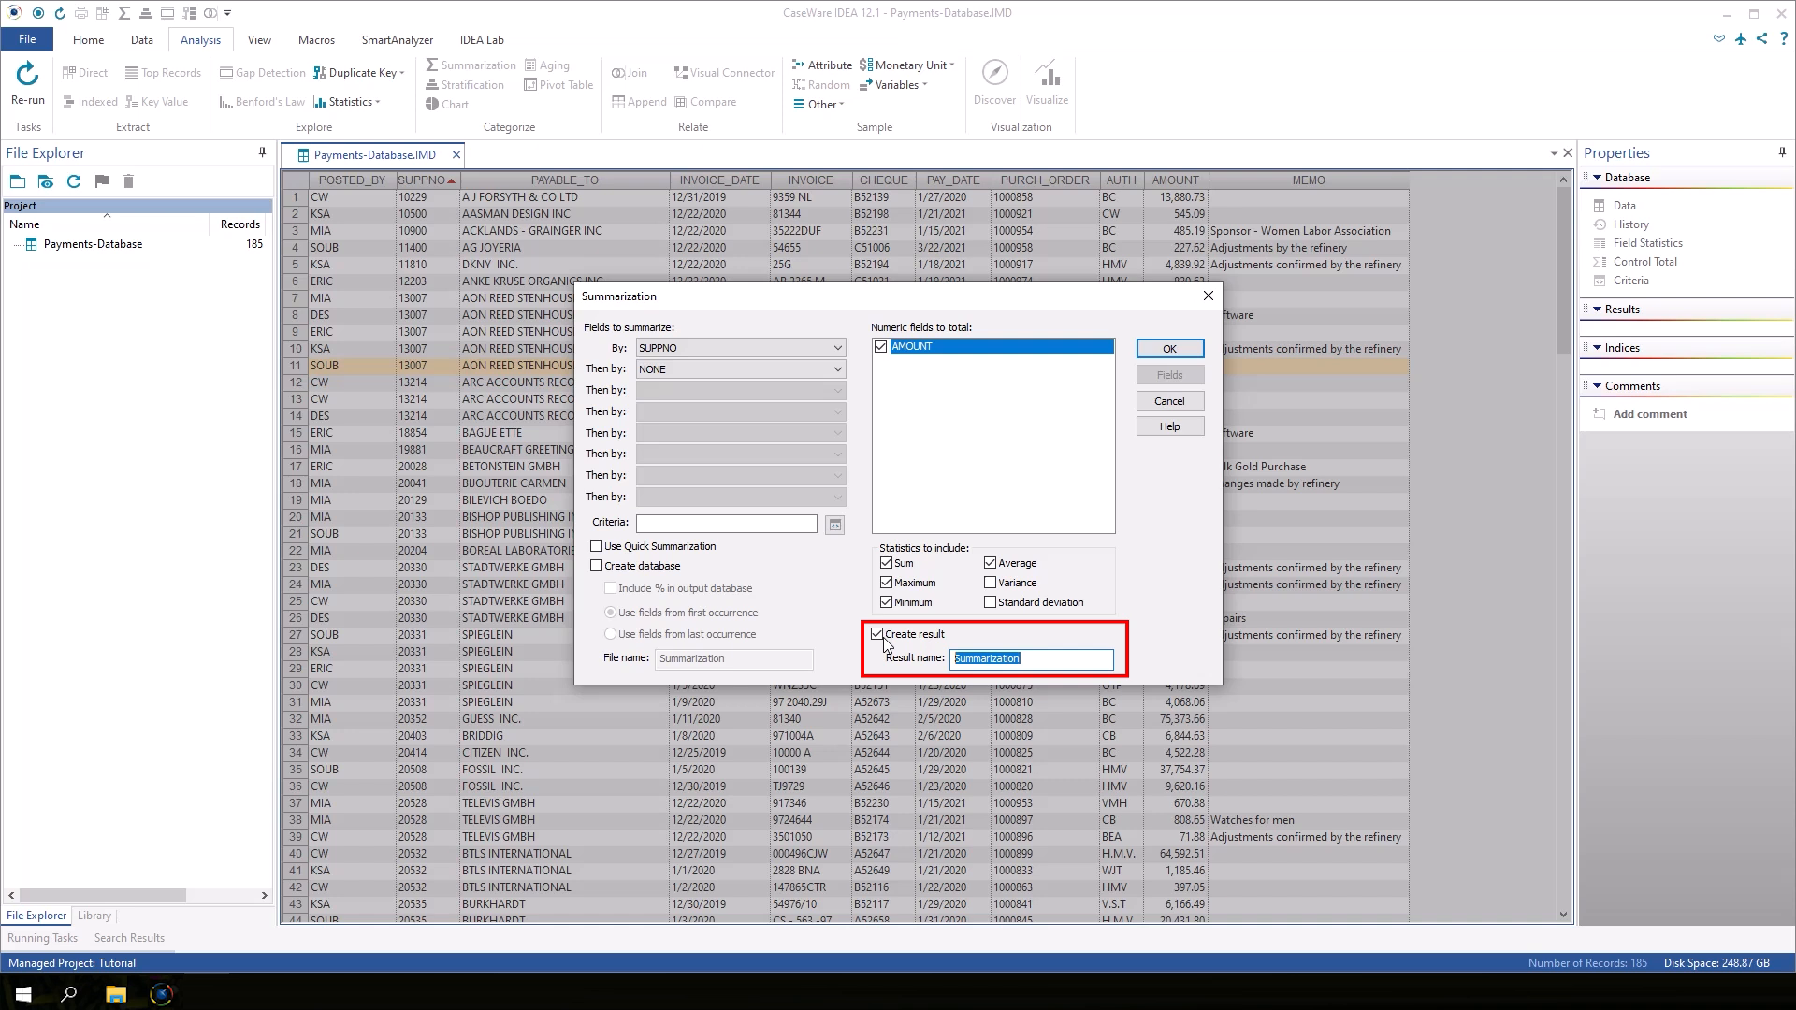
type("Suppl")
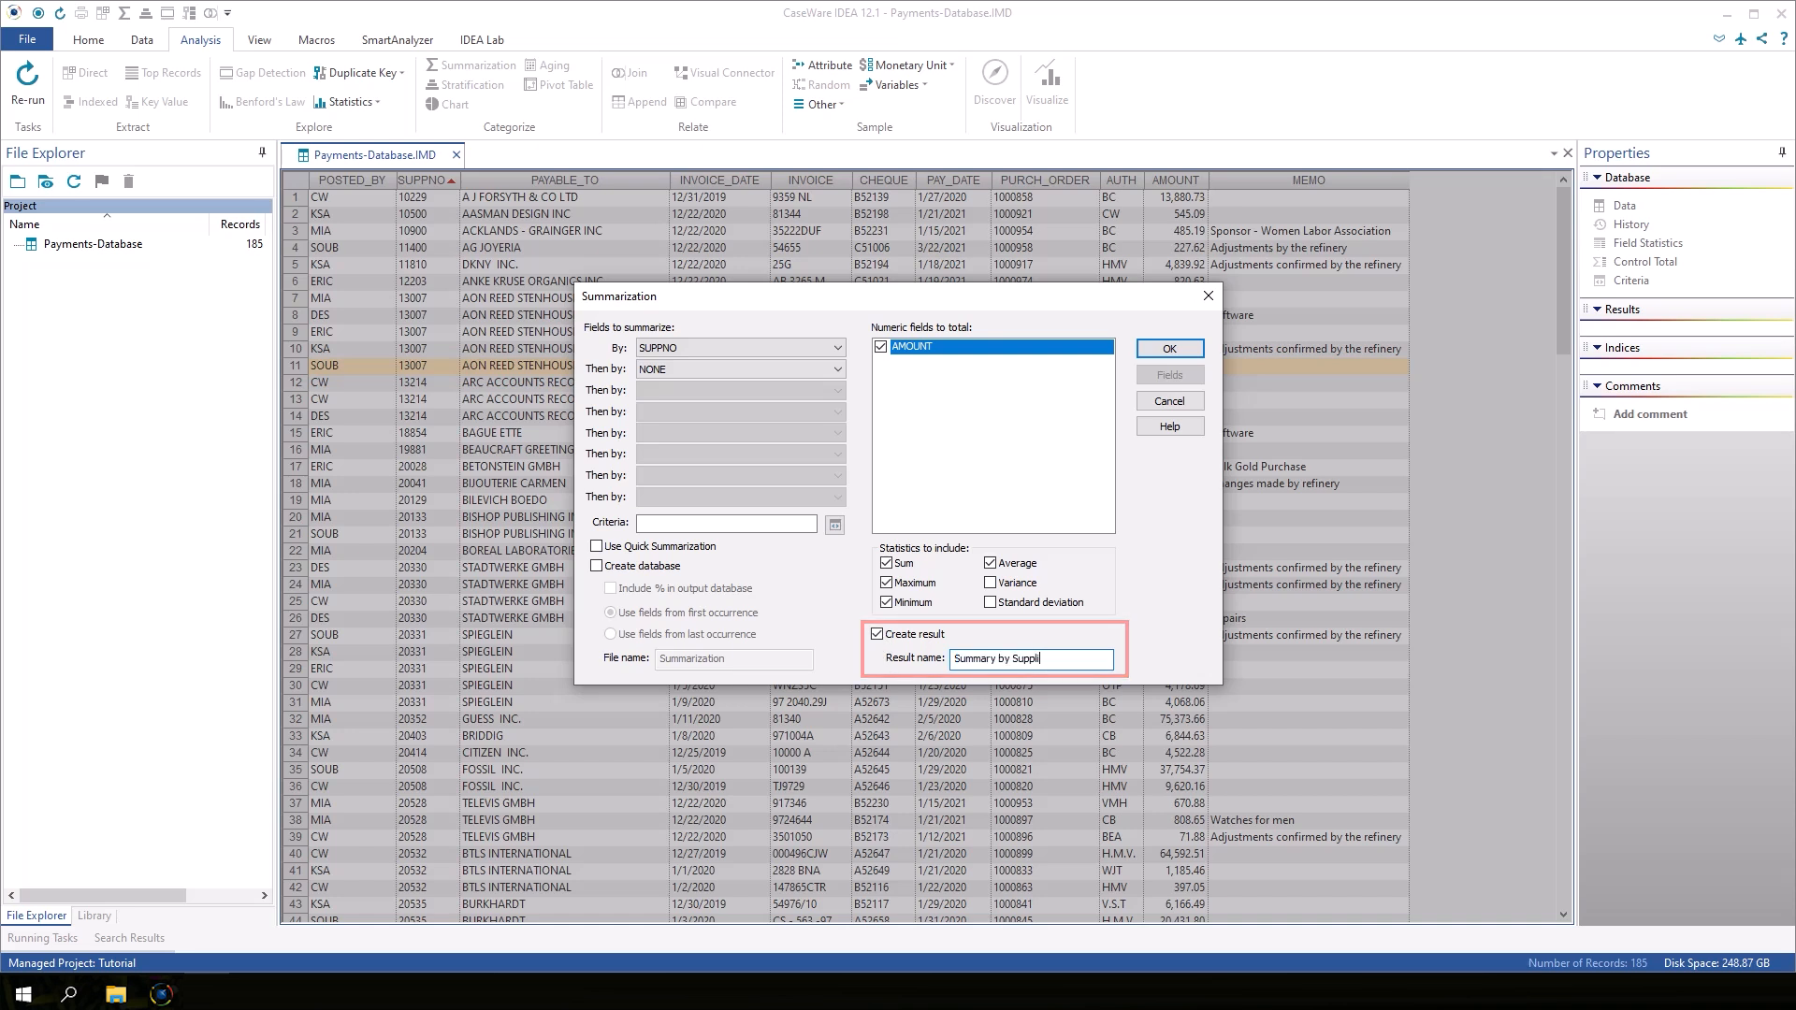
type("er")
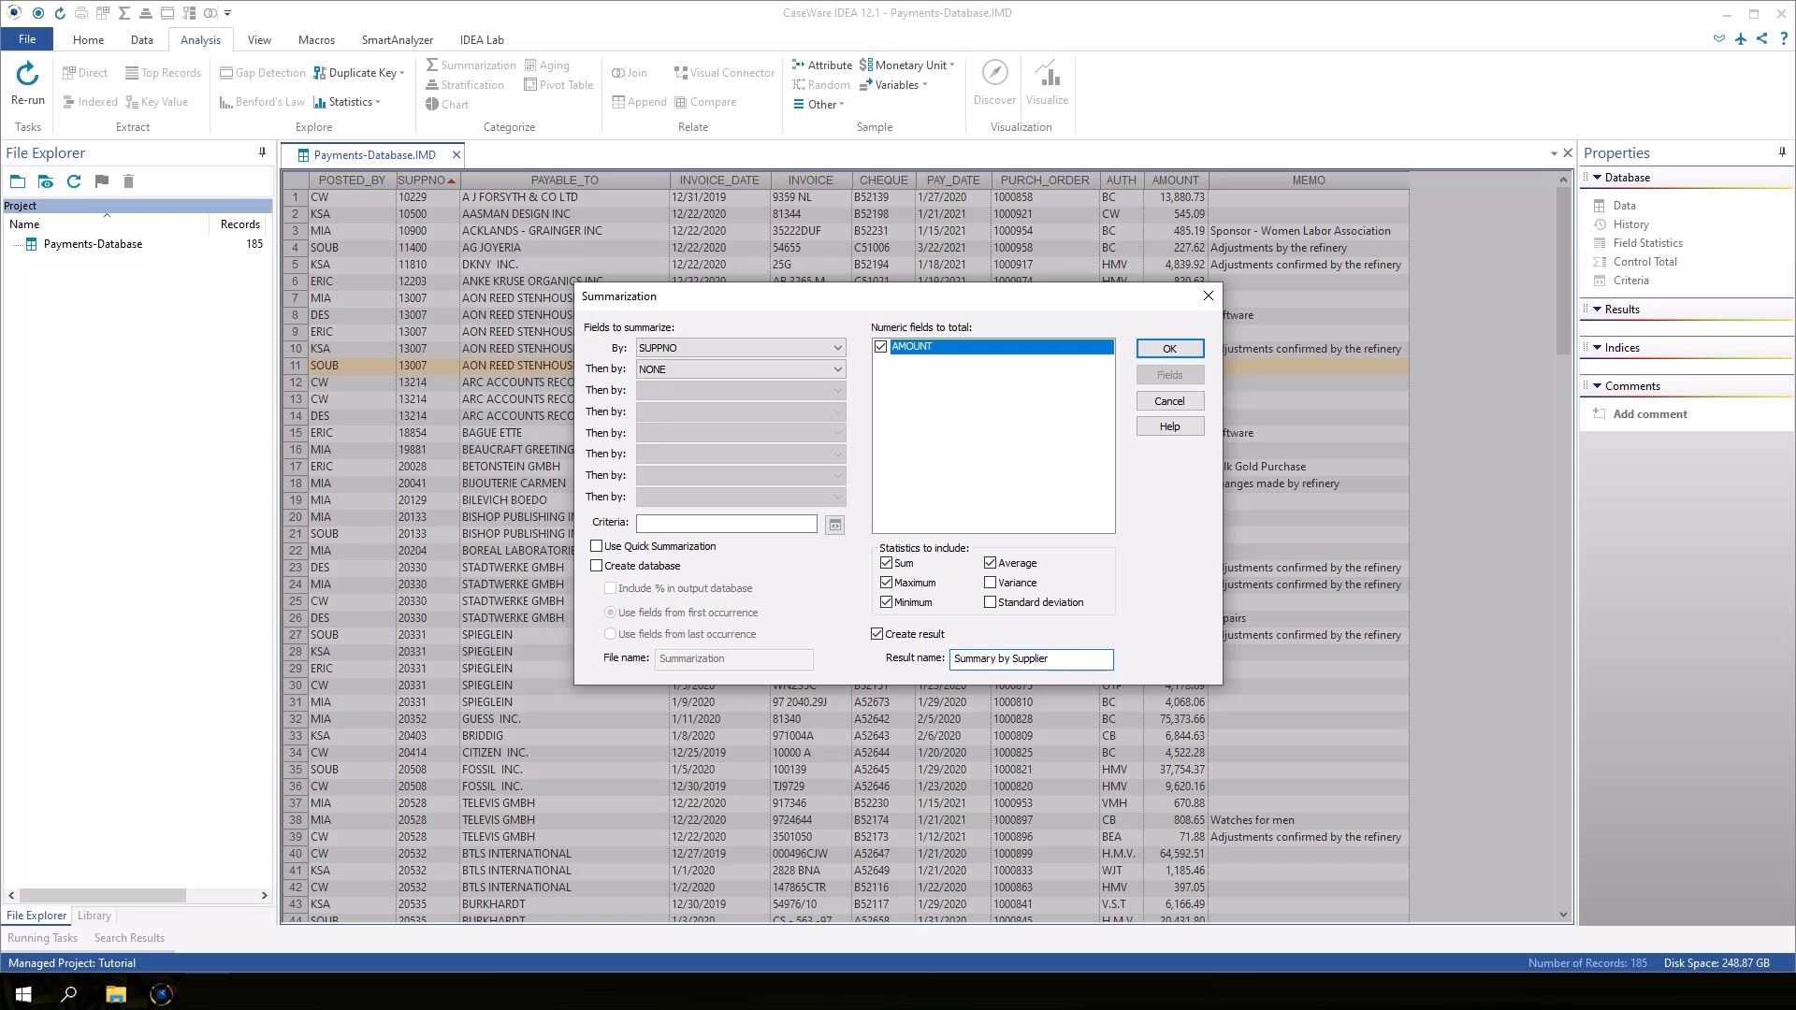
left_click(1167, 347)
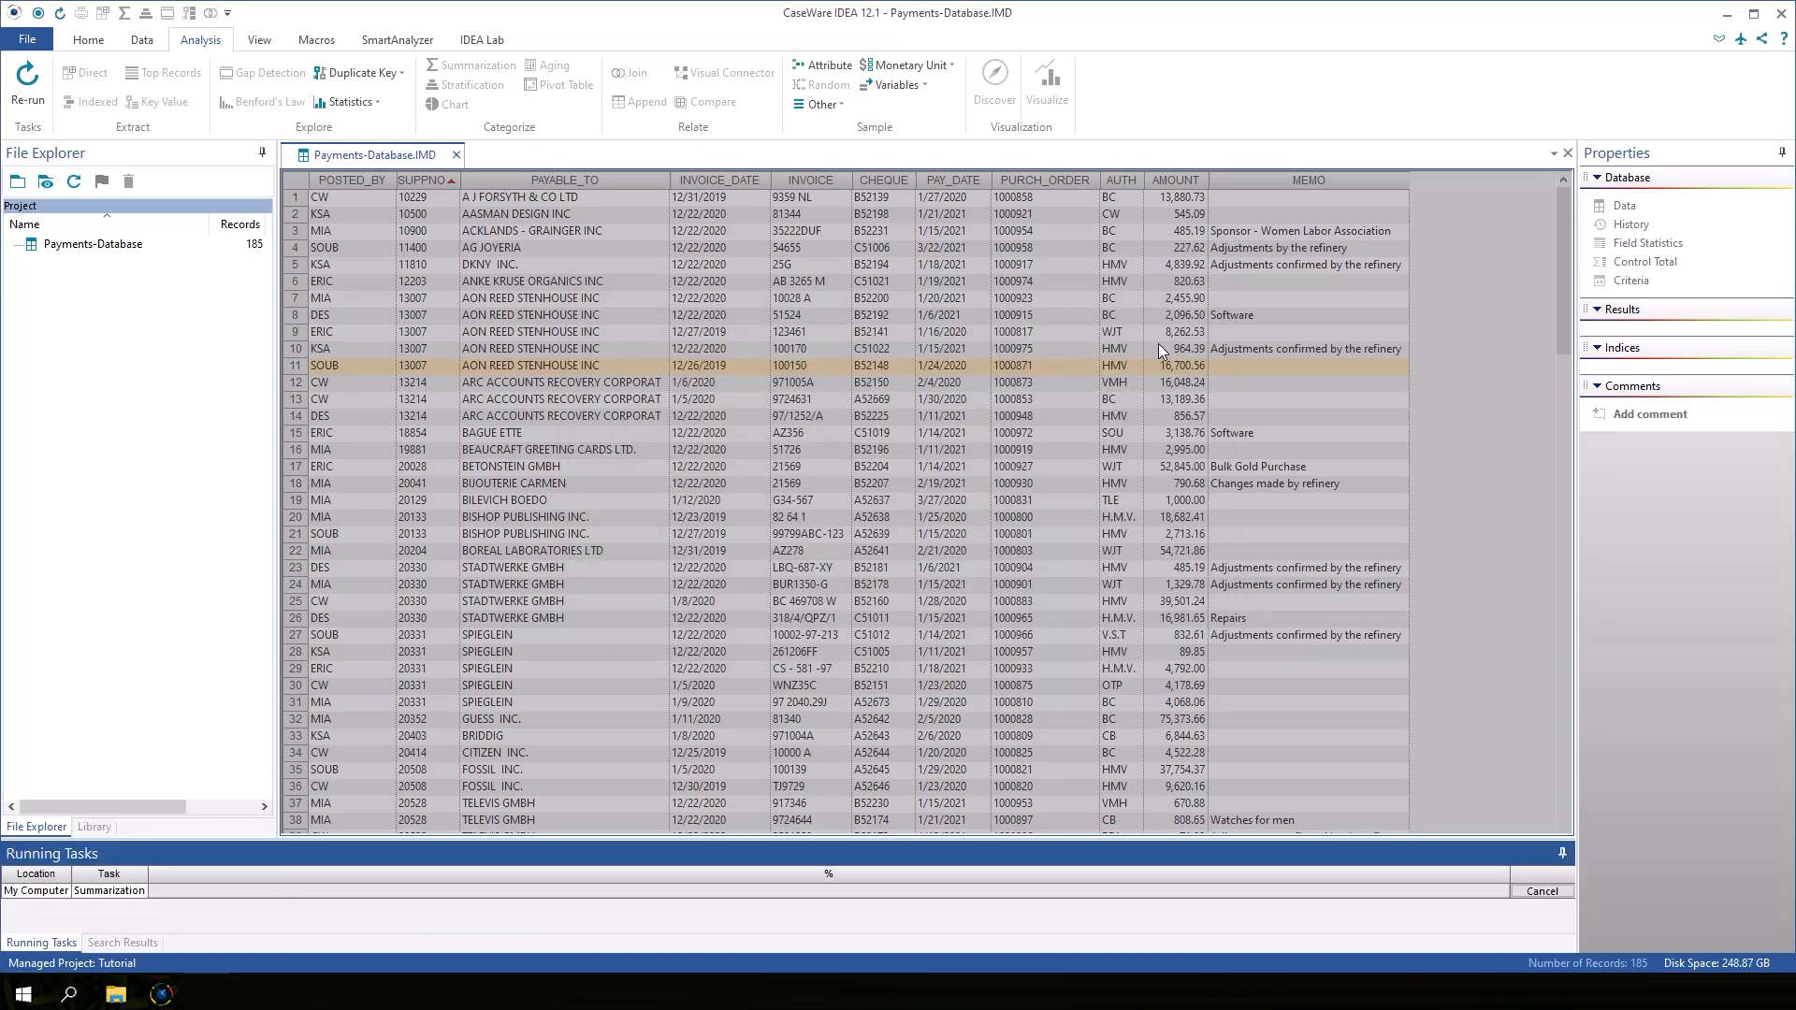
Review the # Records, % # Records, AMOUNT Sum columns and highlight supplier 20535 with seven records
left_click(473, 66)
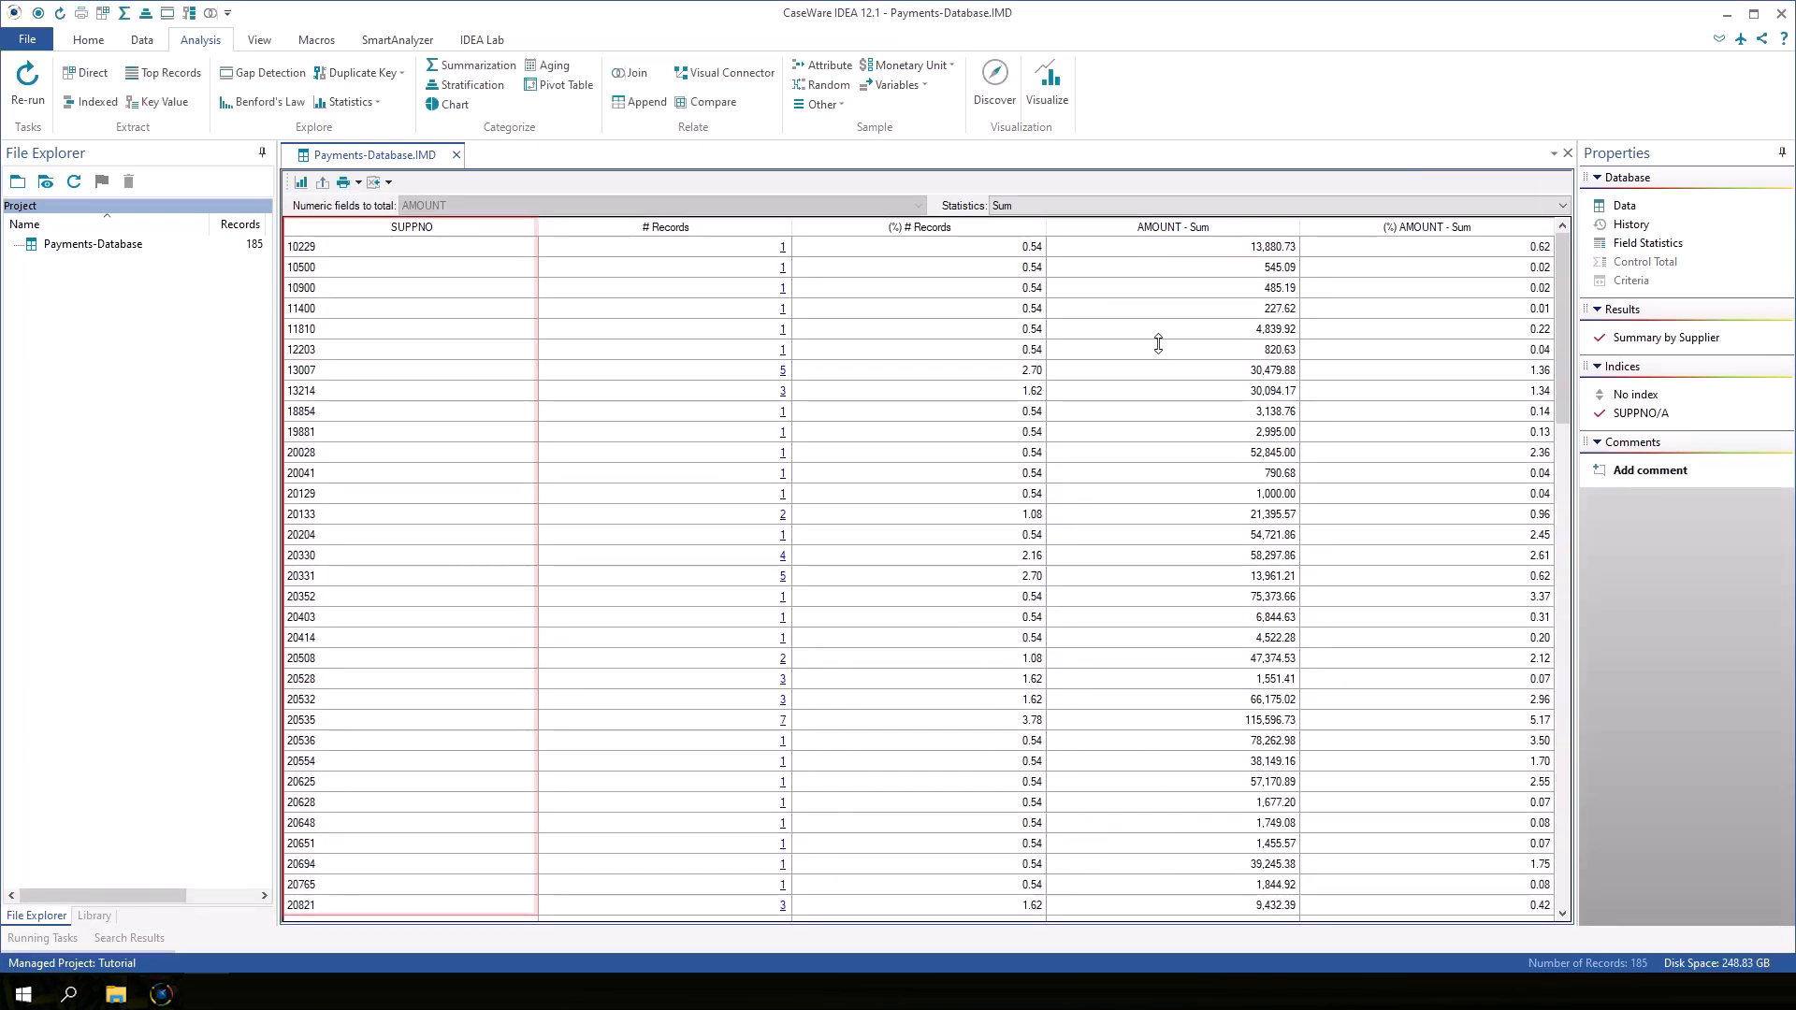
left_click(666, 226)
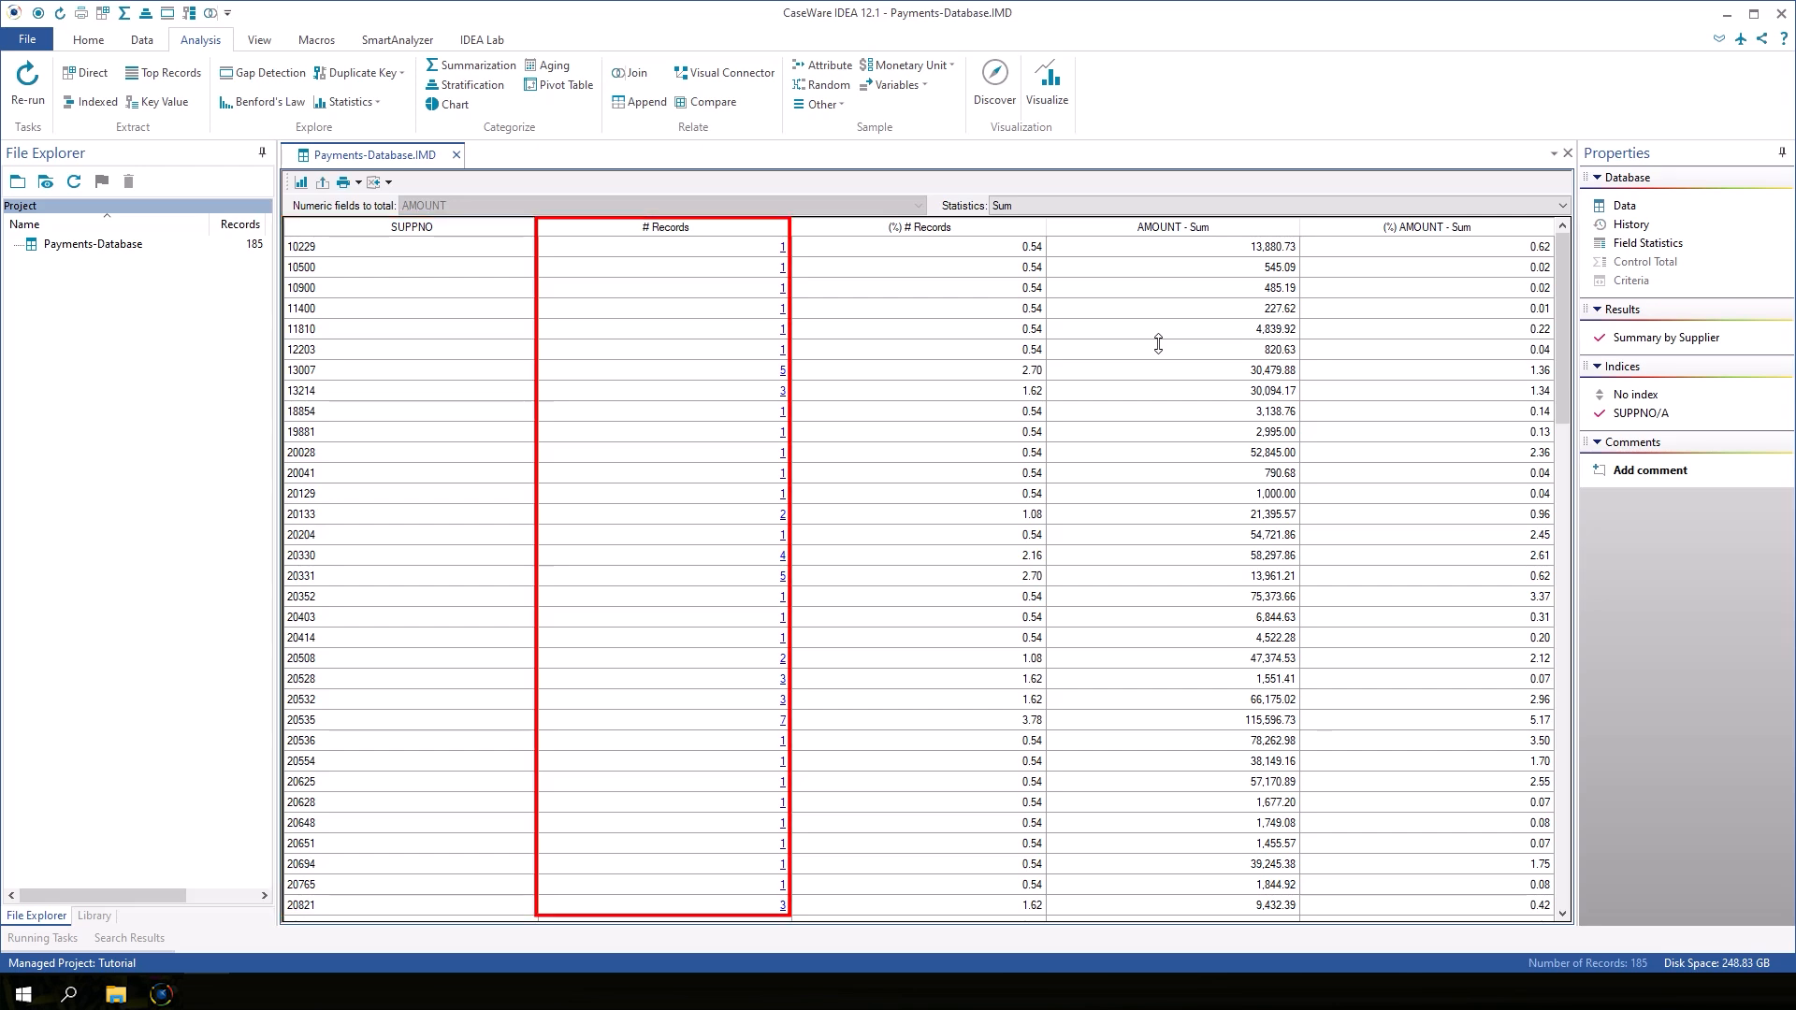
left_click(921, 227)
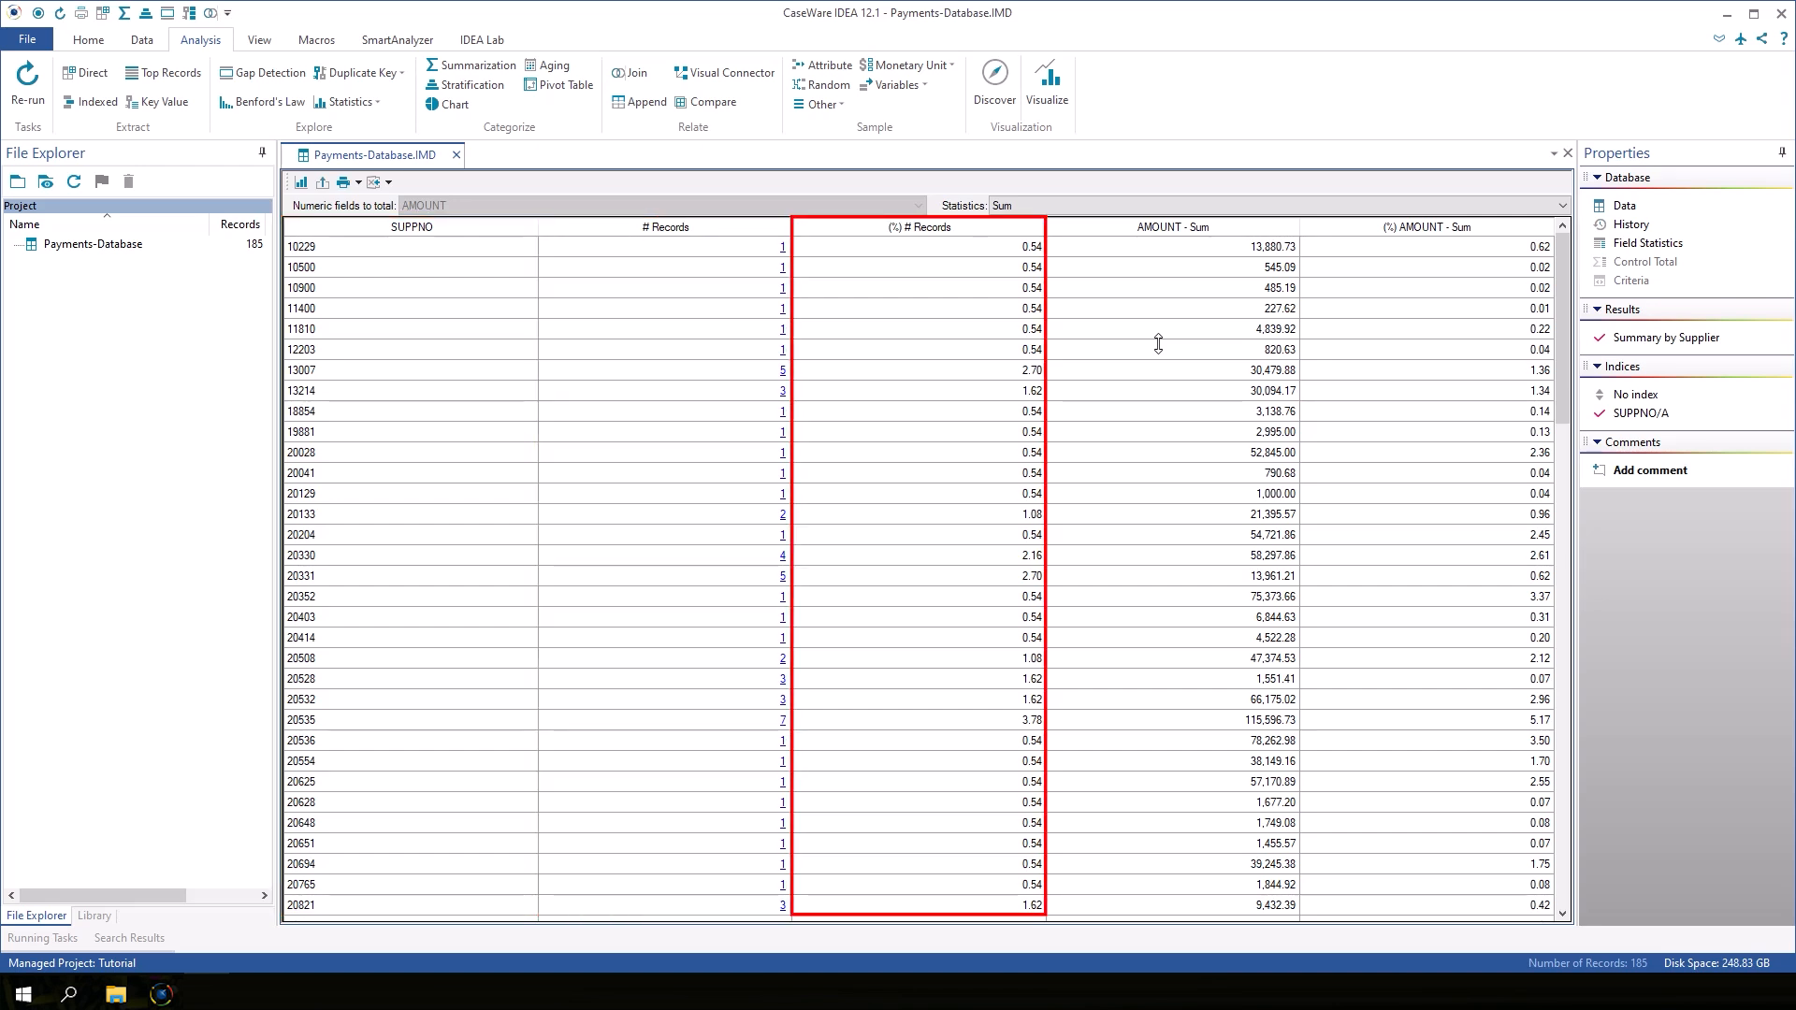
left_click(1171, 227)
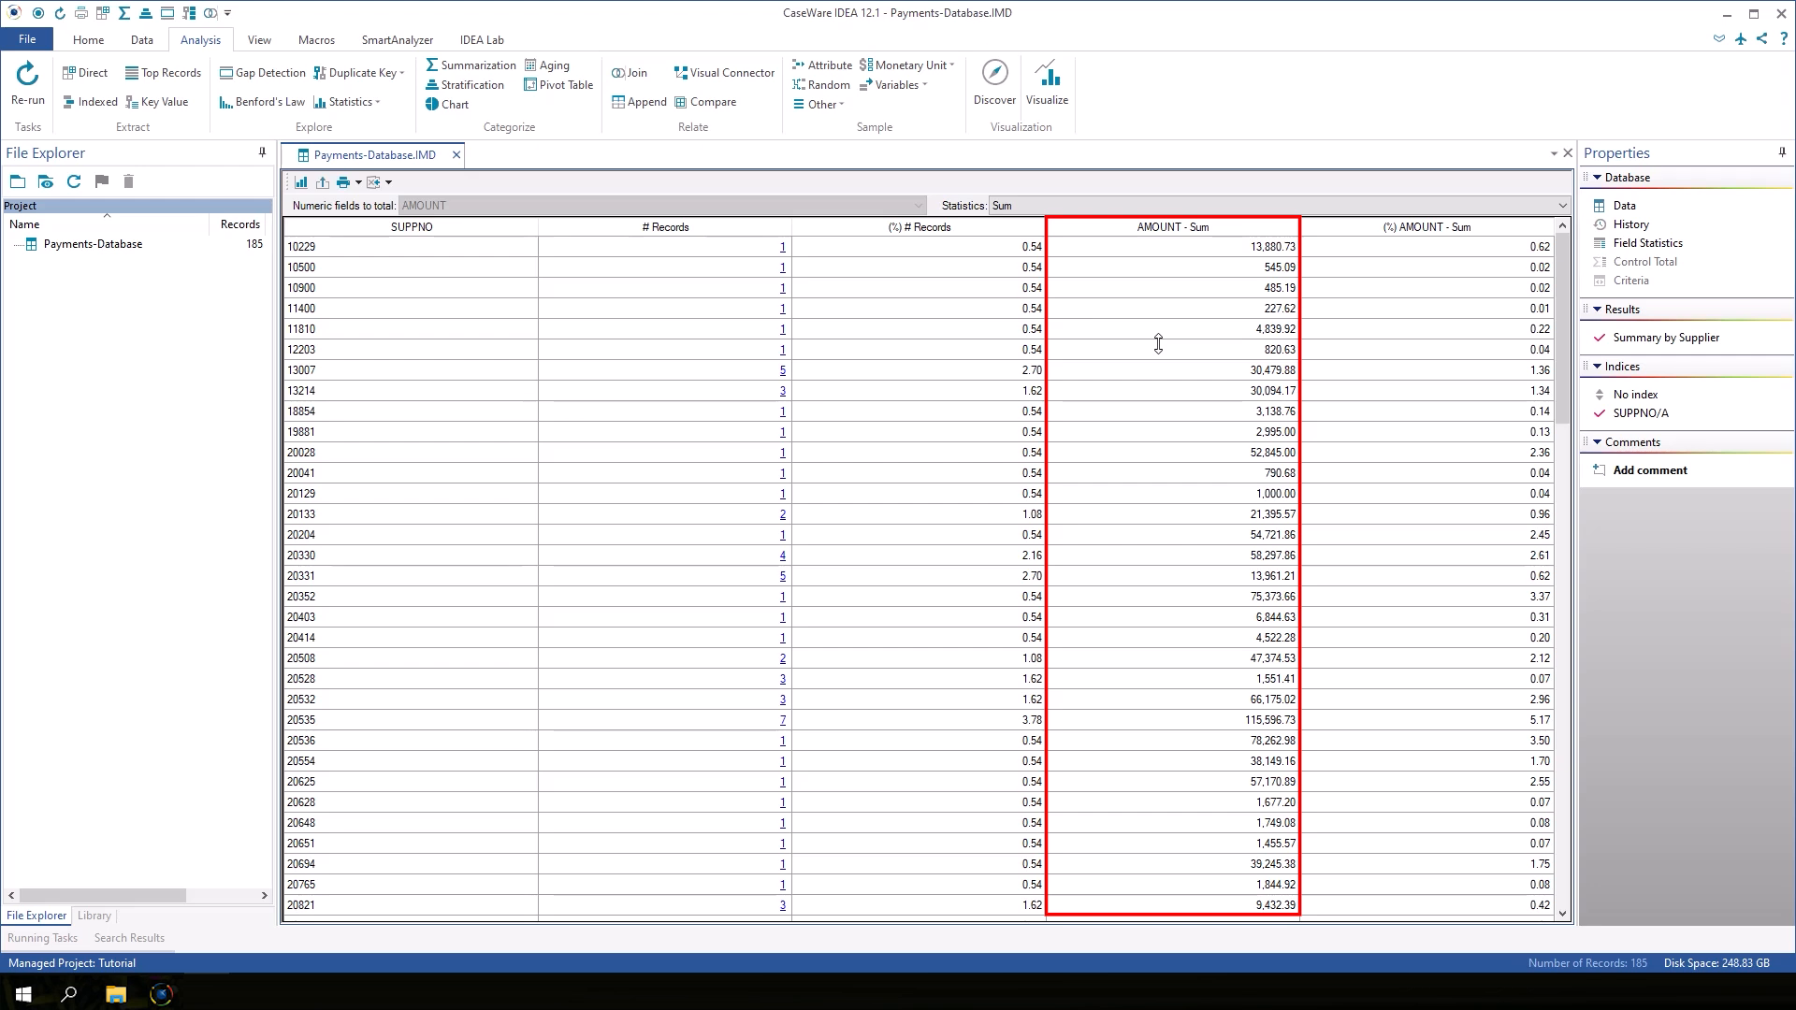
left_click(1427, 226)
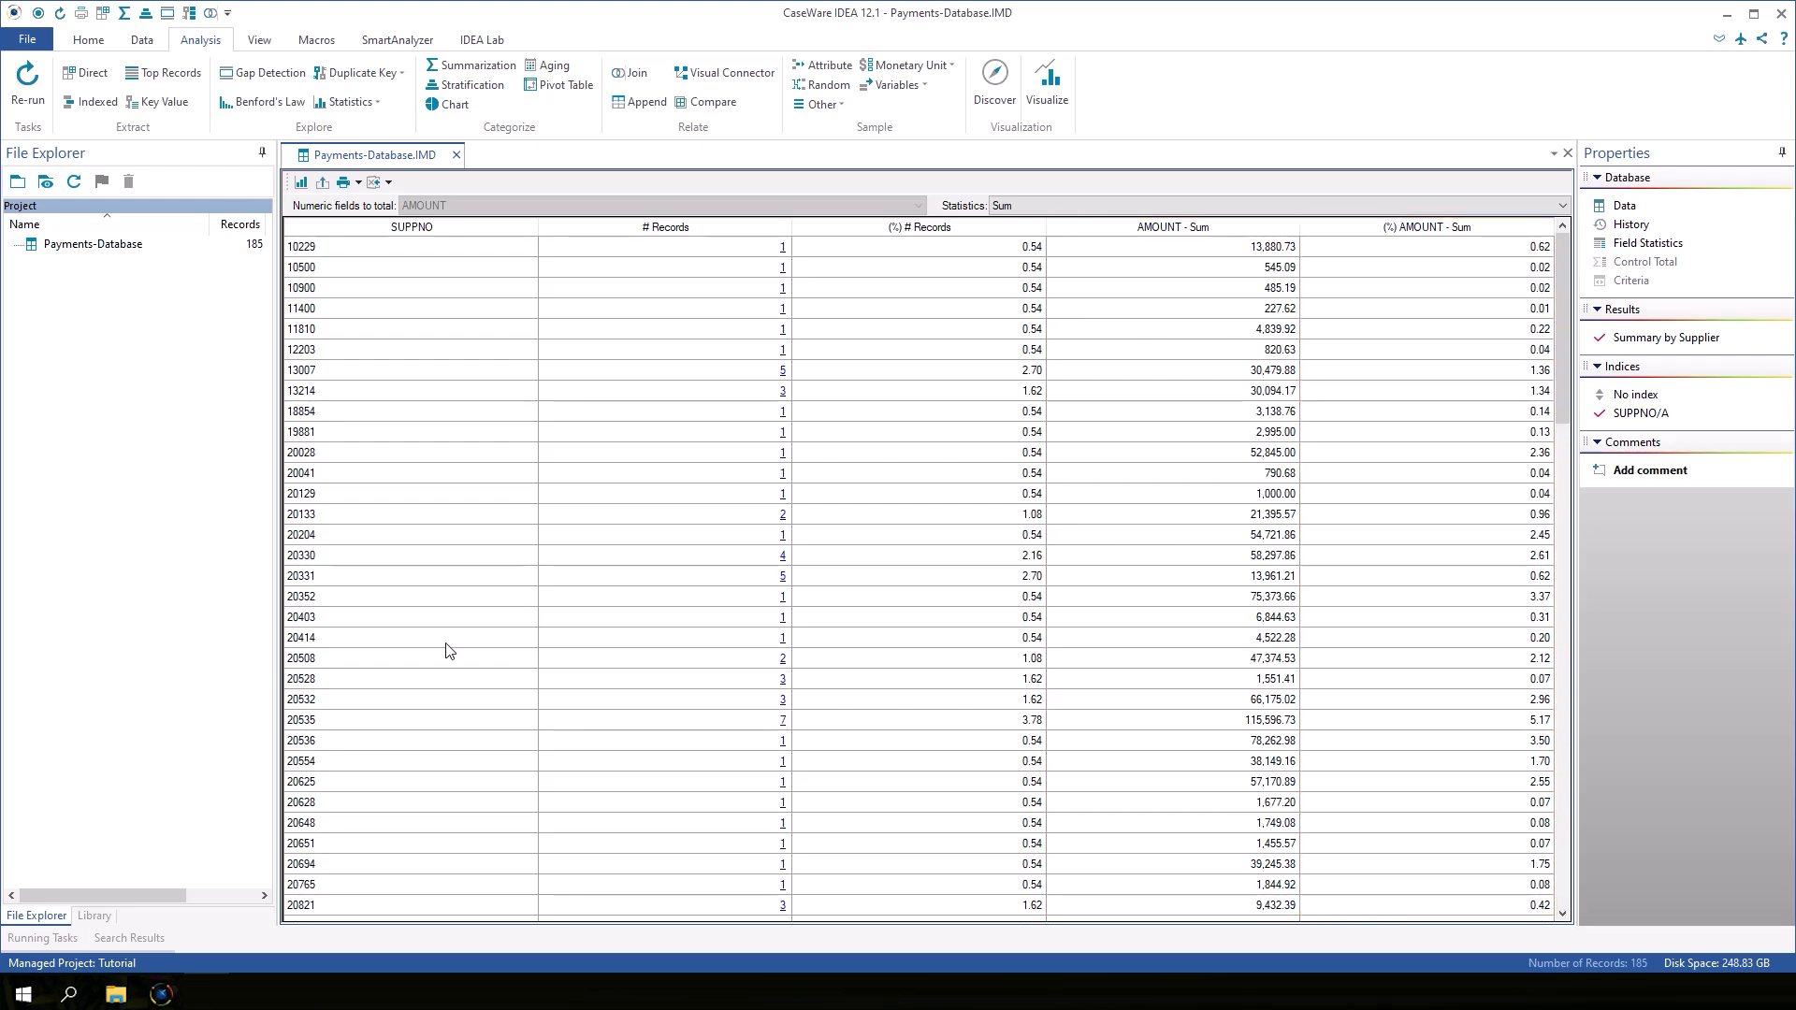
left_click(355, 719)
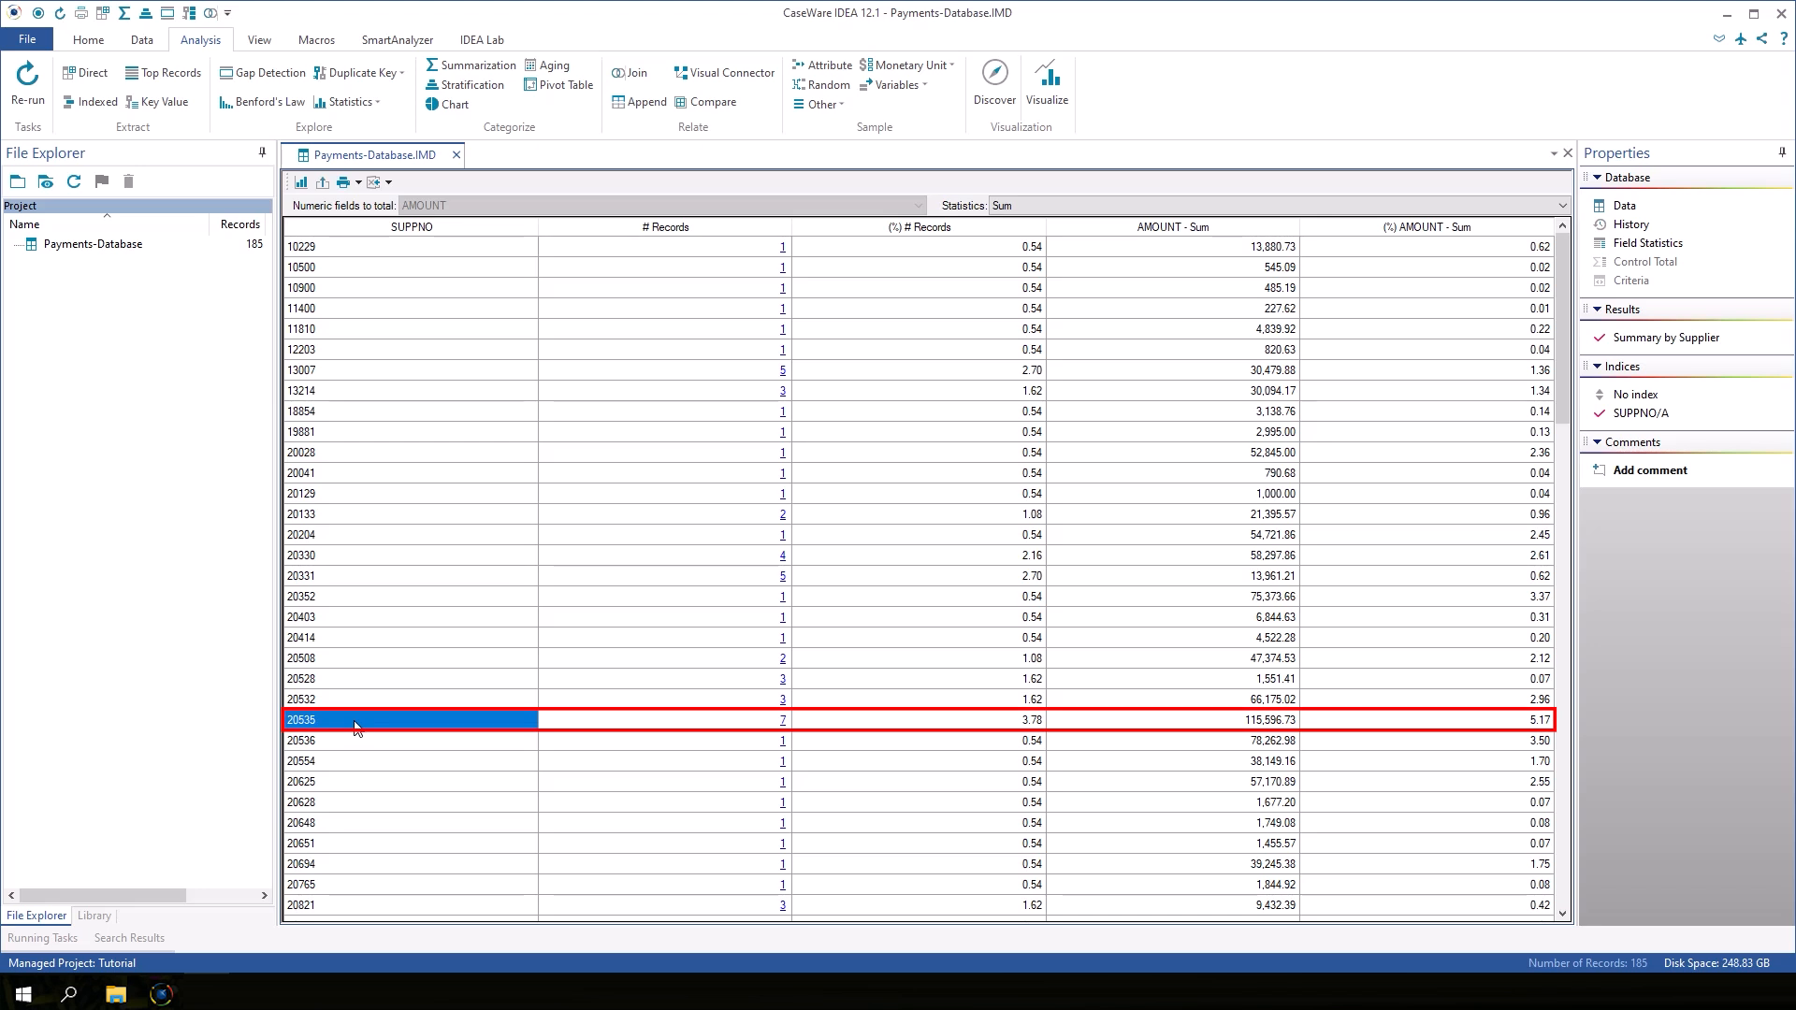
mouse_move(712, 750)
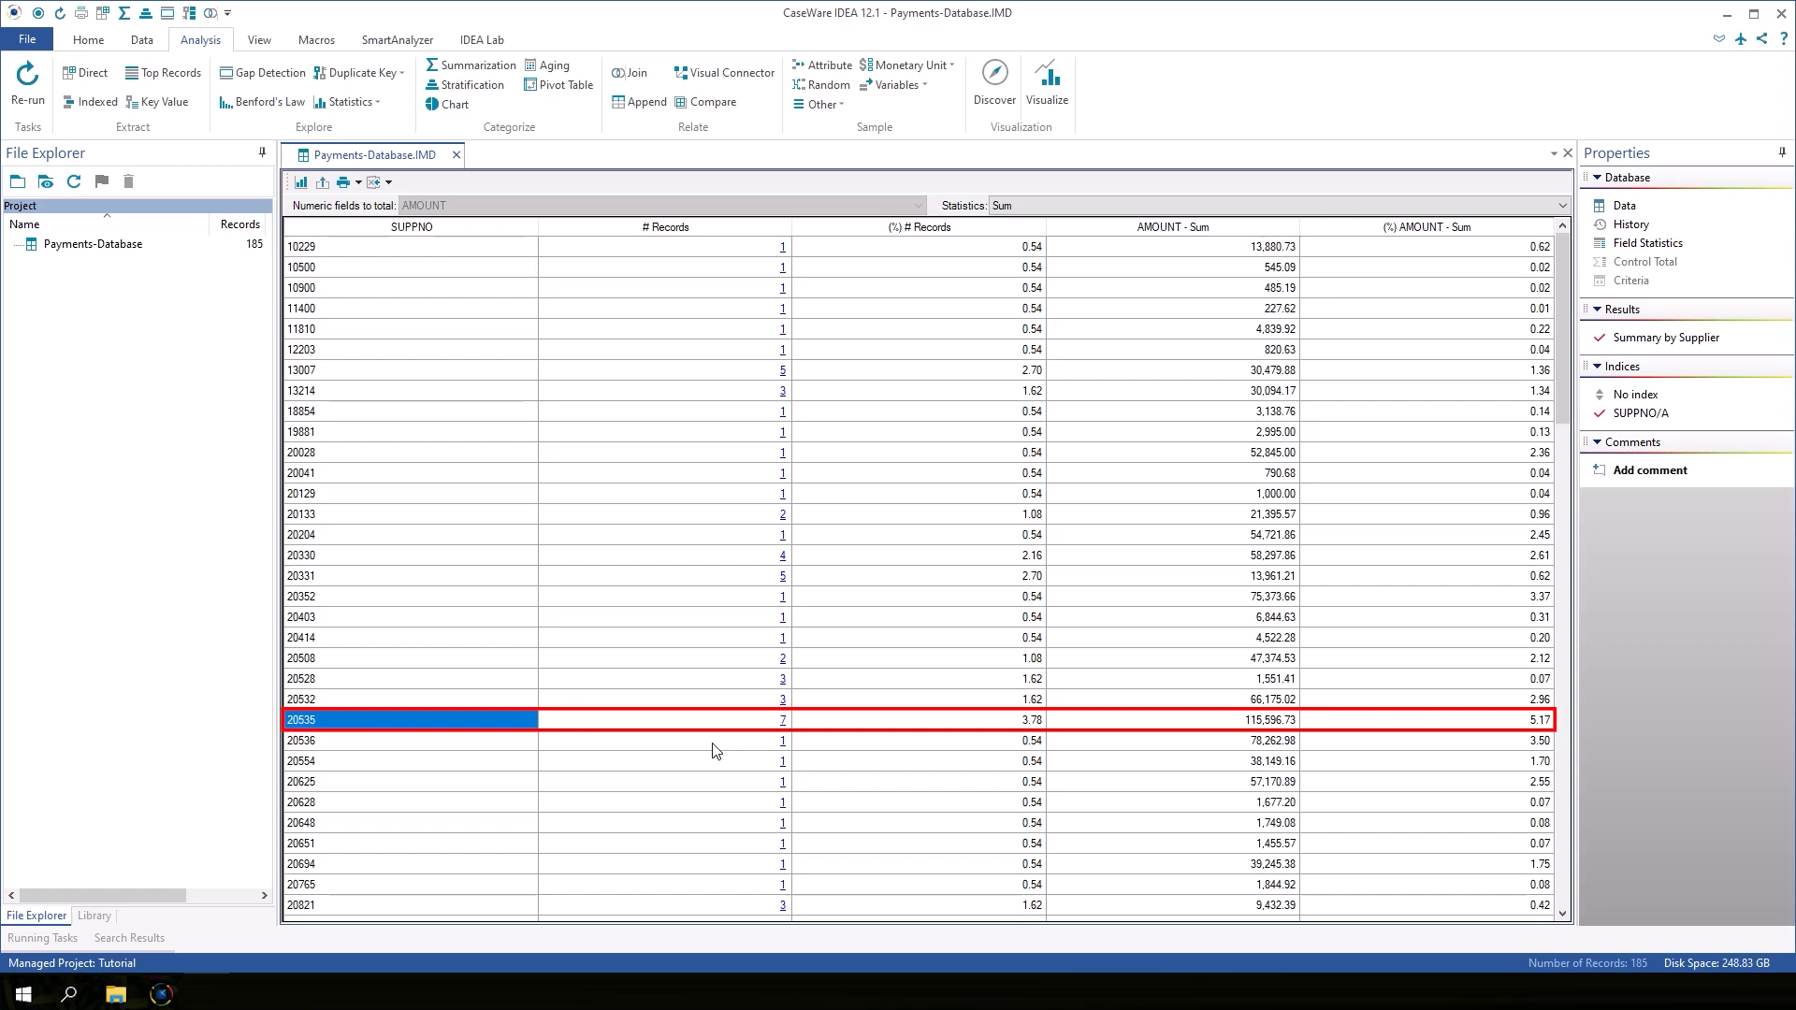
mouse_move(793, 731)
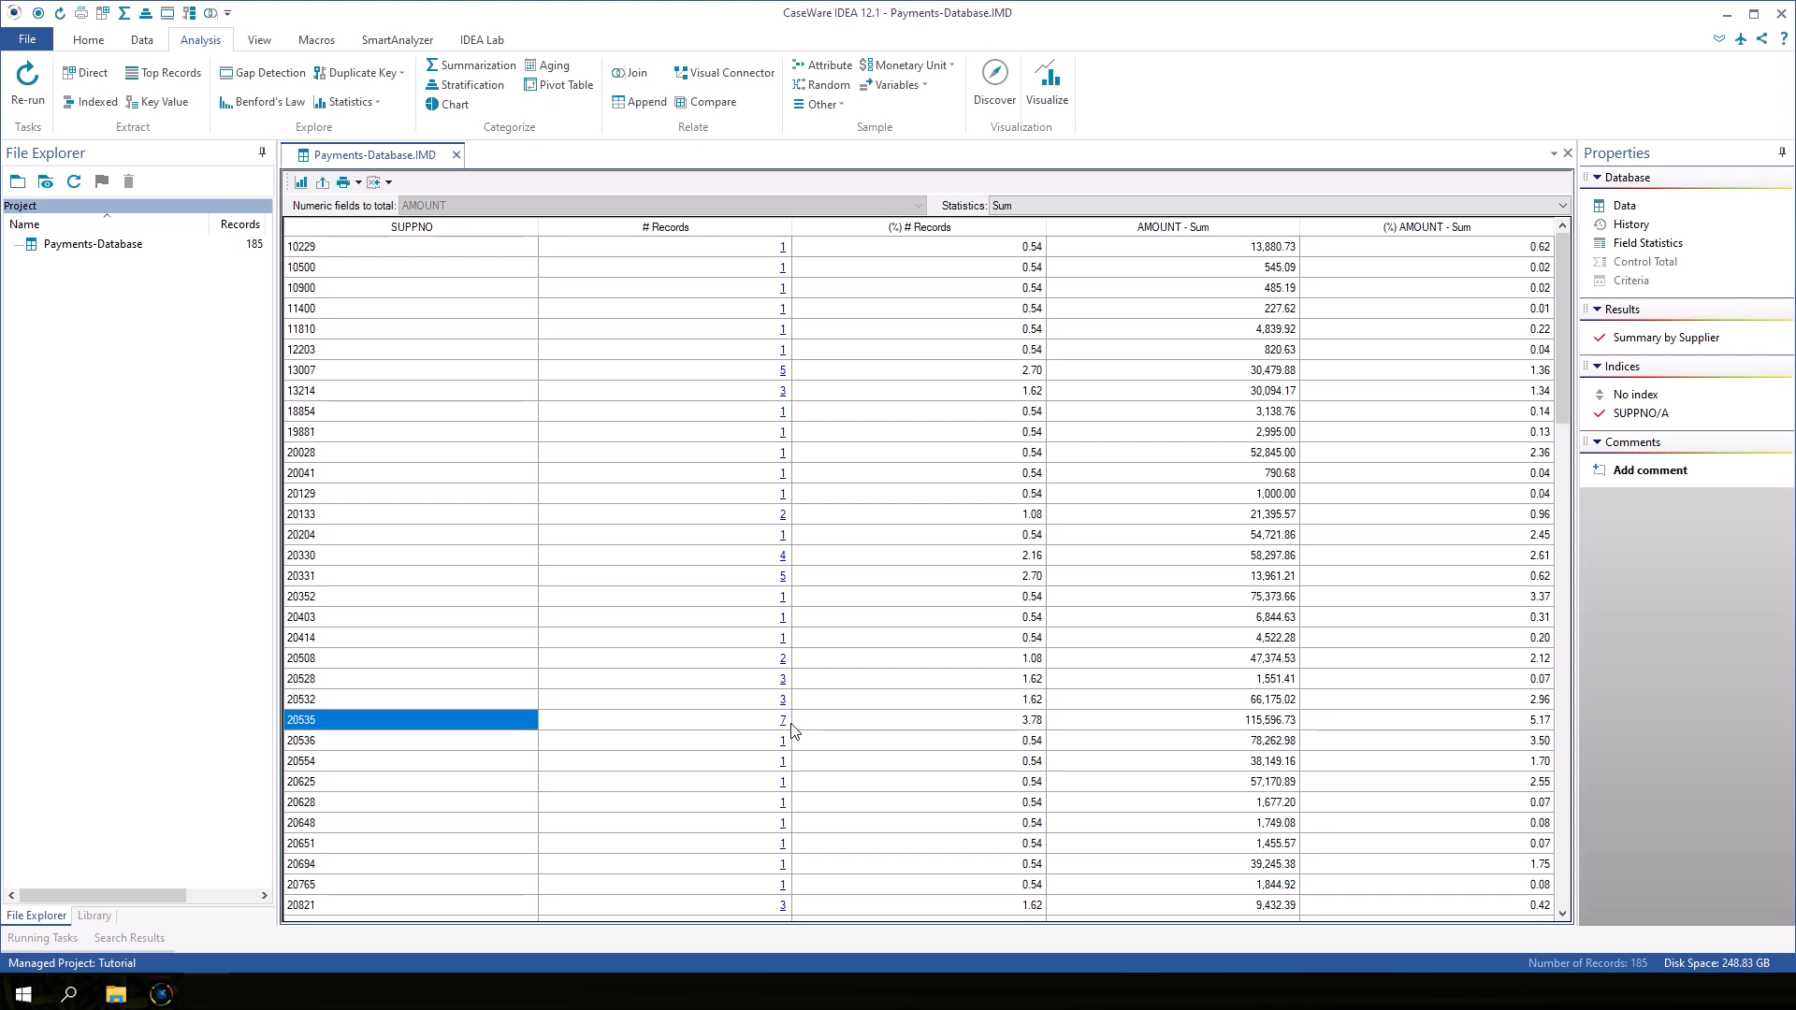
left_click(664, 226)
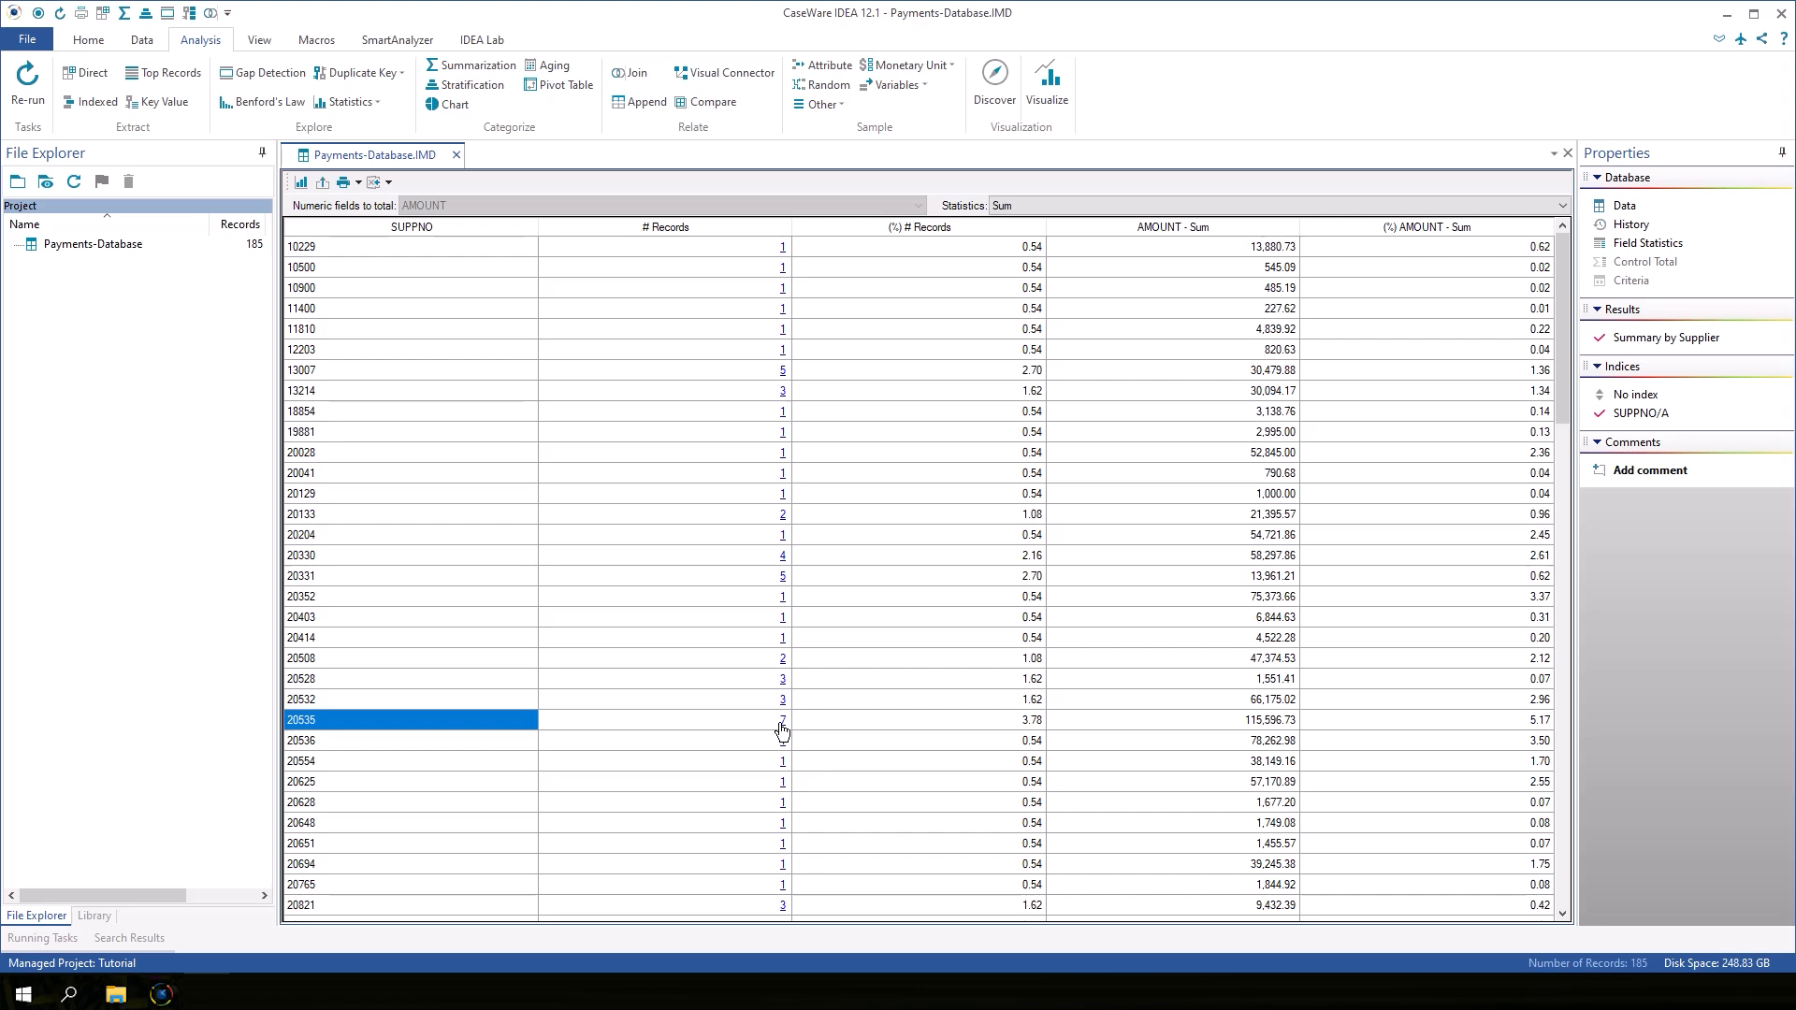
right_click(782, 718)
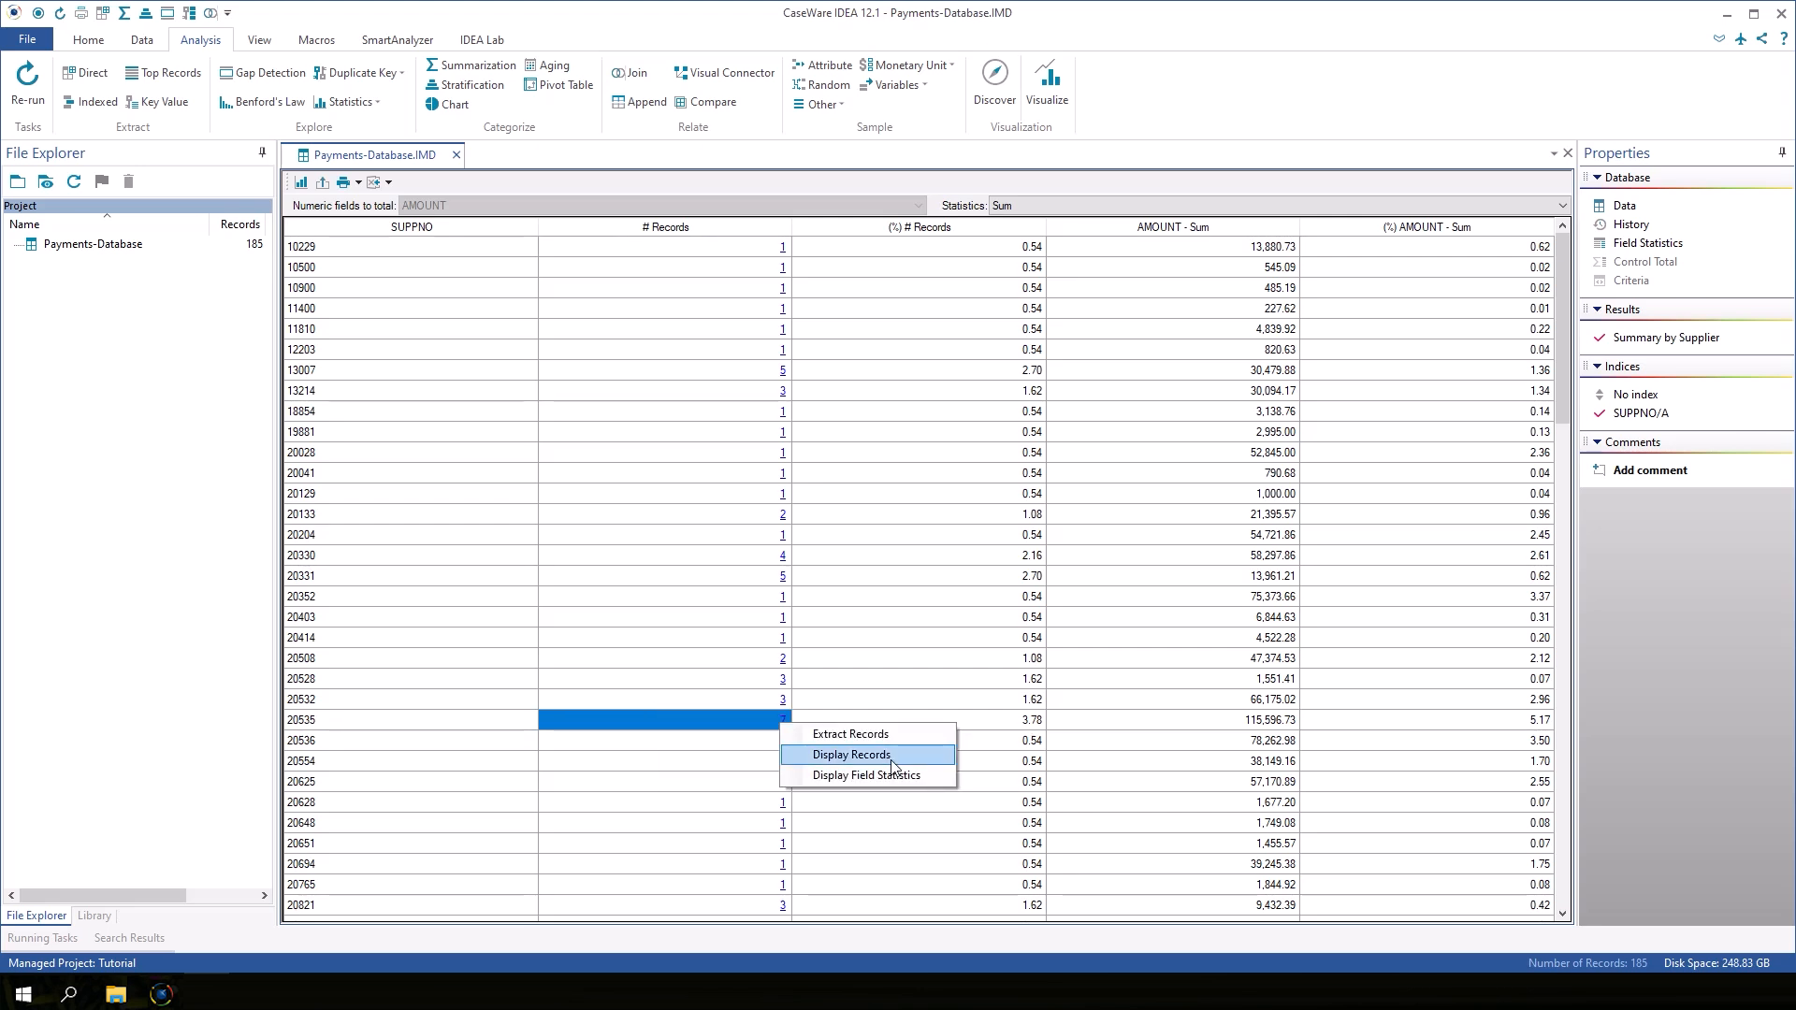
left_click(851, 754)
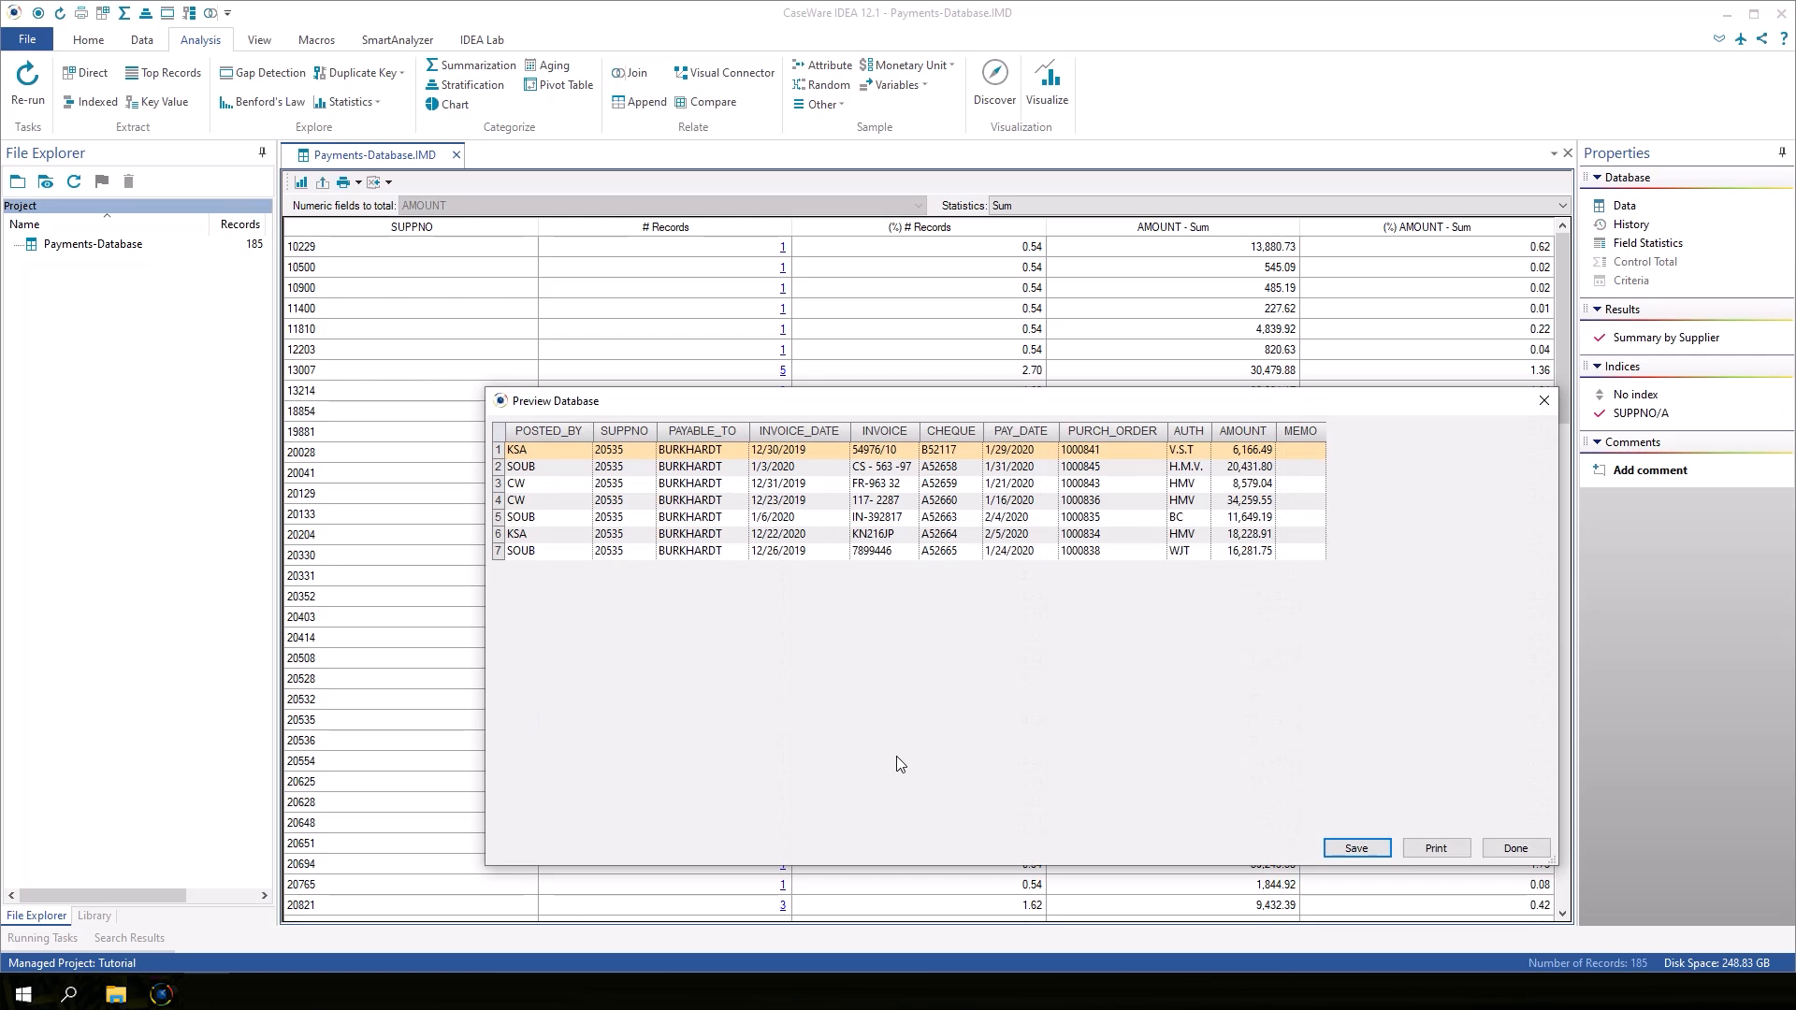
mouse_move(1119, 690)
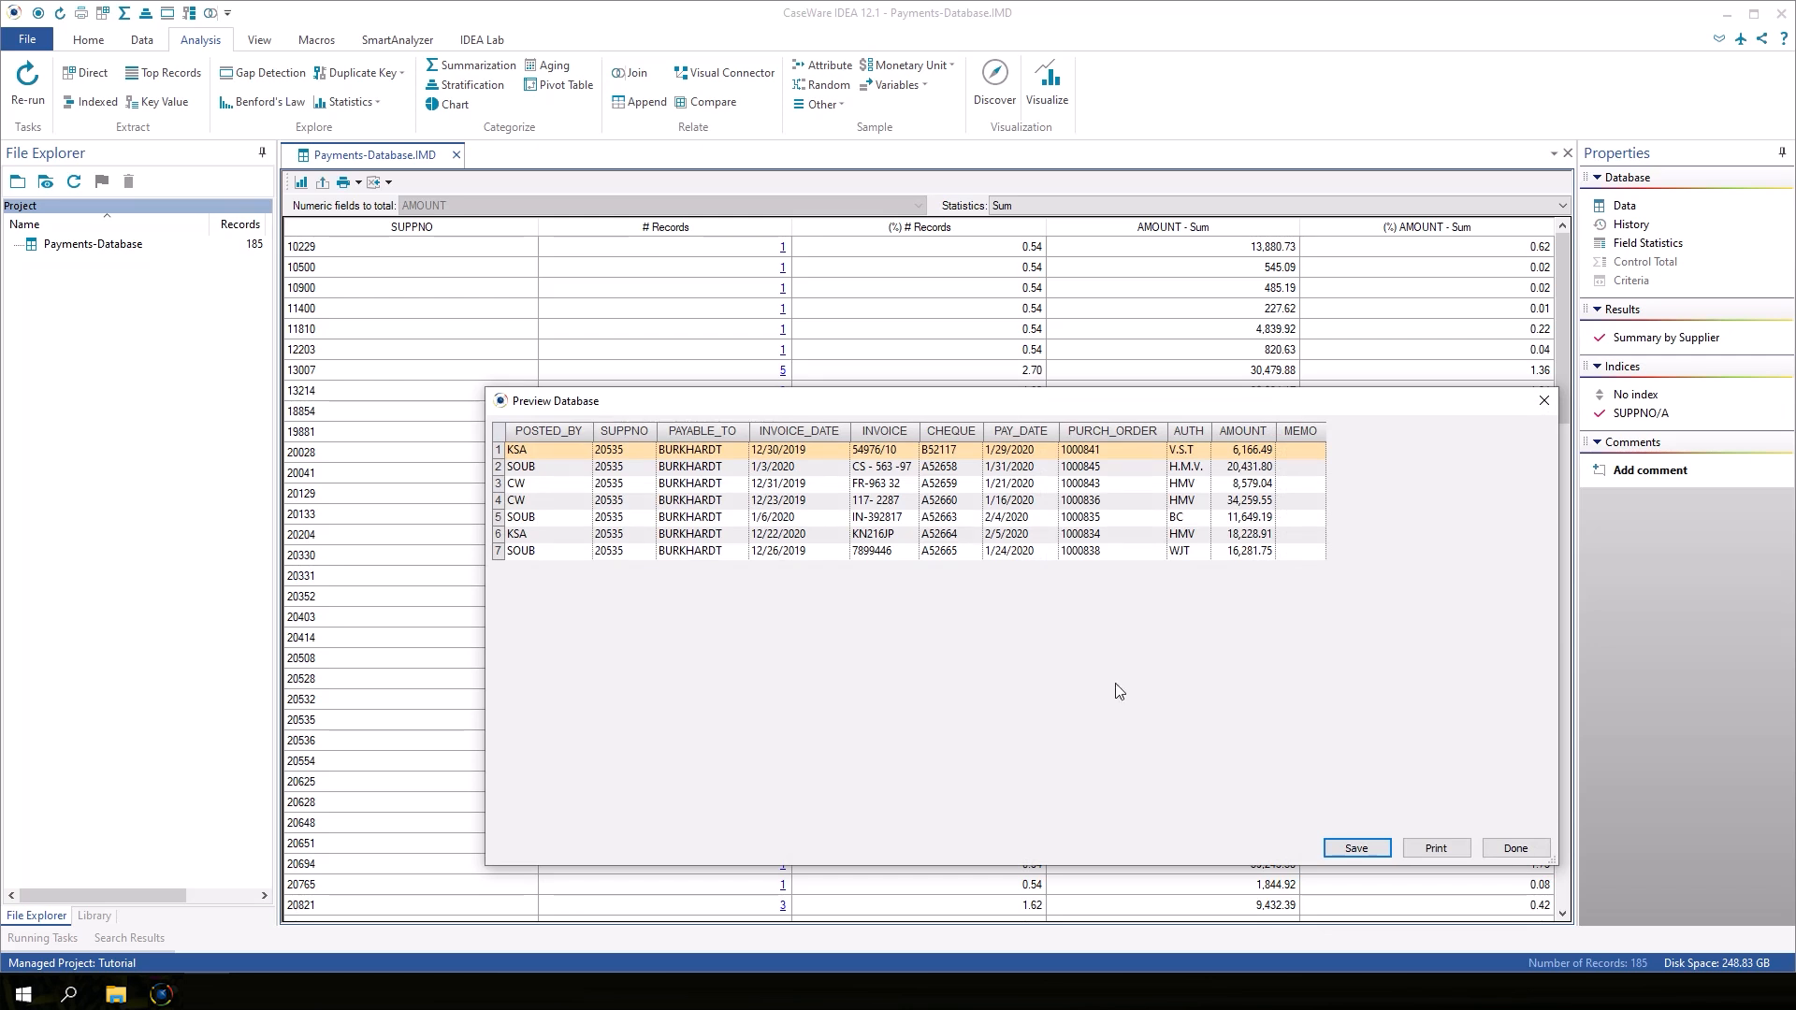
left_click(1513, 847)
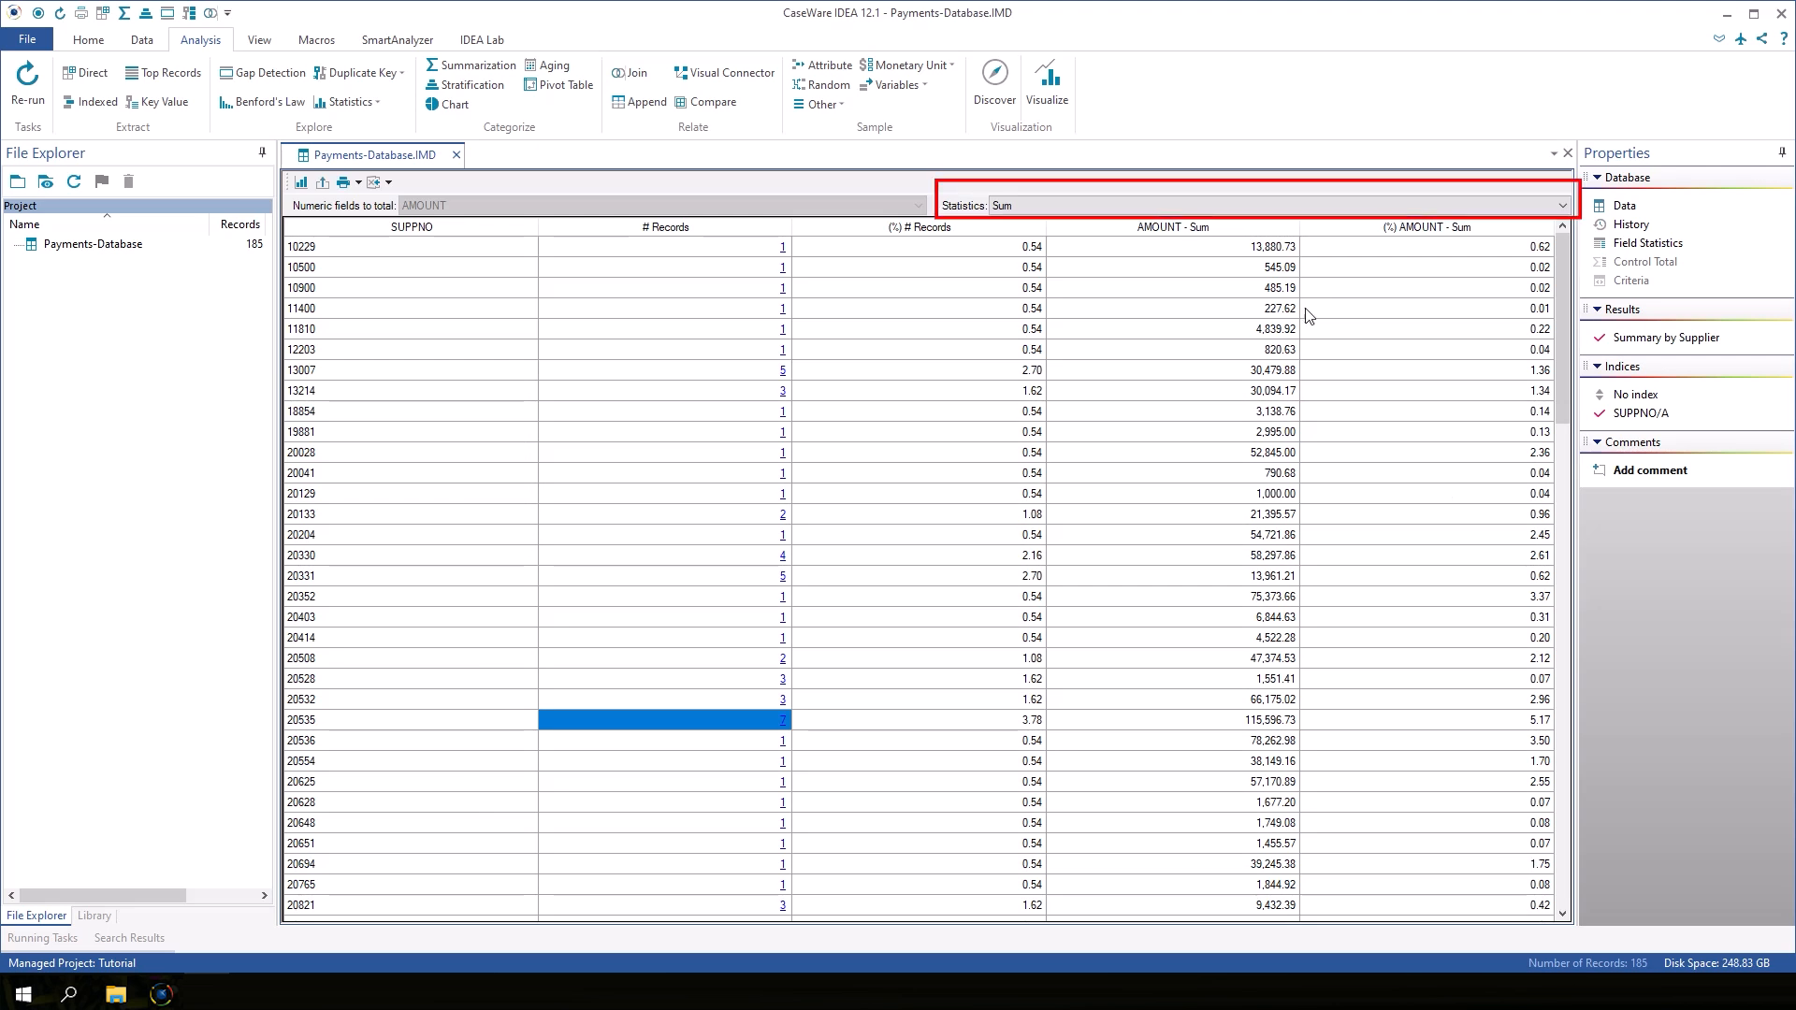
Switch the result's displayed statistic from Sum to Average AMOUNT per supplier
left_click(1560, 205)
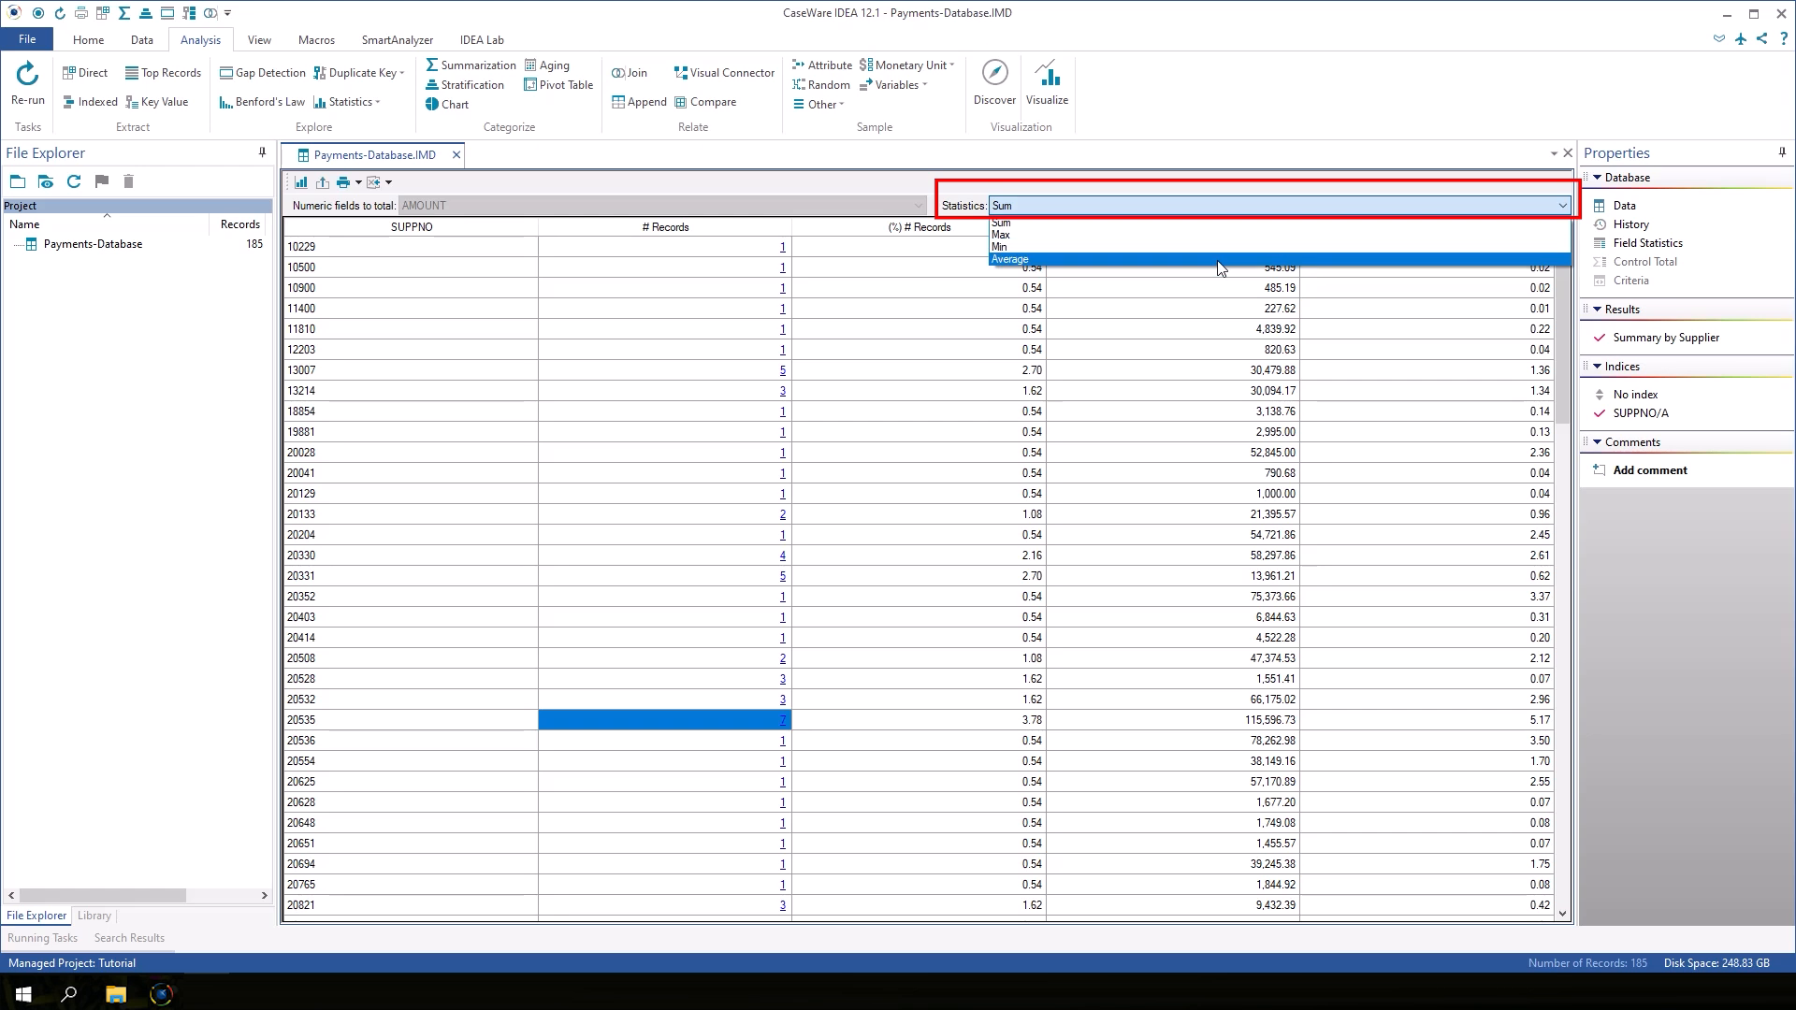
left_click(1008, 258)
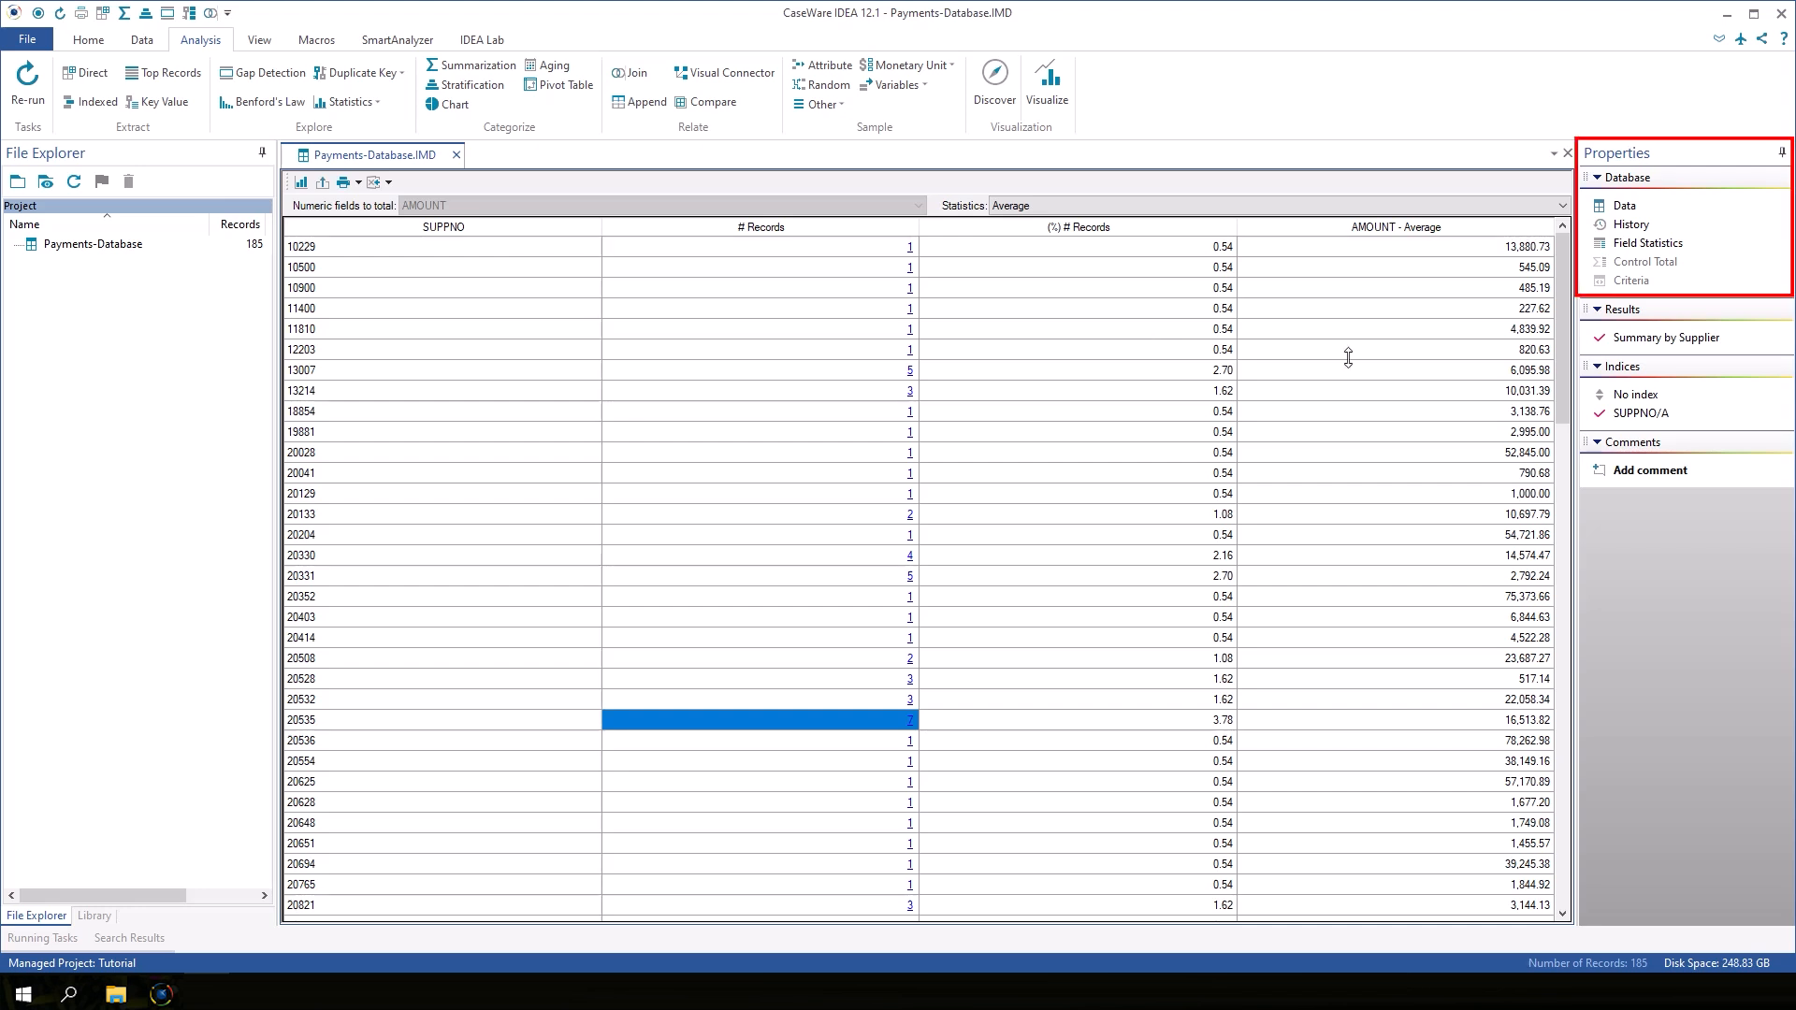
left_click(1623, 206)
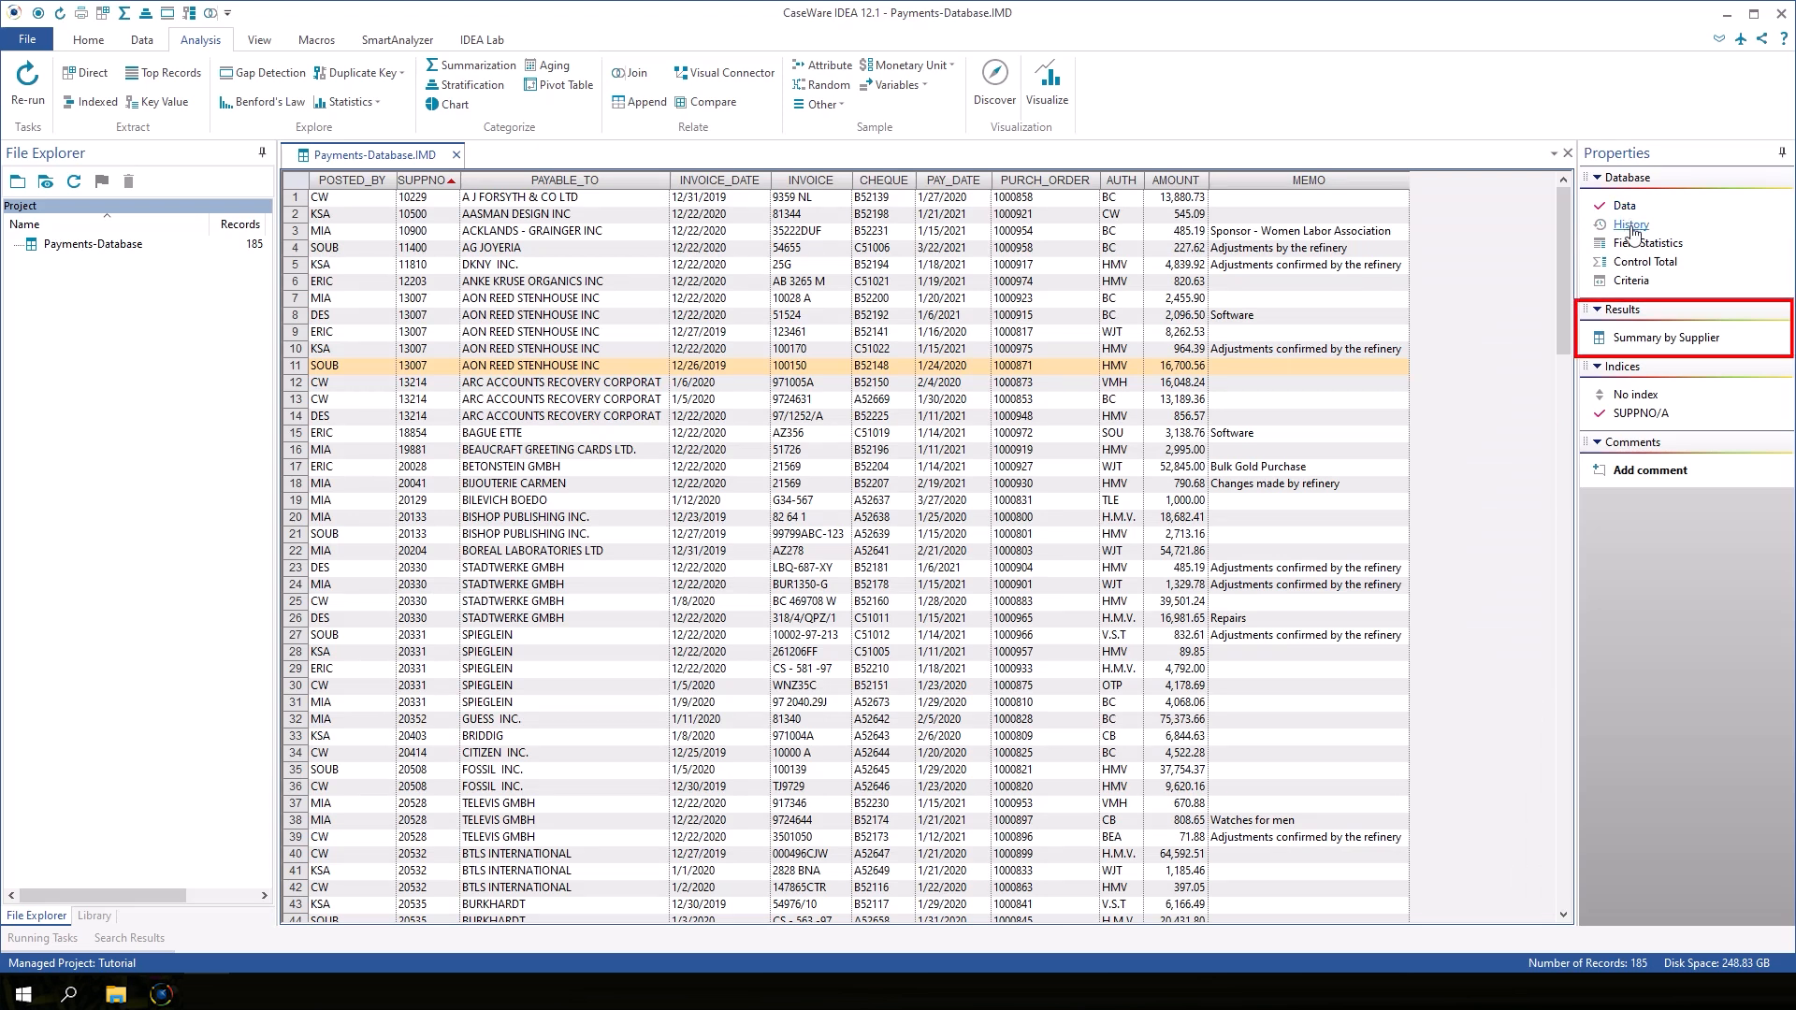
left_click(1665, 336)
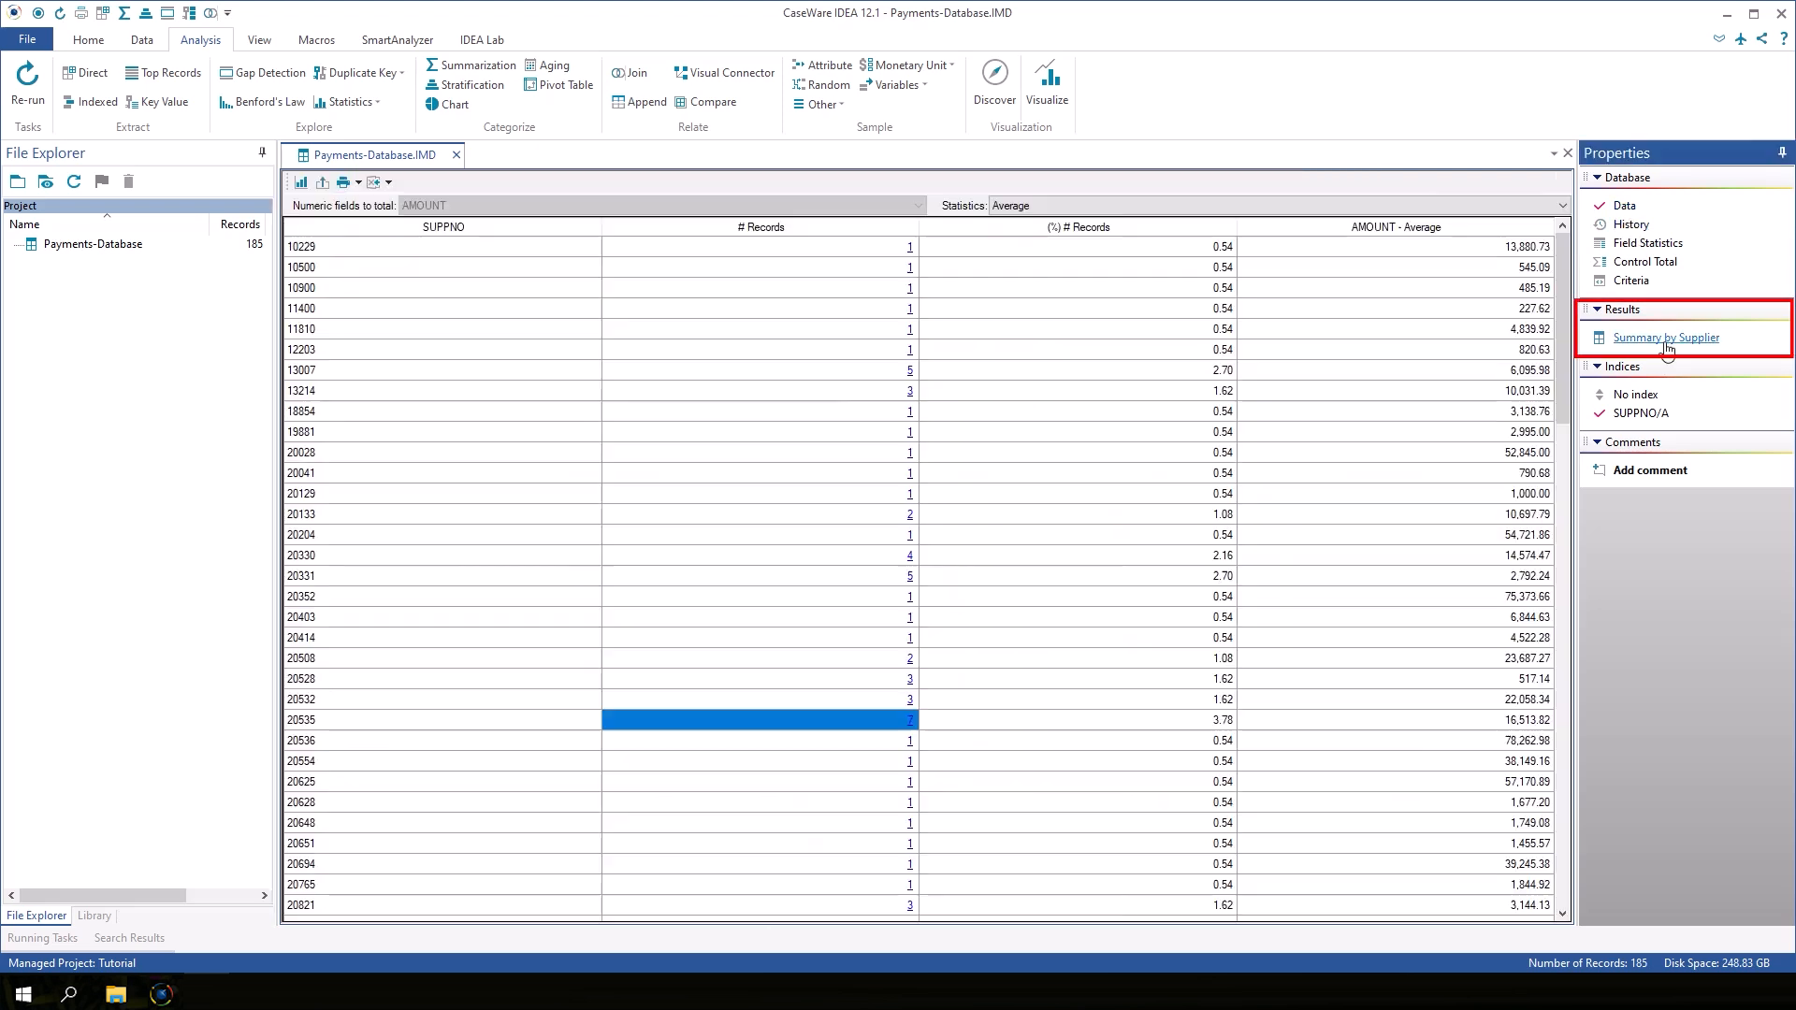